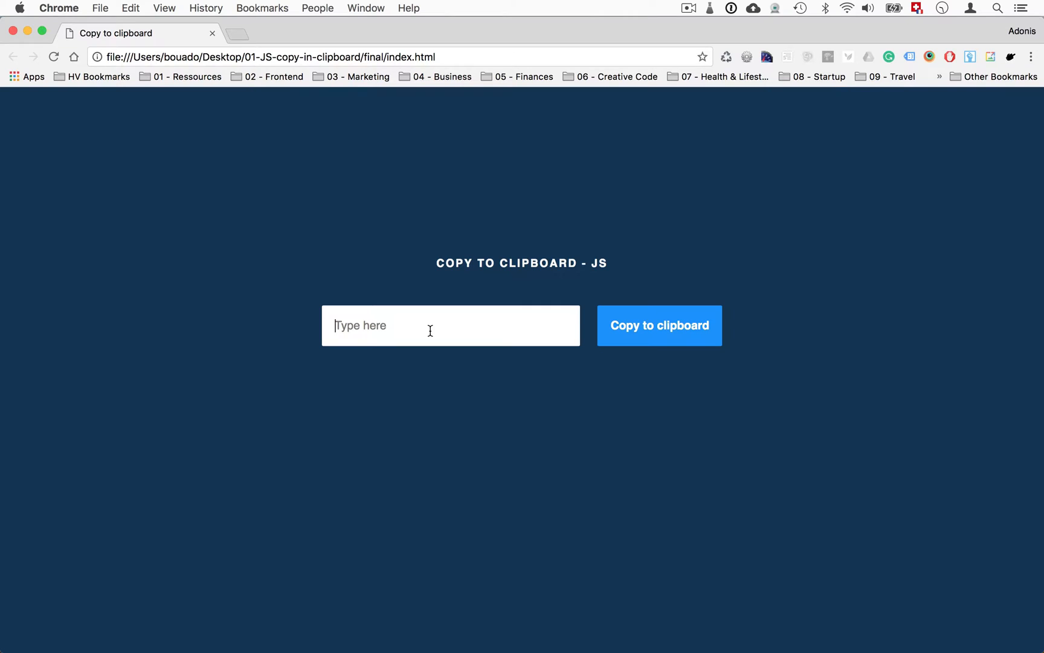
mouse_move(371, 325)
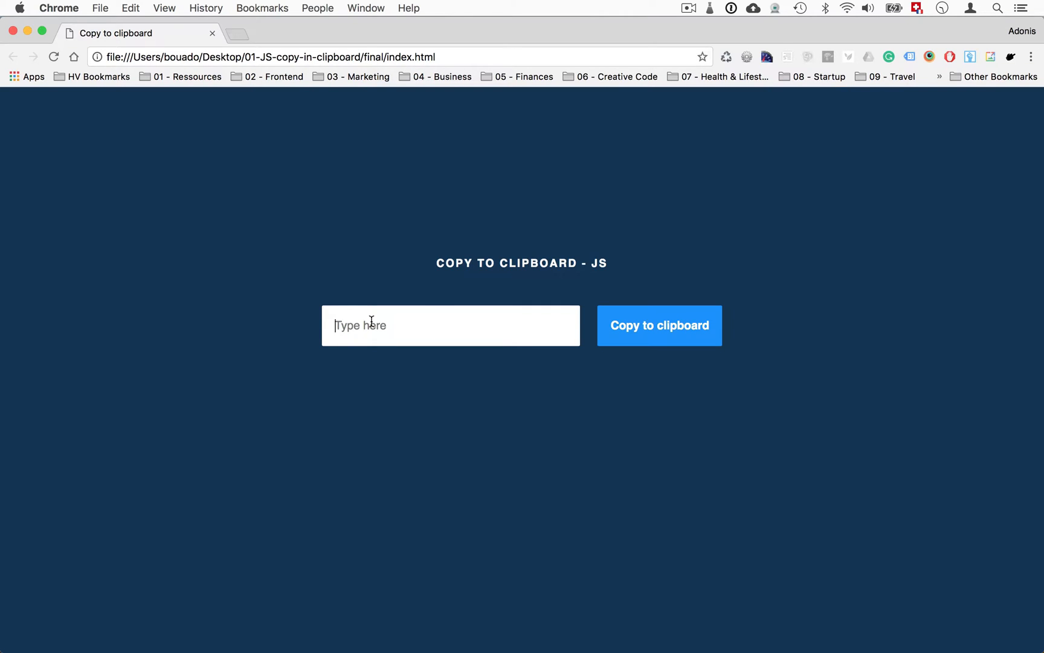
mouse_move(532, 219)
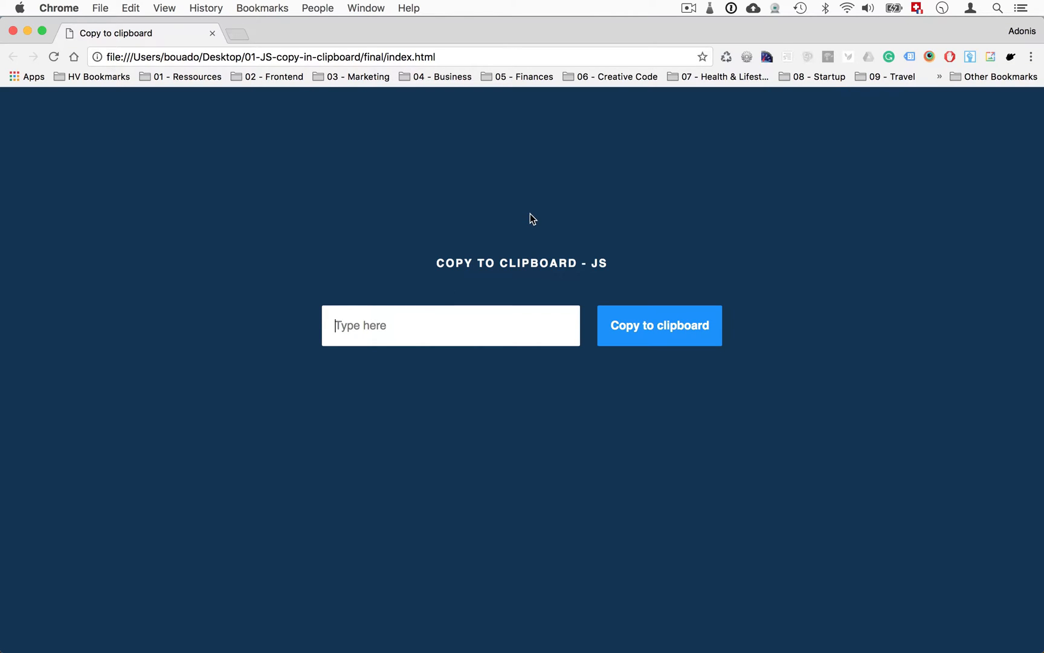
mouse_move(737, 296)
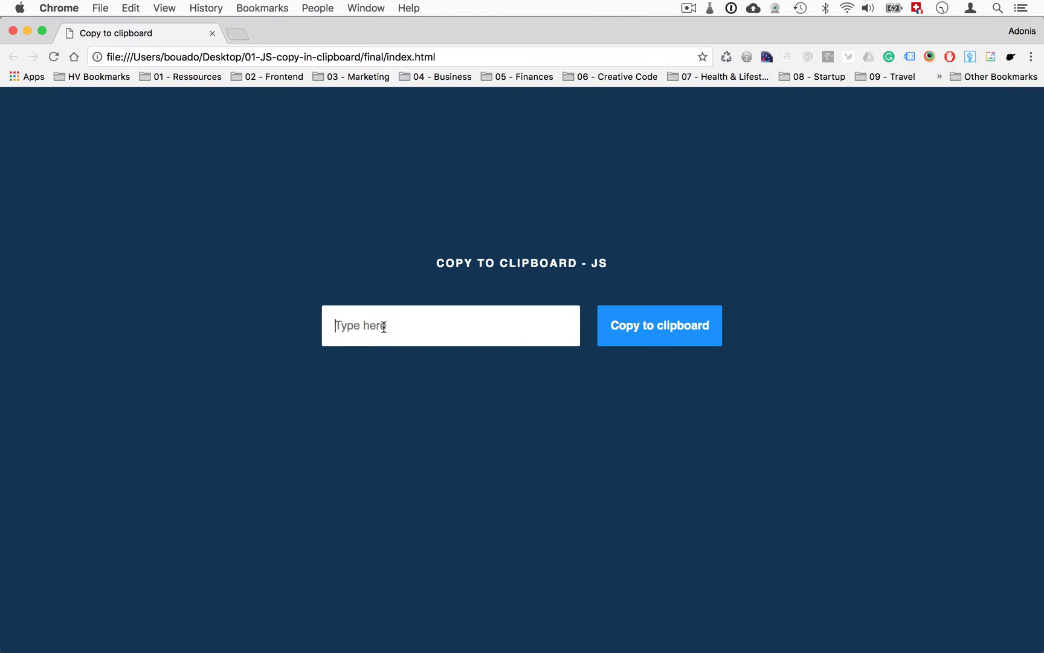
Enter 'Hello Youtube !' on the demo page, copy it, and paste it into a TextEdit note.
type("H")
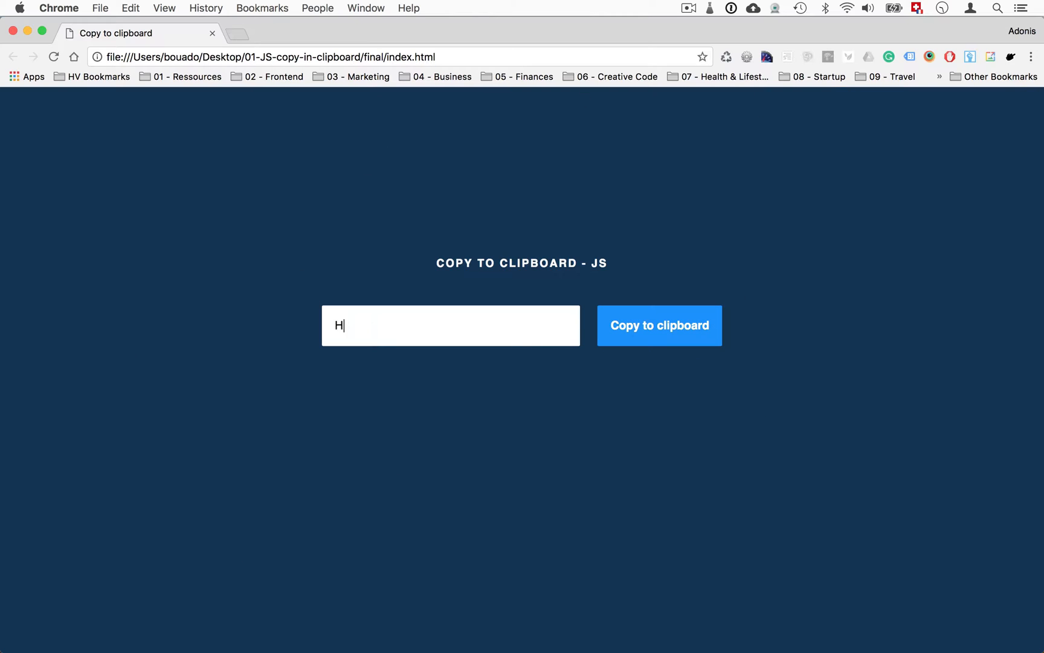
type("ello Youtube !")
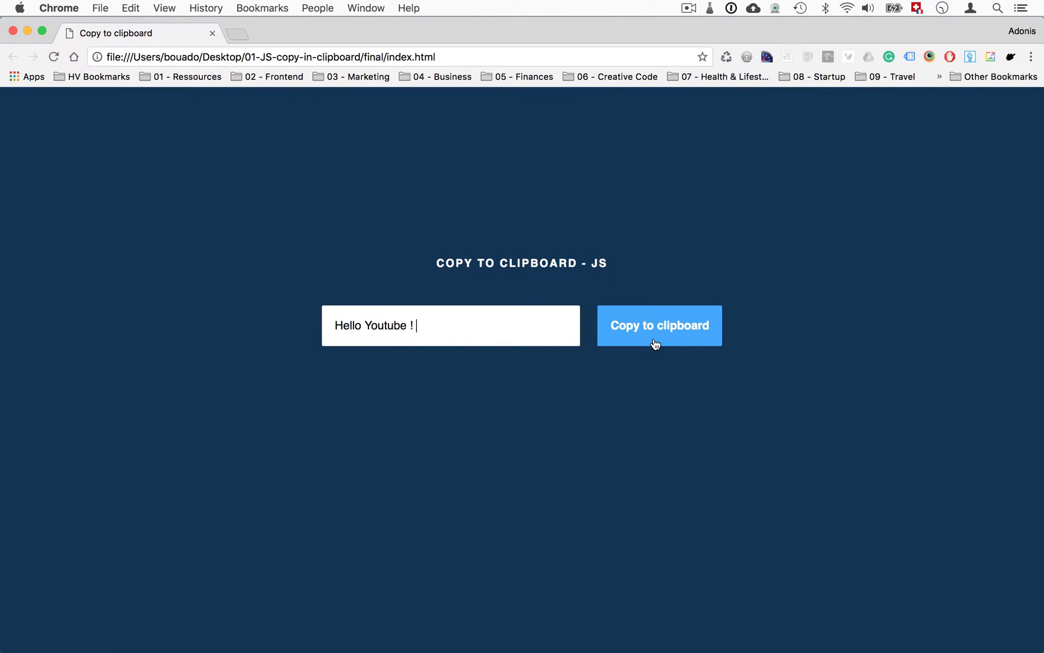
left_click(659, 326)
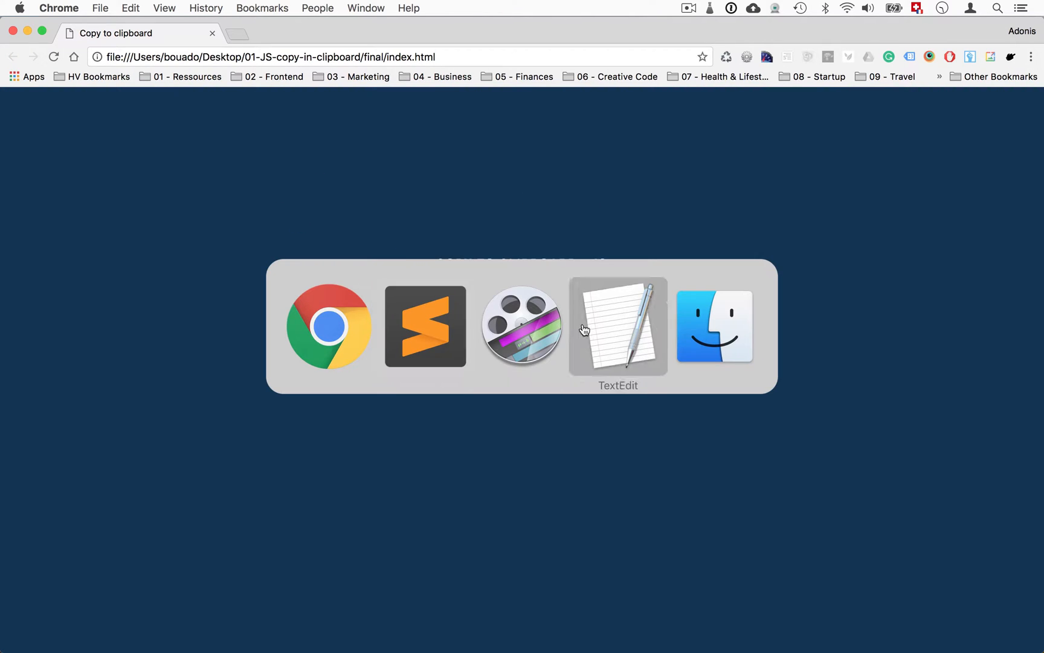
left_click(618, 326)
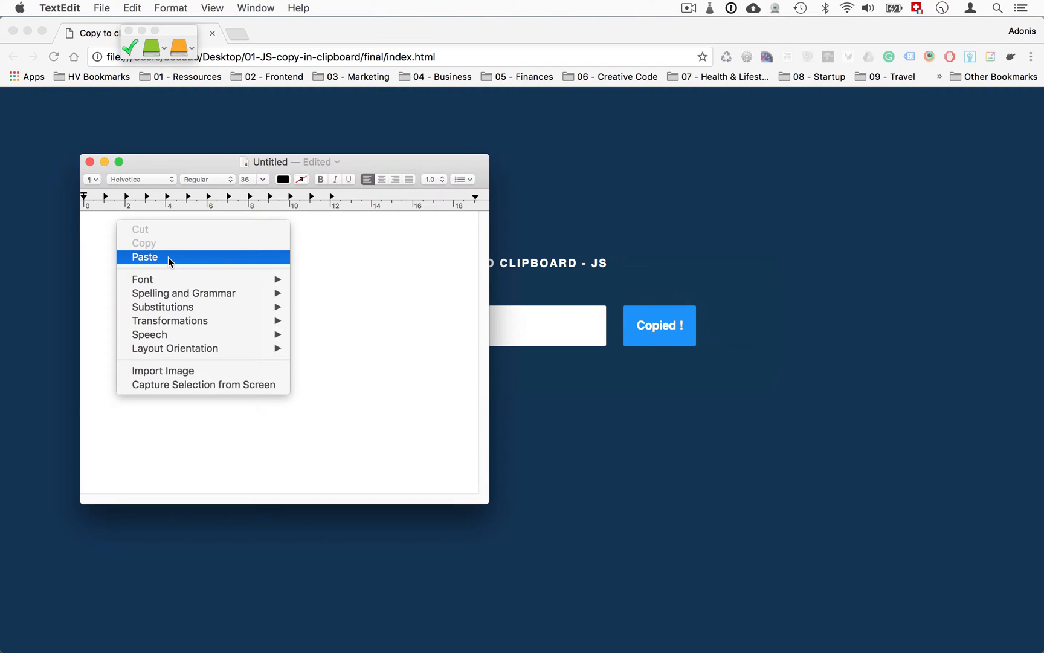
left_click(144, 257)
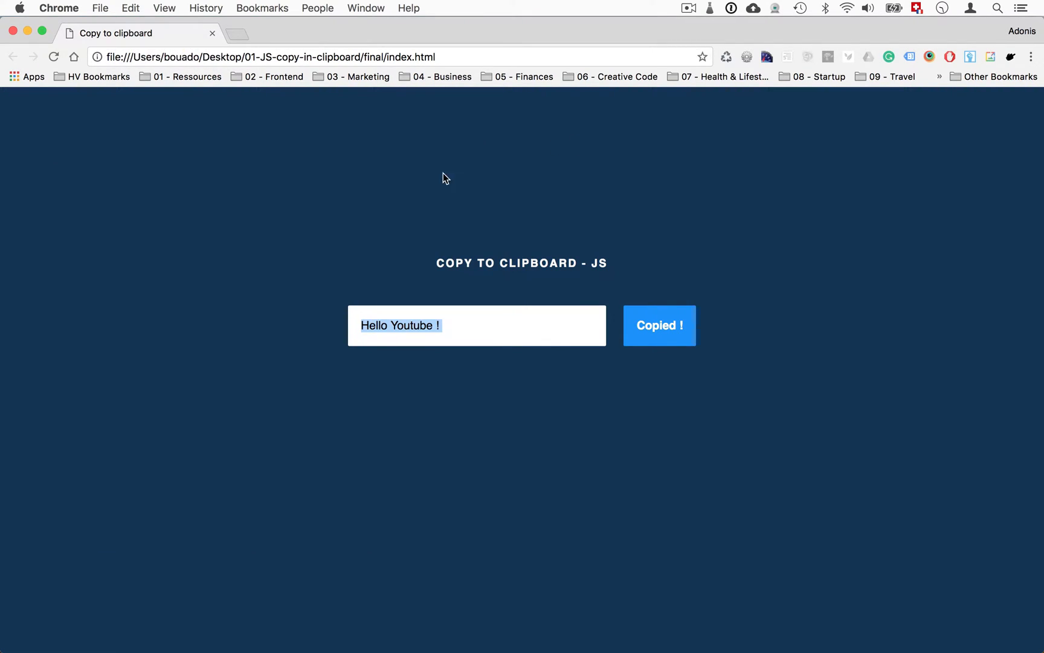
mouse_move(613, 638)
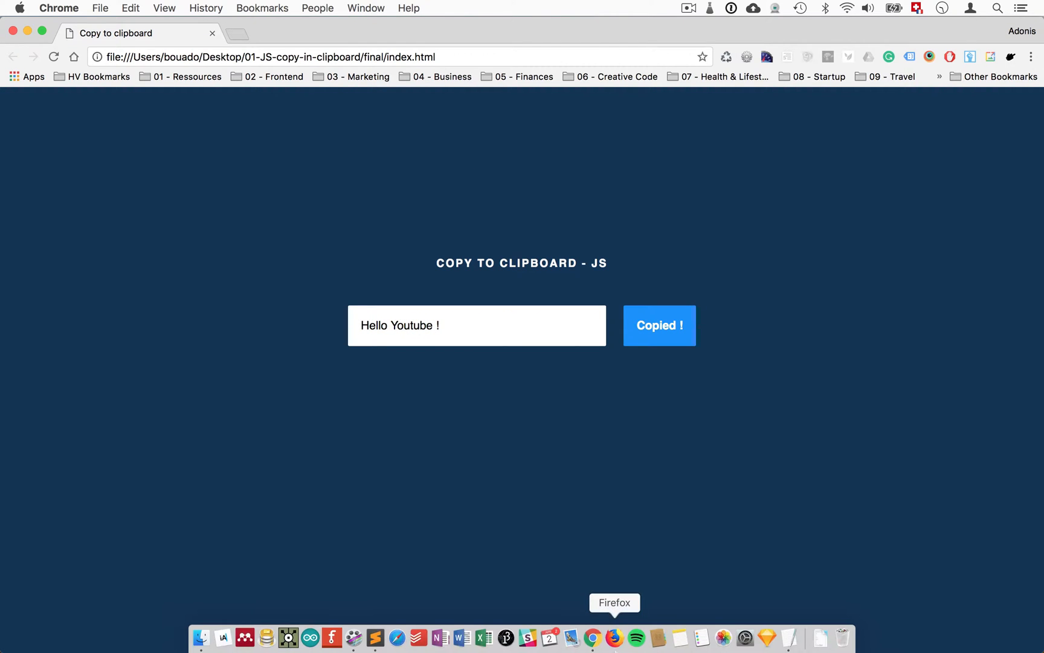
mouse_move(376, 638)
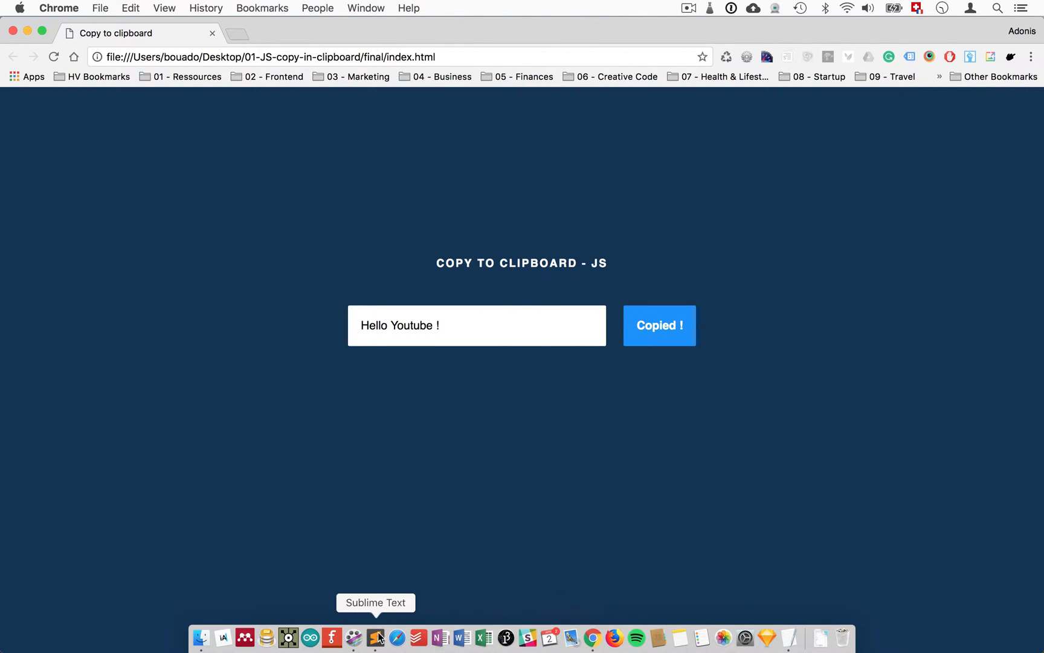
Save the untitled Sublime Text file as index.html in the tuto folder.
left_click(376, 639)
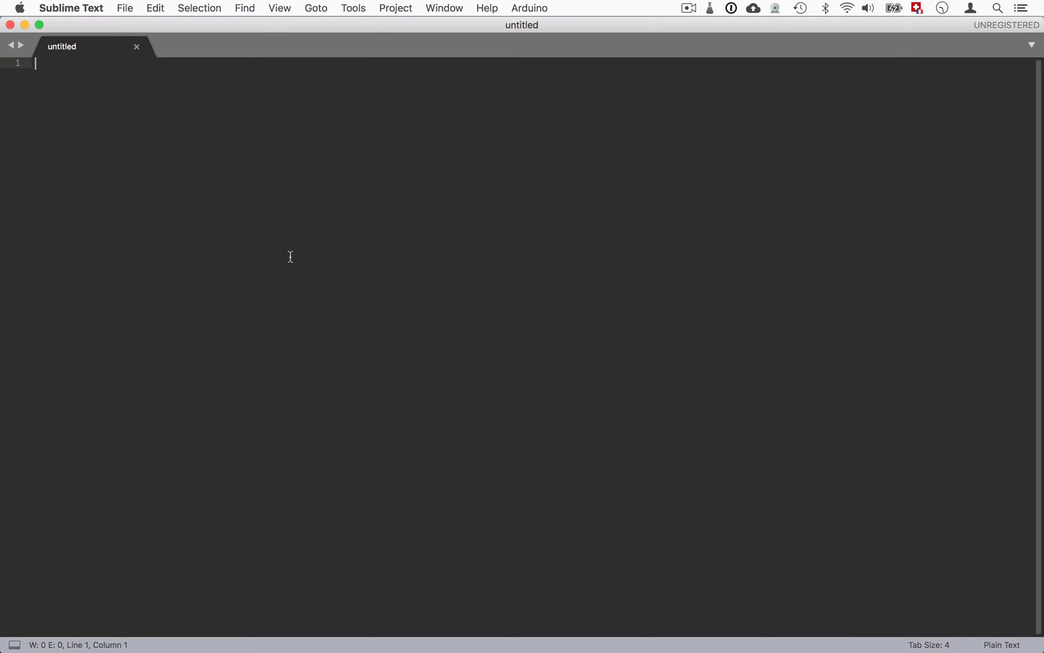
left_click(71, 8)
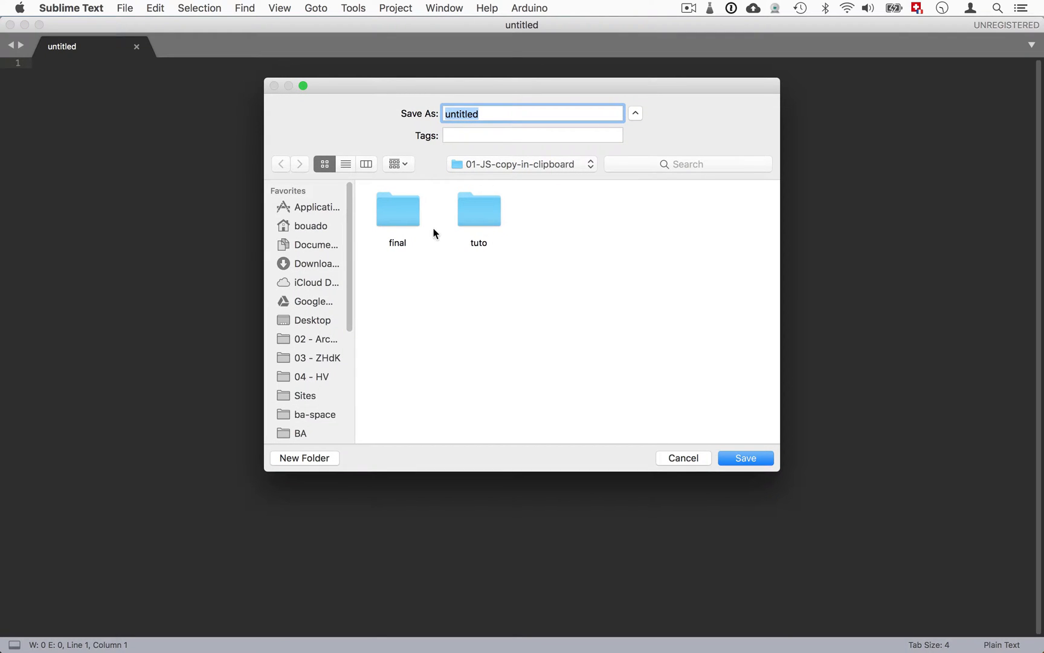
double_click(478, 209)
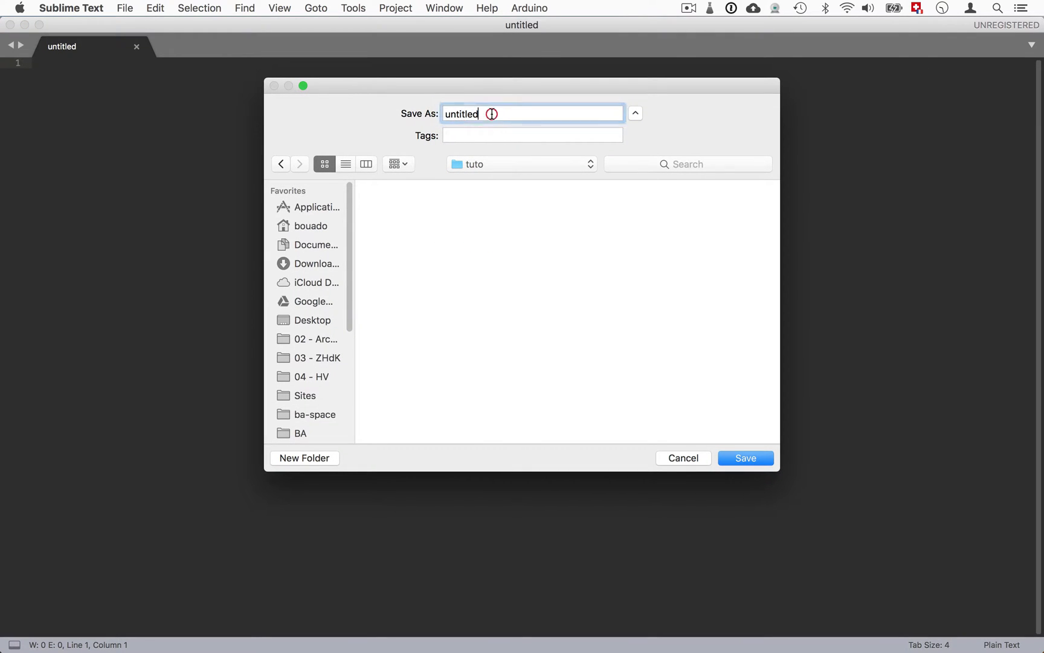
type("index.h")
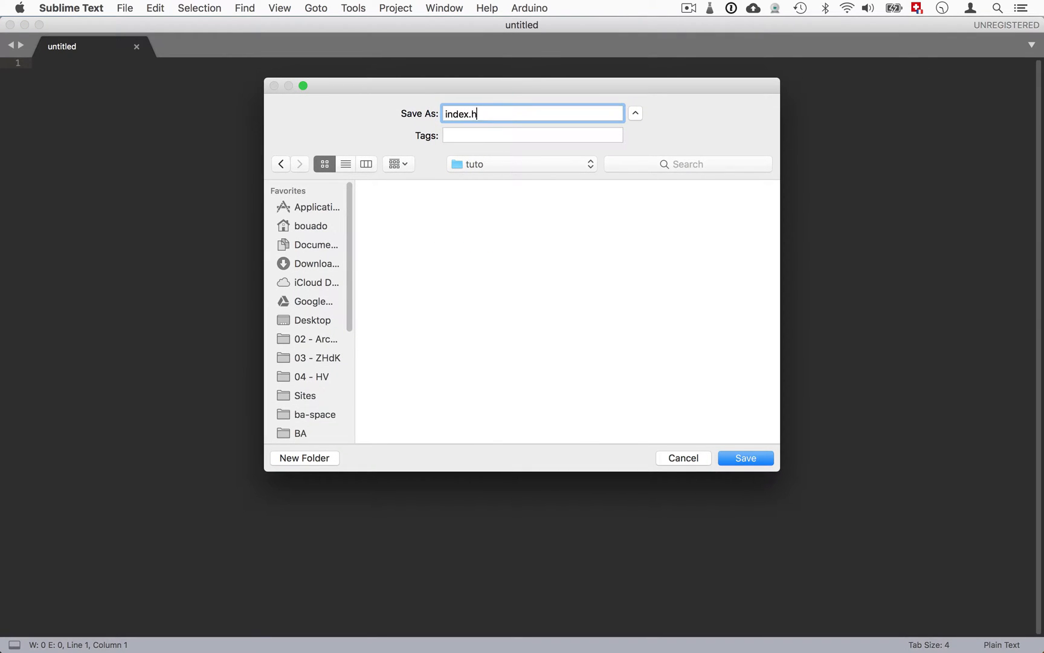
left_click(746, 458)
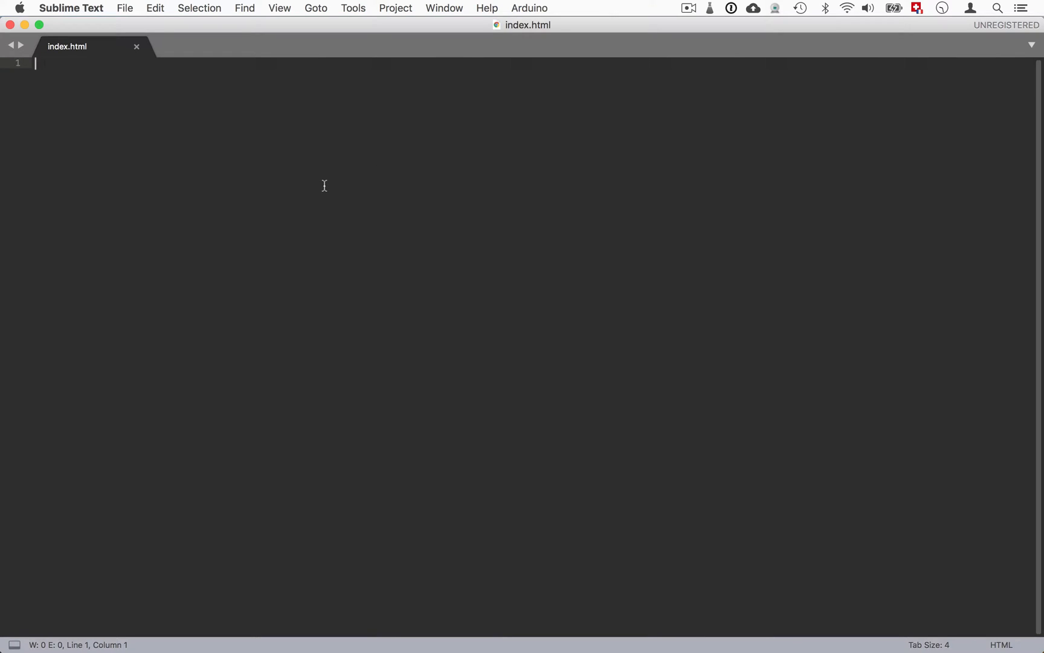
mouse_move(233, 170)
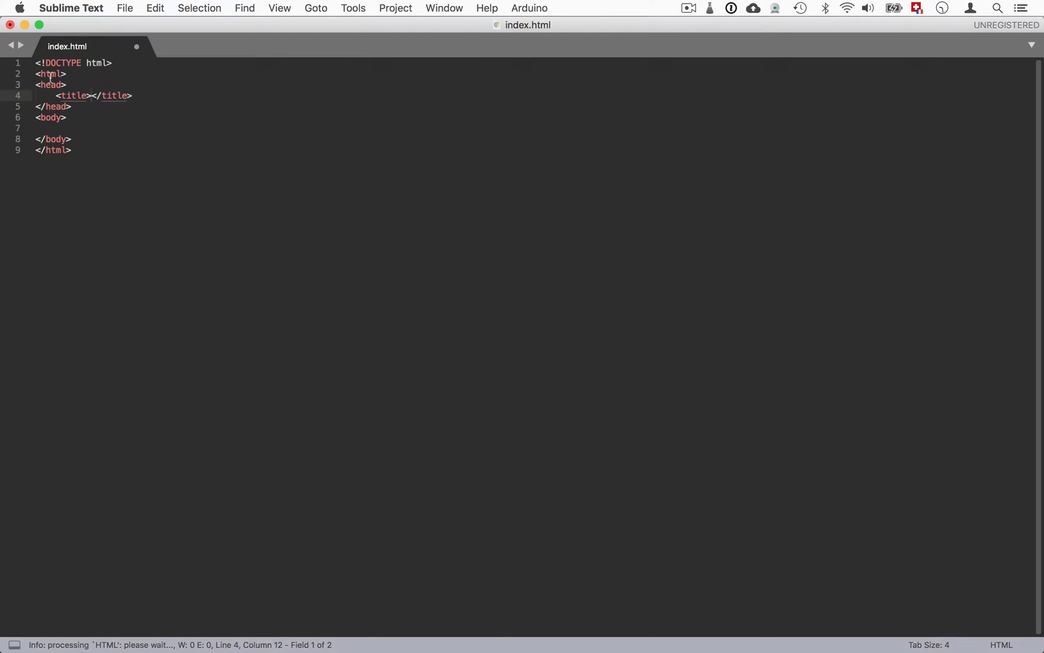
mouse_move(318, 137)
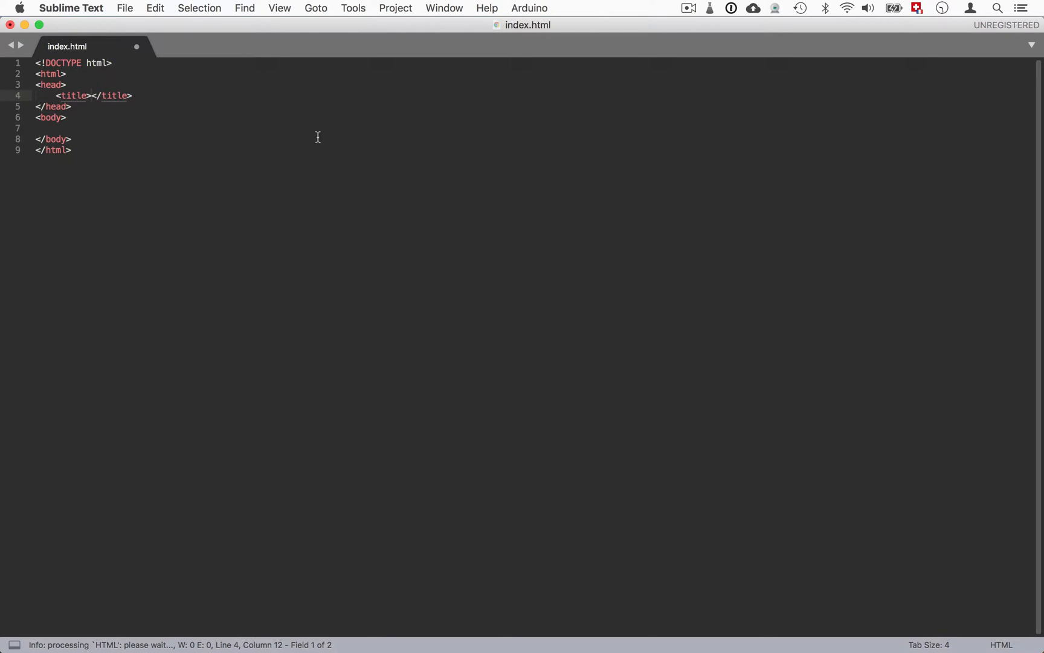
Set the page title to 'Copy to clipboard !' and move the cursor into the body.
type("Copy")
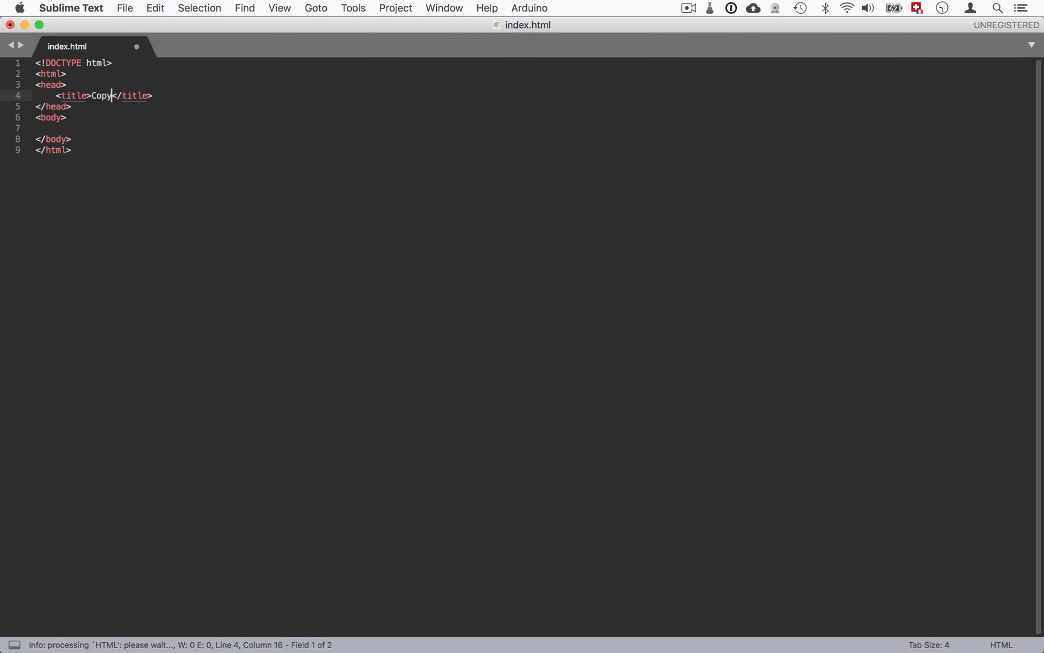
type("to clip")
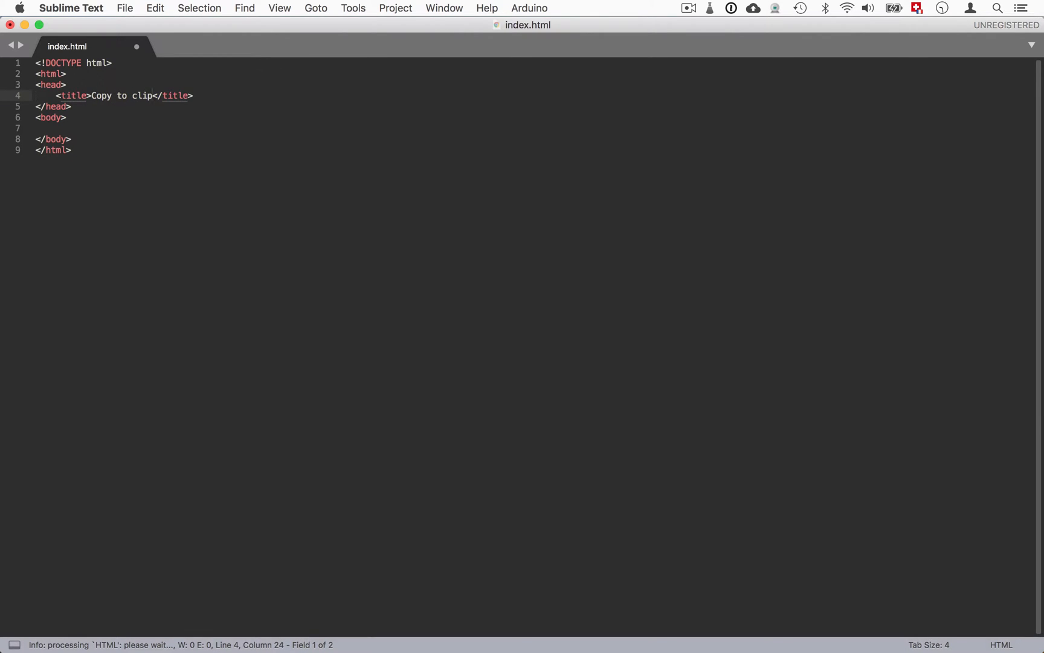
type("board !")
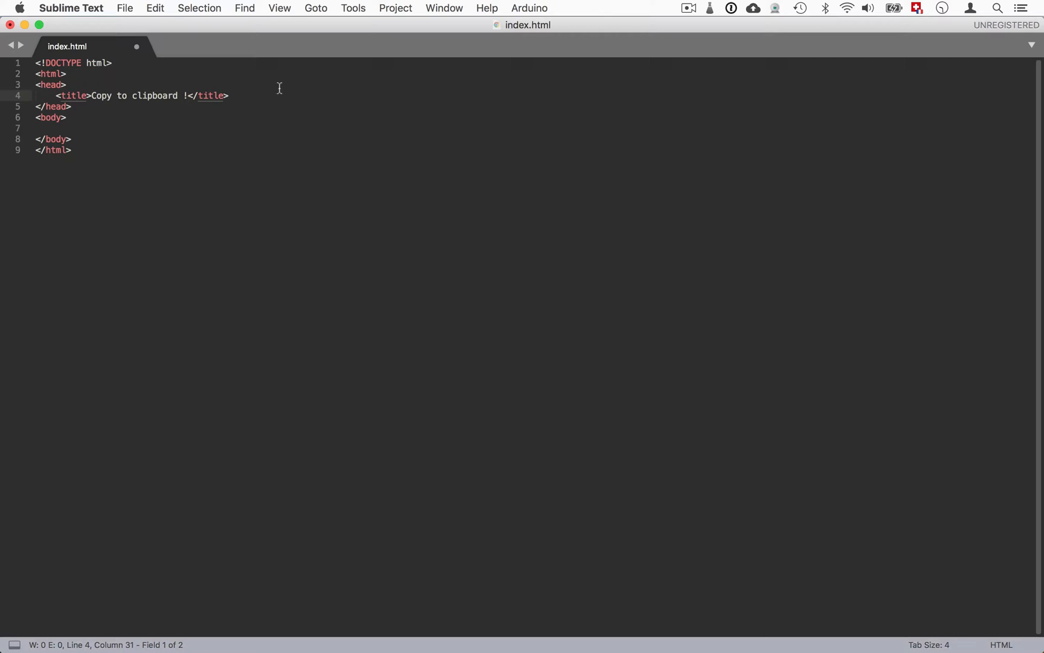
left_click(66, 118)
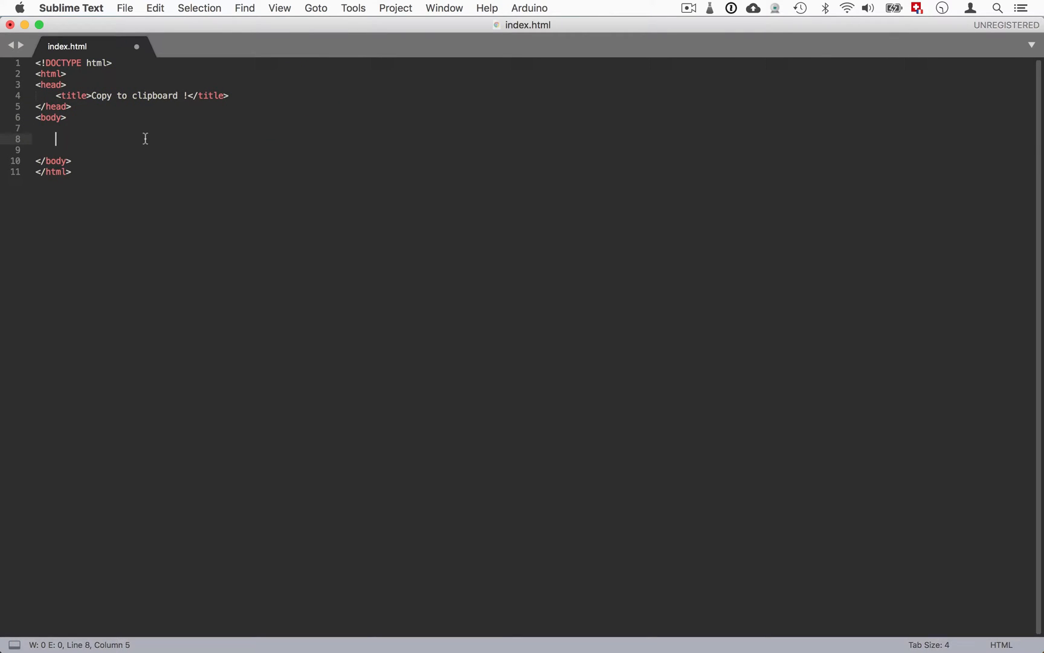
Expand .container into a div with an h1 reading 'Copy to clipboard - JS'.
type(".cont")
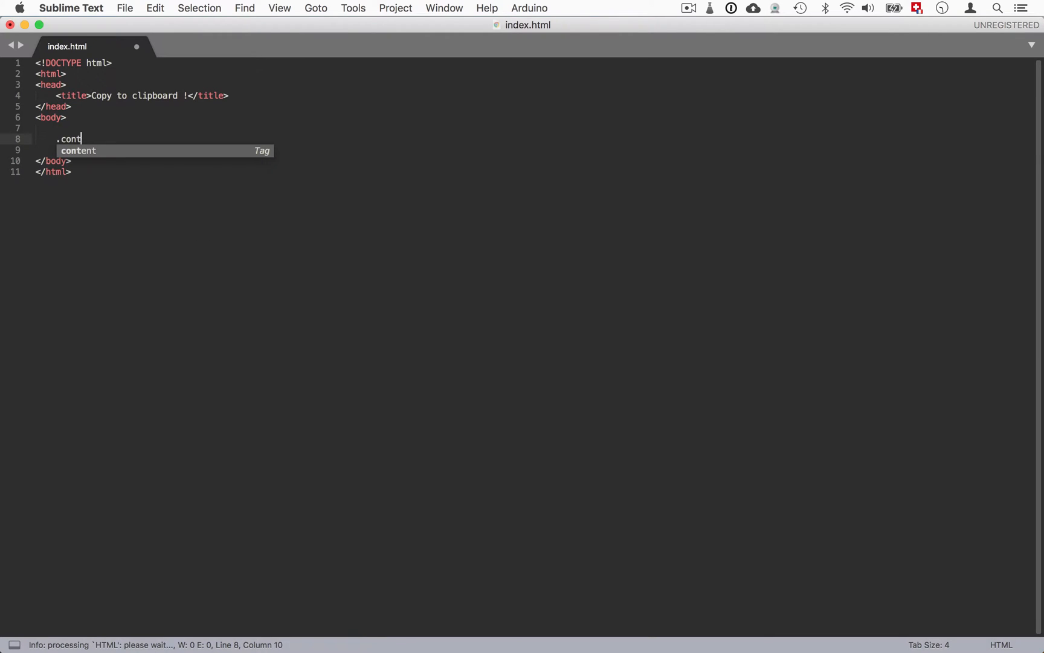
type("ainer")
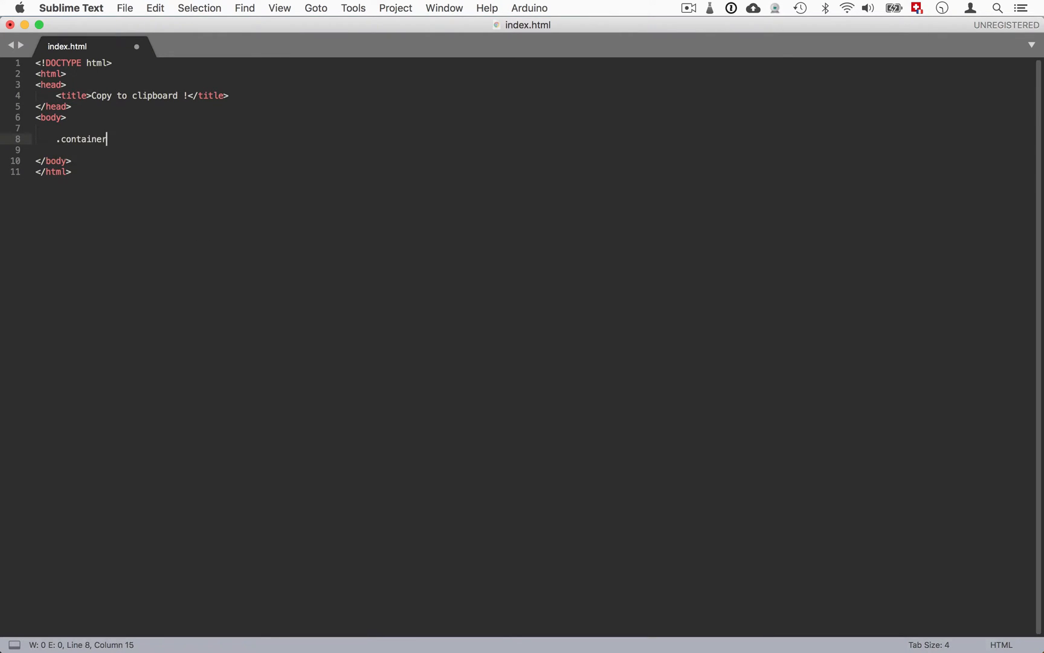
key("tab")
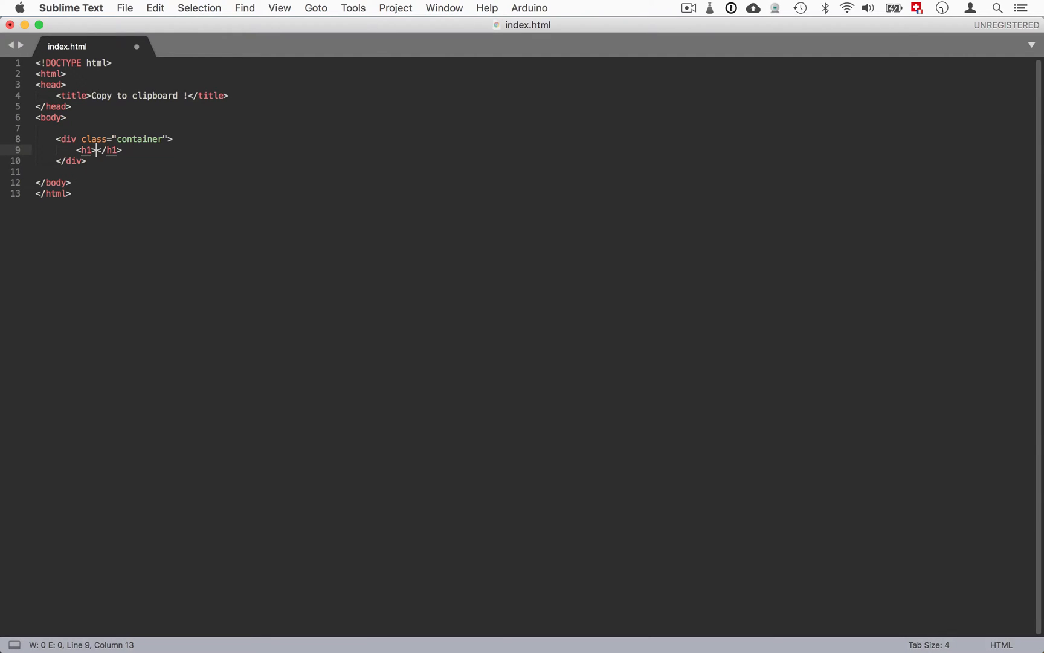
type("Copy to")
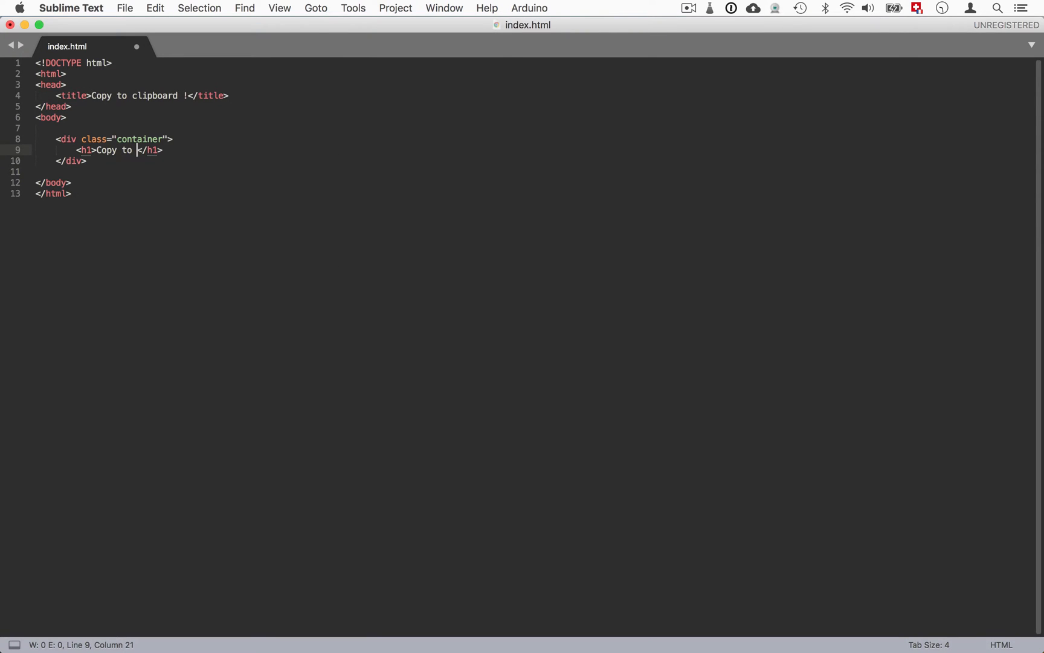
type("clipboard")
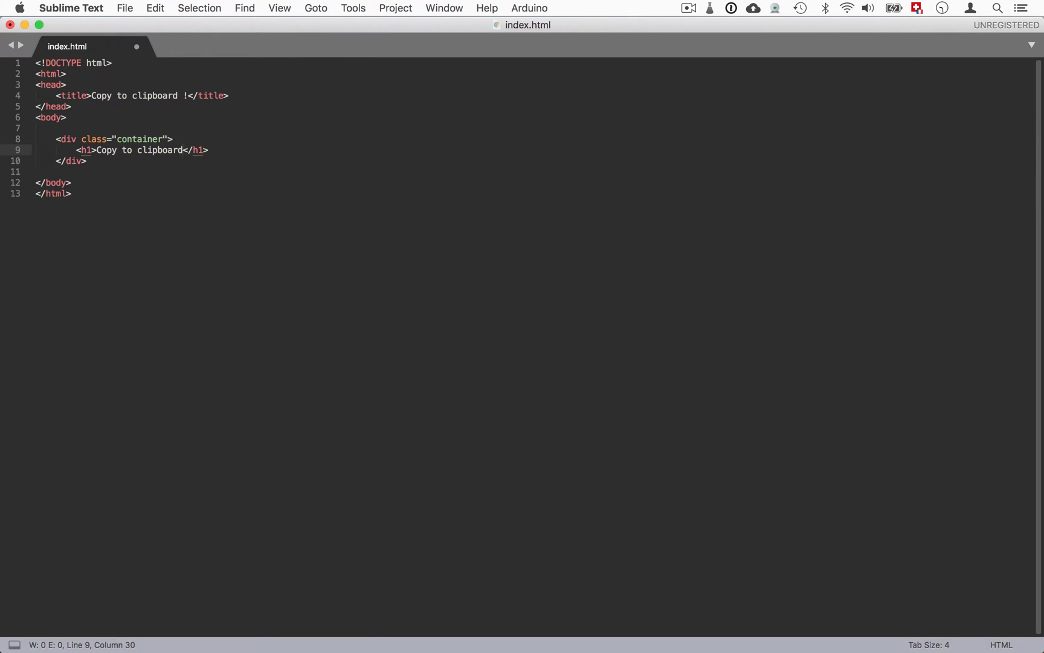
type("- JS")
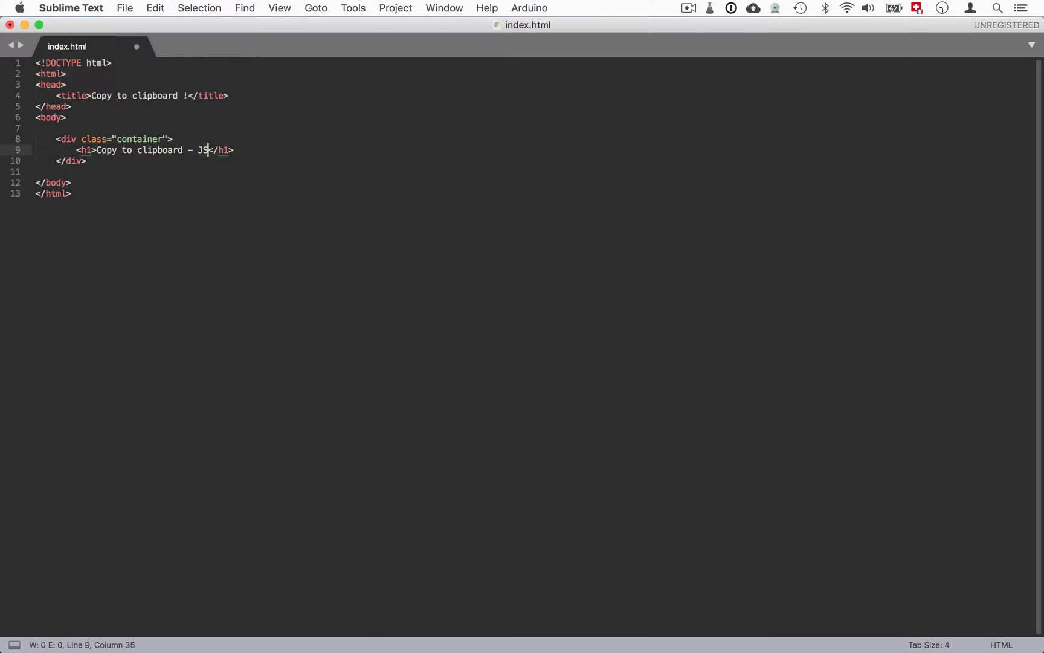
key("Return")
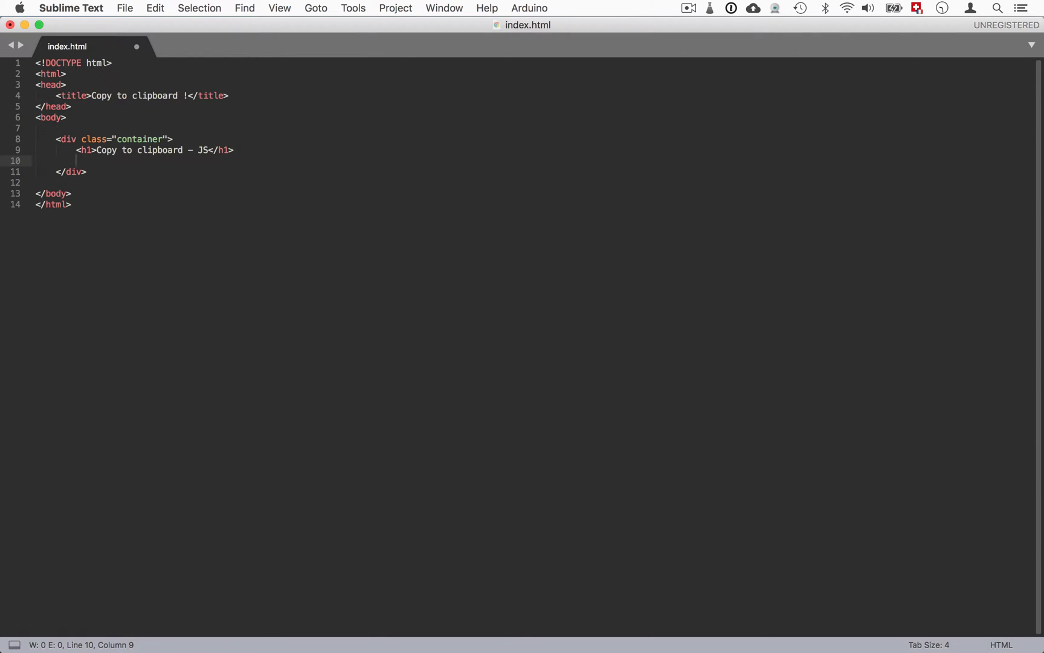
mouse_move(433, 53)
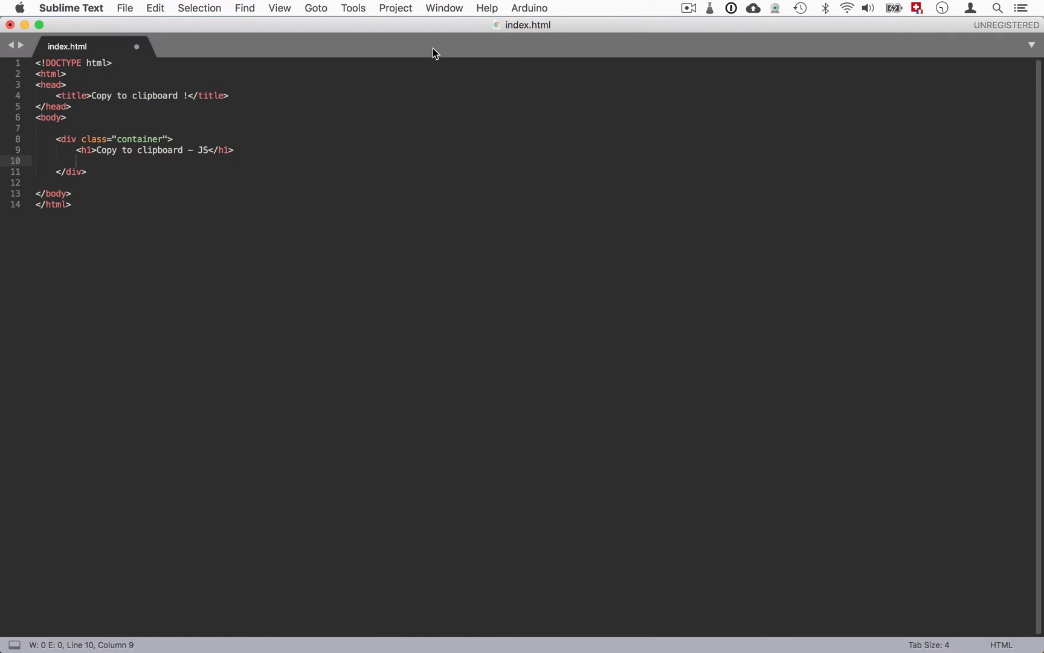
Add a text input named my_input_field with id myInput and placeholder 'Type here'.
type("input type=\"\" name=\"\">")
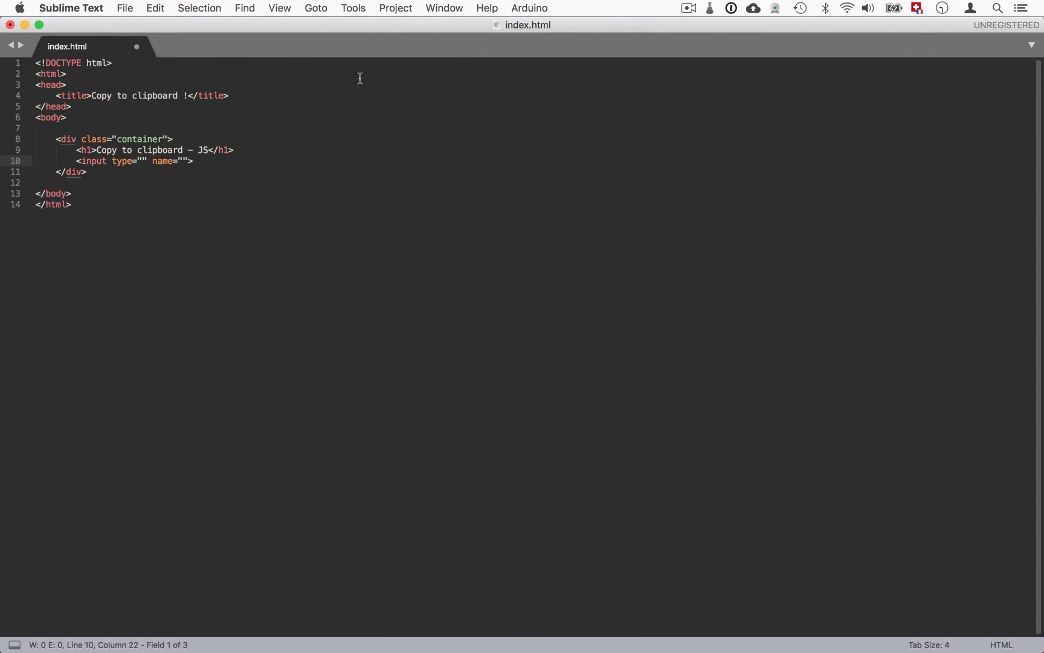
mouse_move(124, 161)
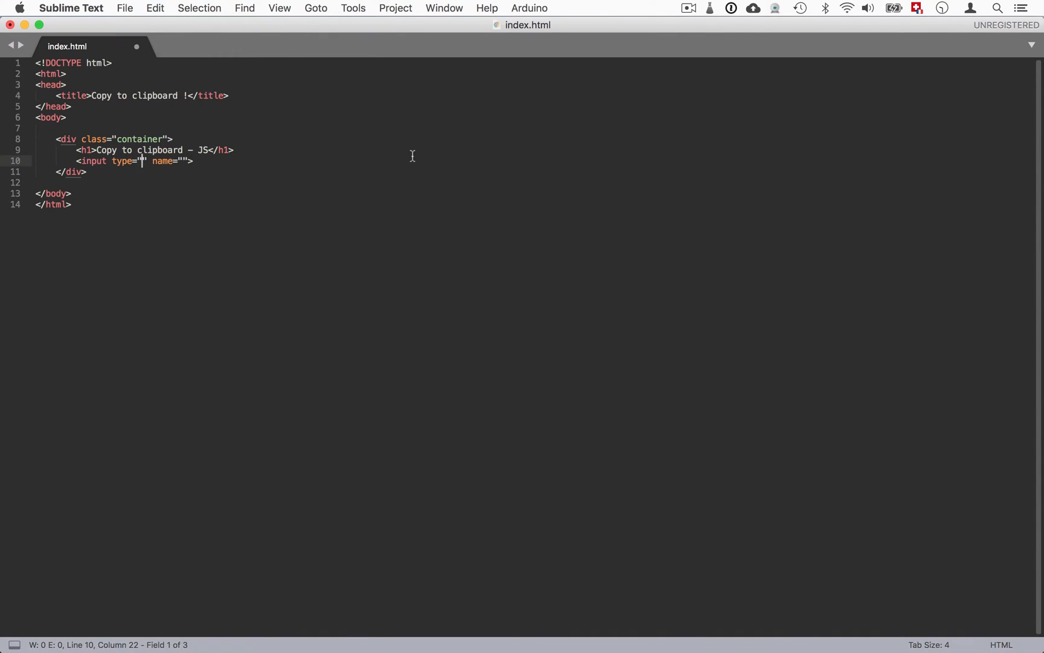
type("text")
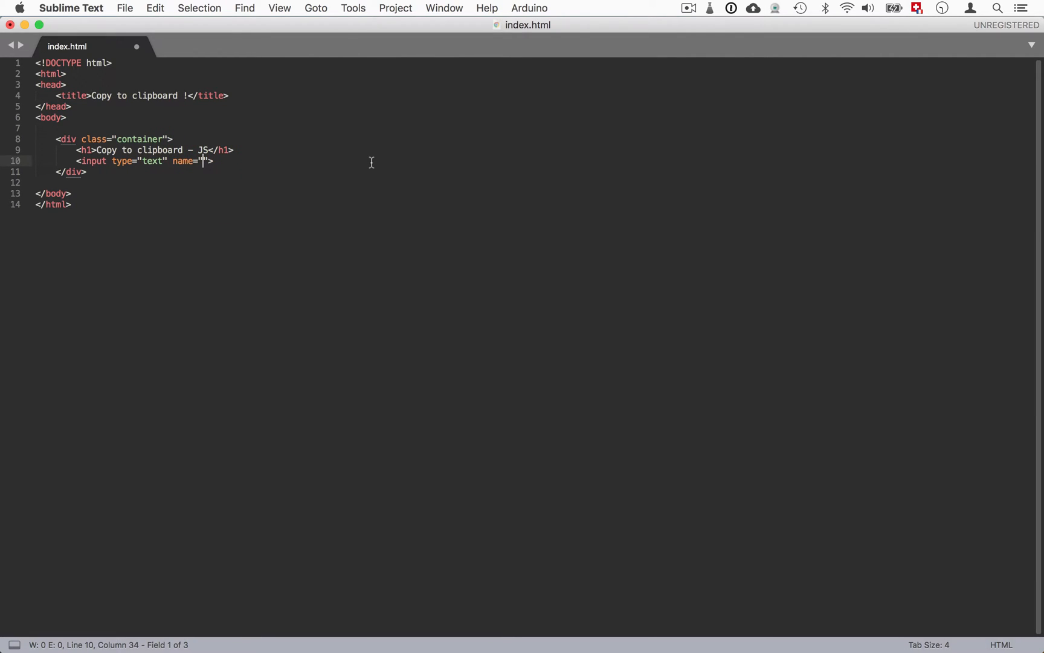
type("my_")
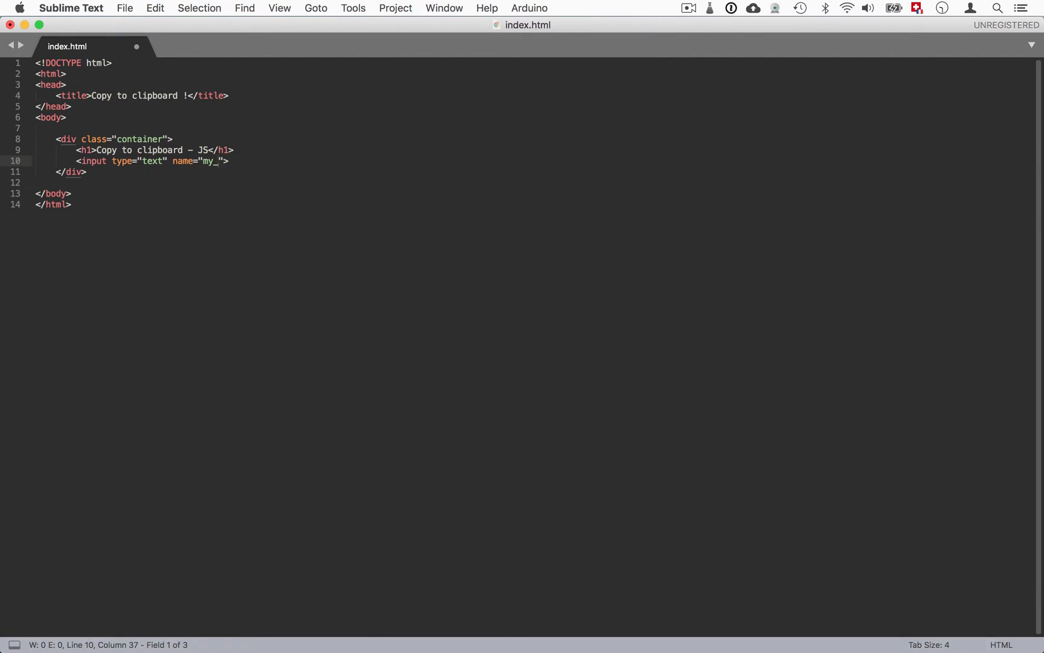
type("input_")
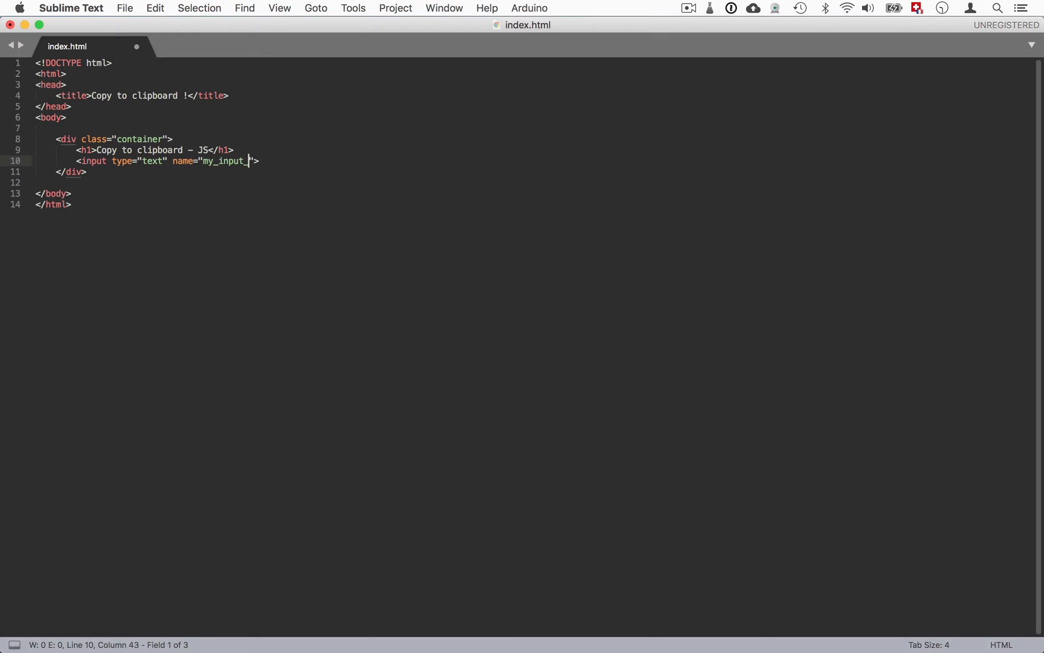
type("field")
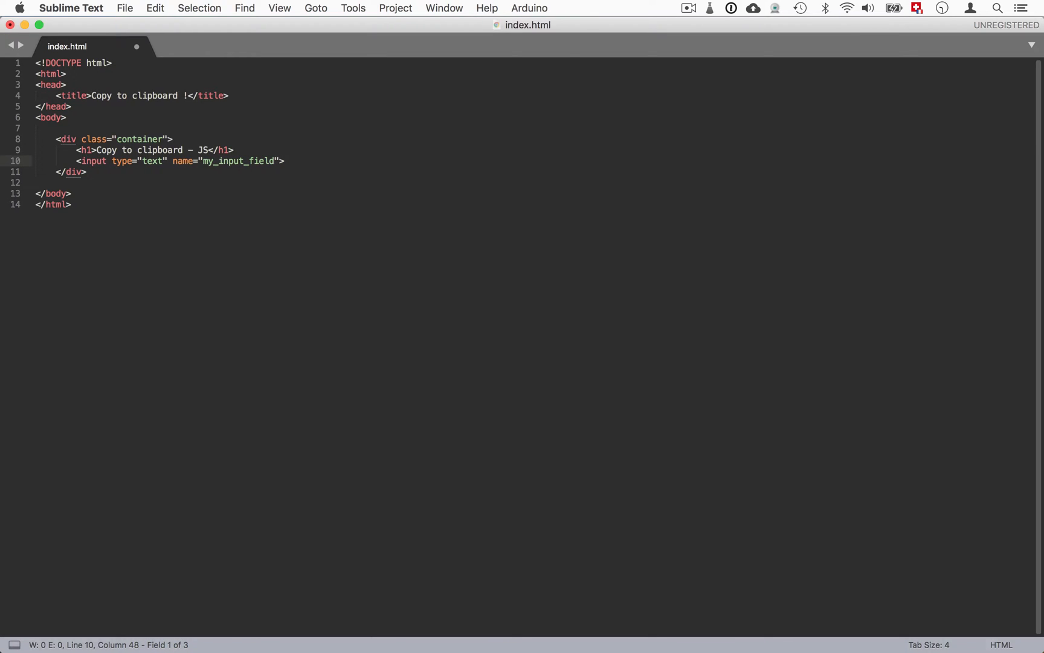
type("play")
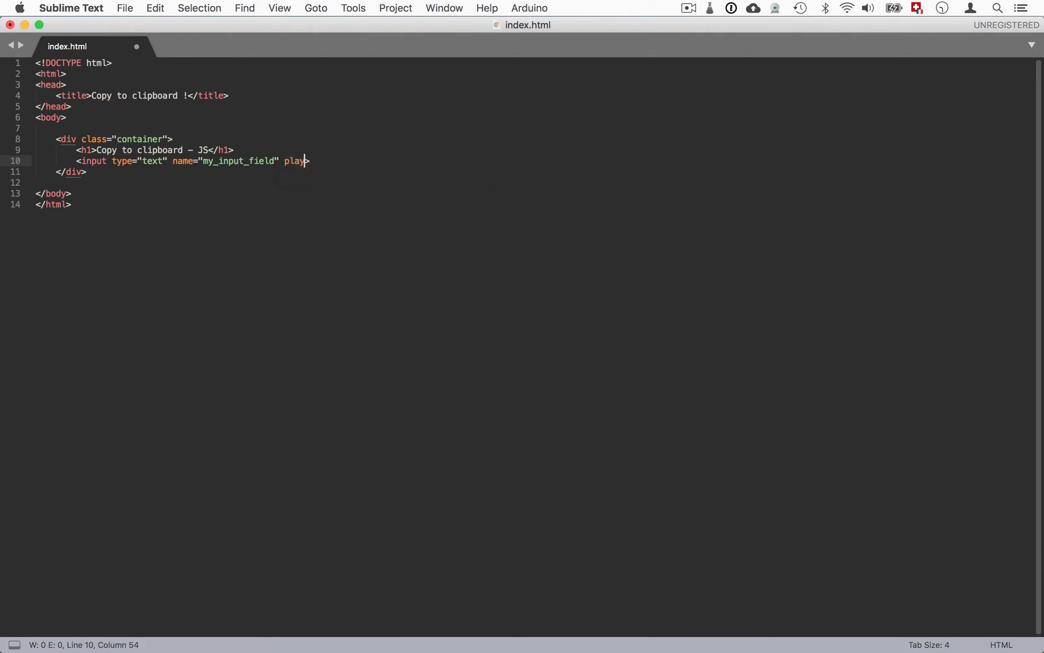
type("placeholder=\"\"")
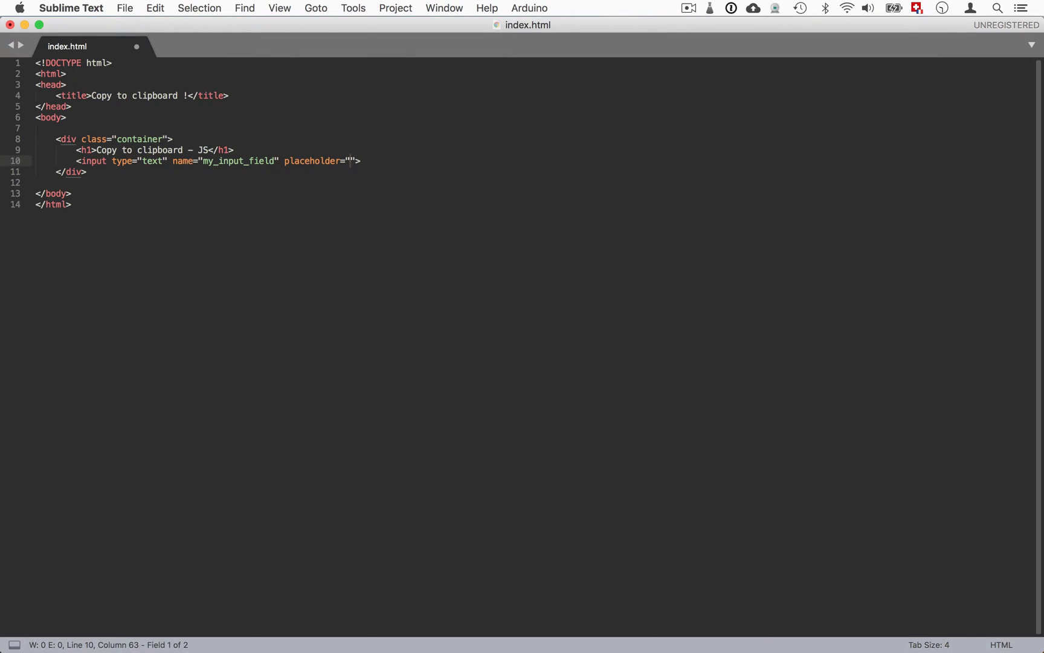
type("Type")
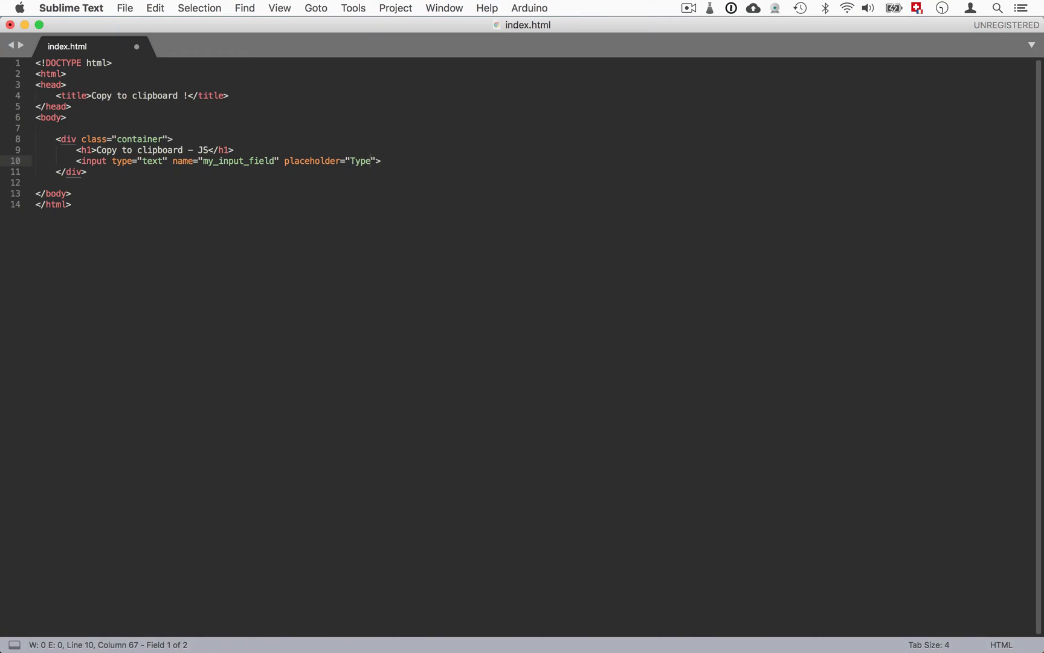
type("here")
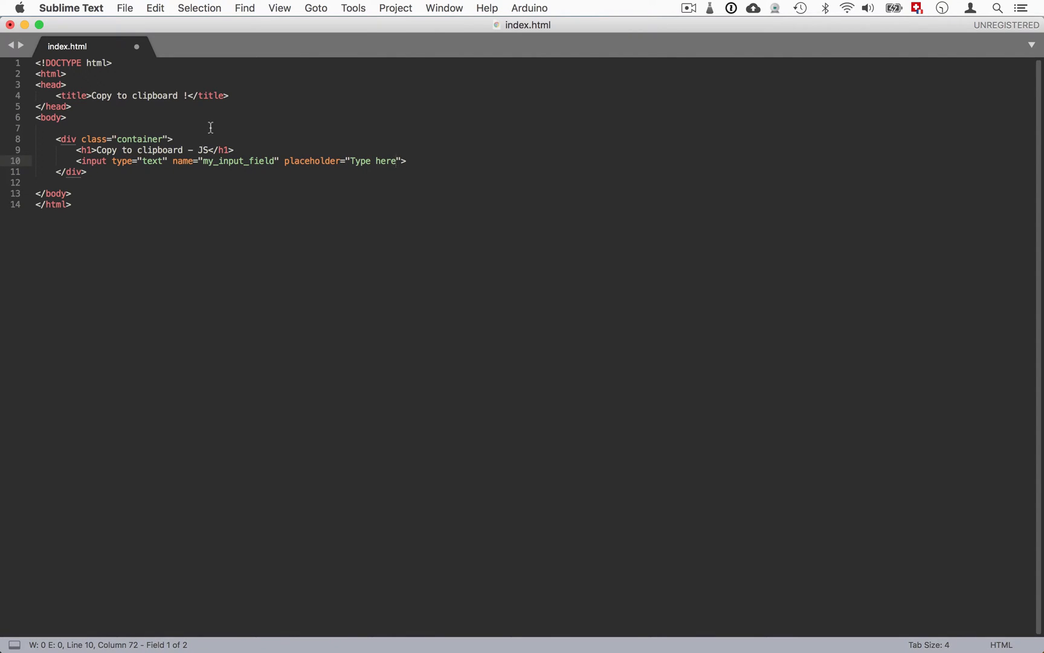
type("id=\"")
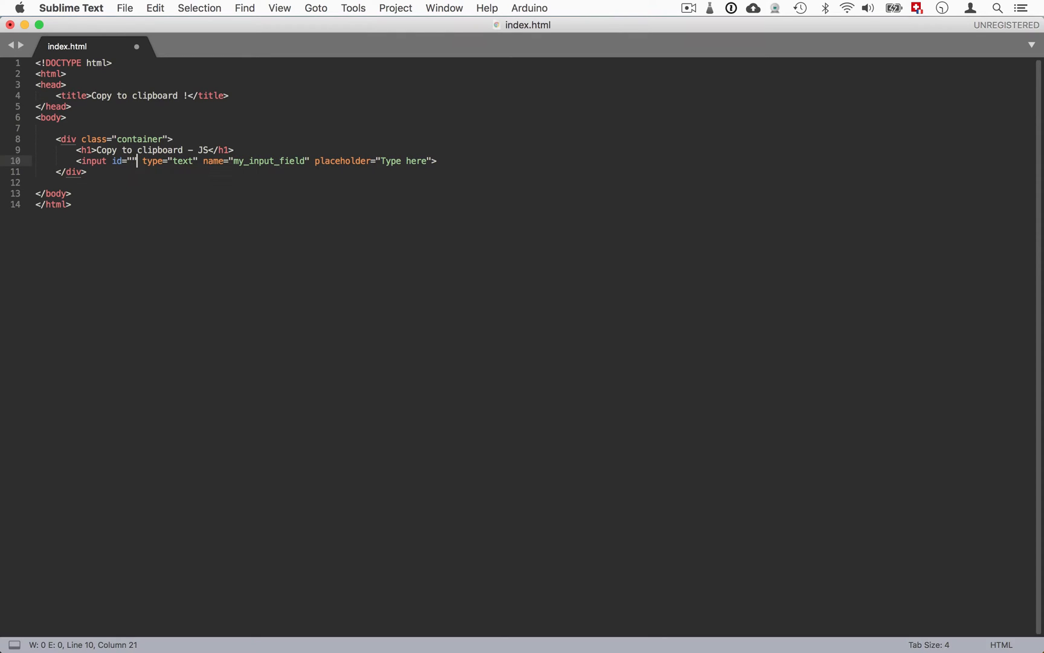
key("left")
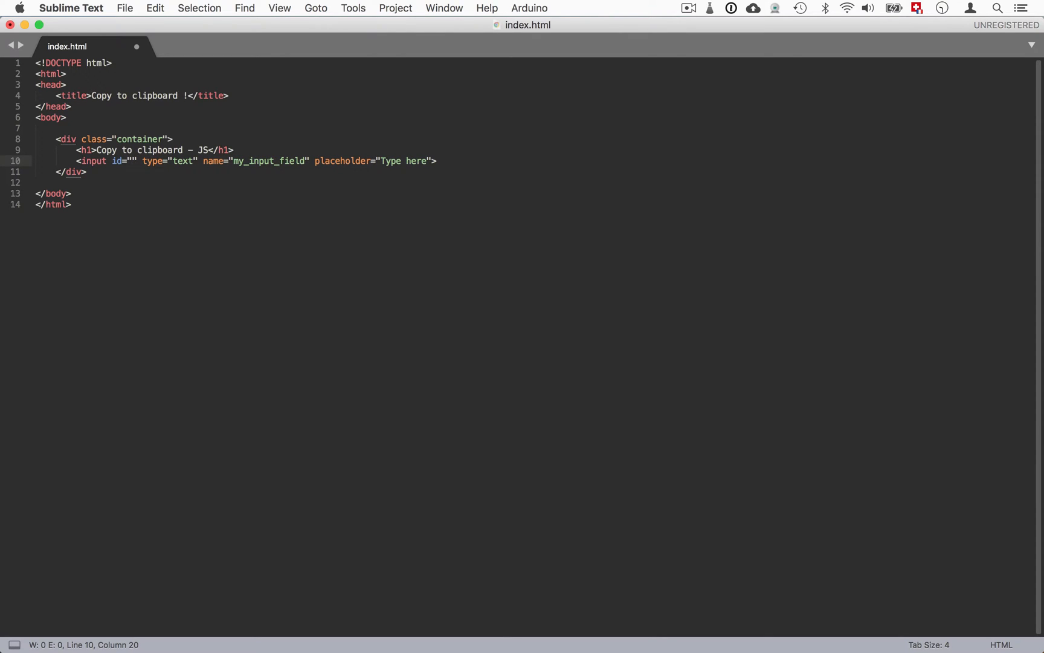
type("myInput")
type("<button></button>")
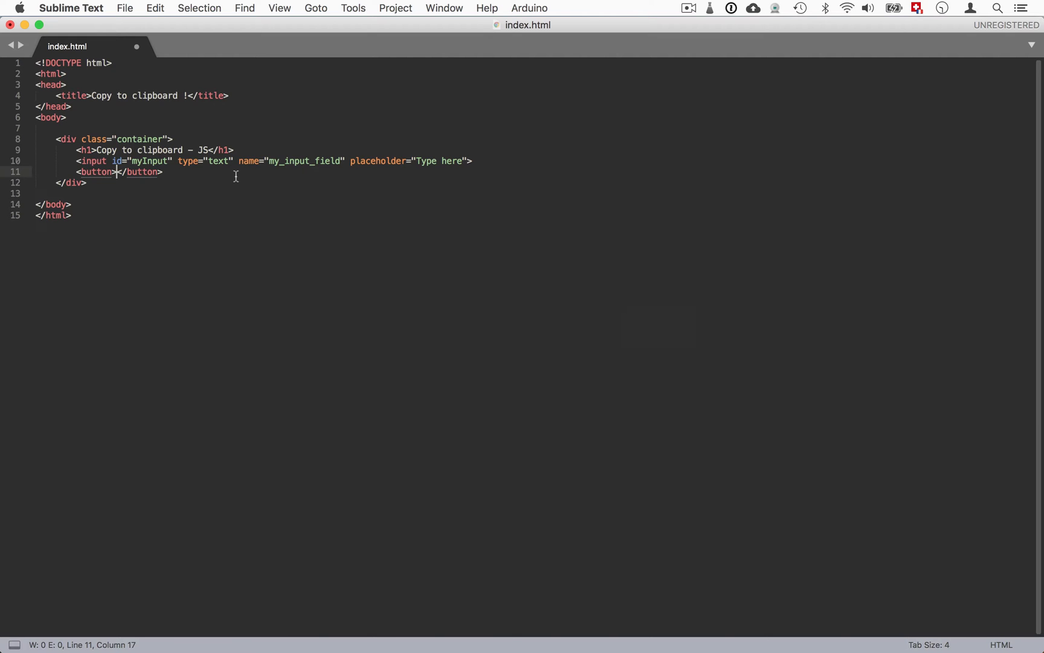
Add a button with id myButton labelled 'Copy to clipboard'.
type("id=\"")
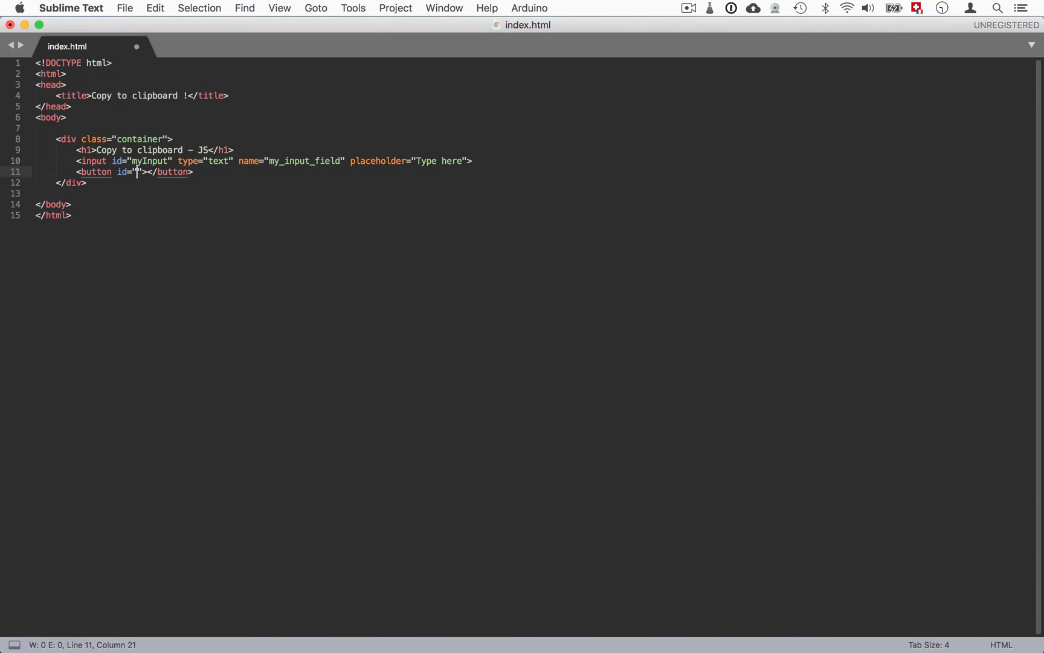
type("myButton")
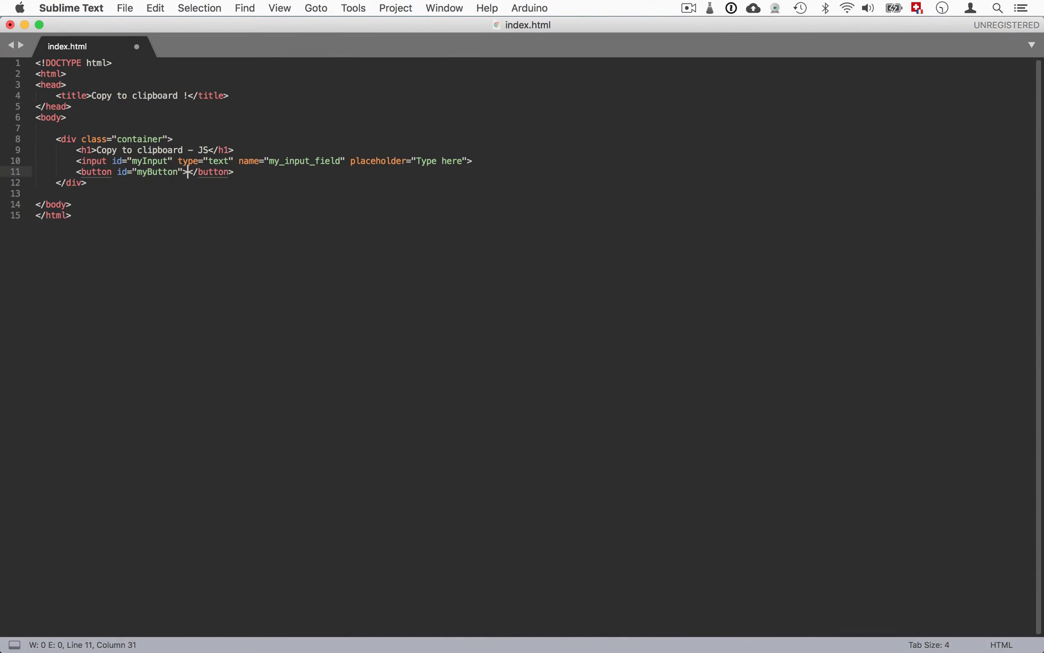
type("Copy to")
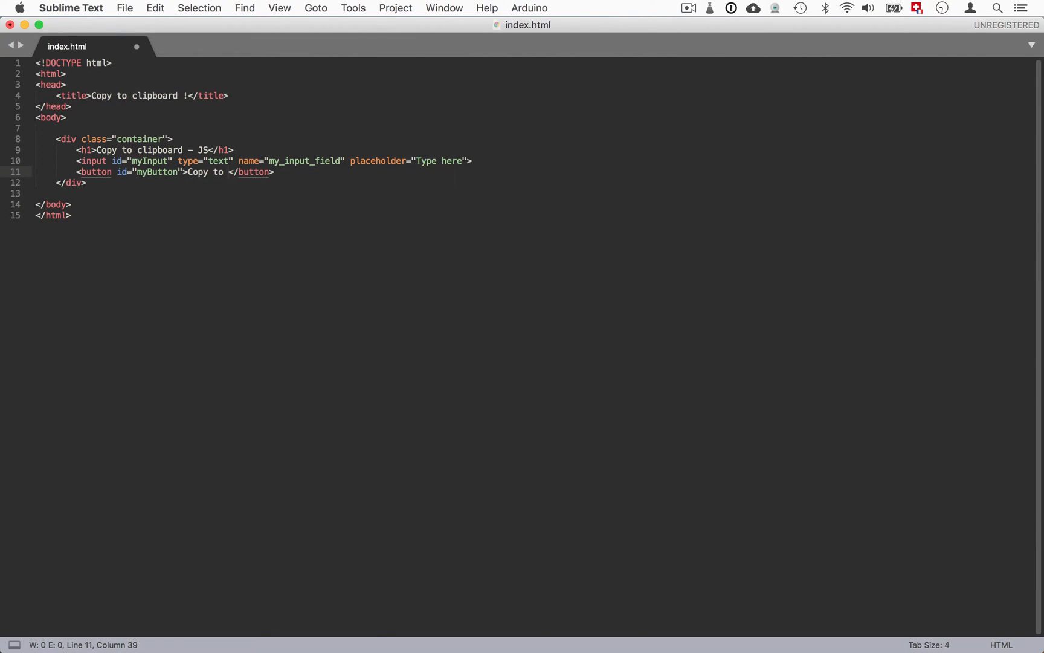
type("clipboard")
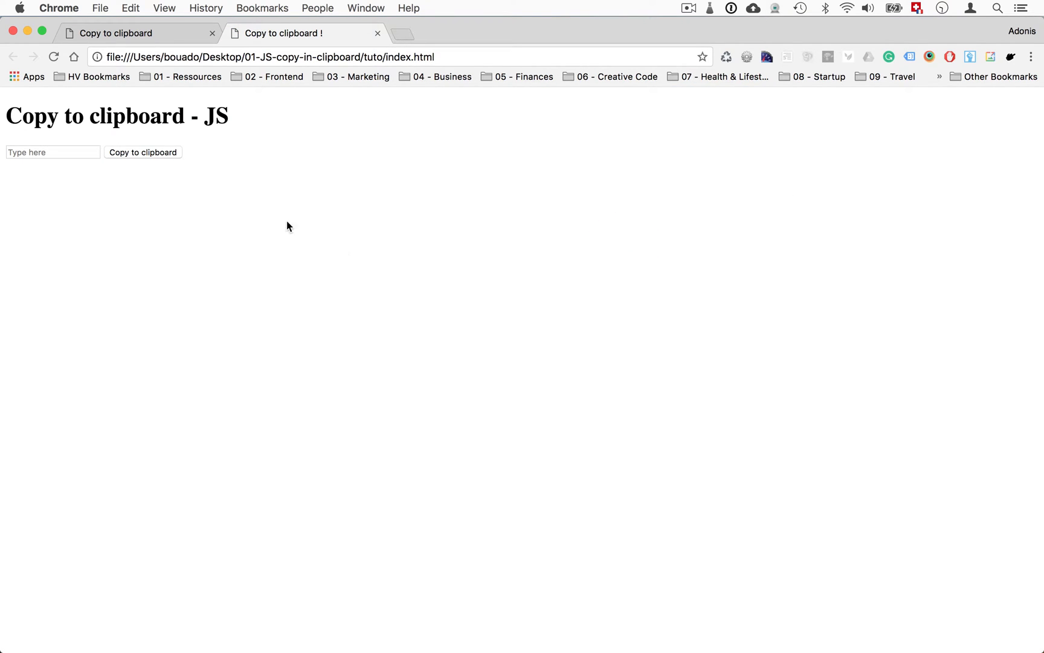
mouse_move(174, 223)
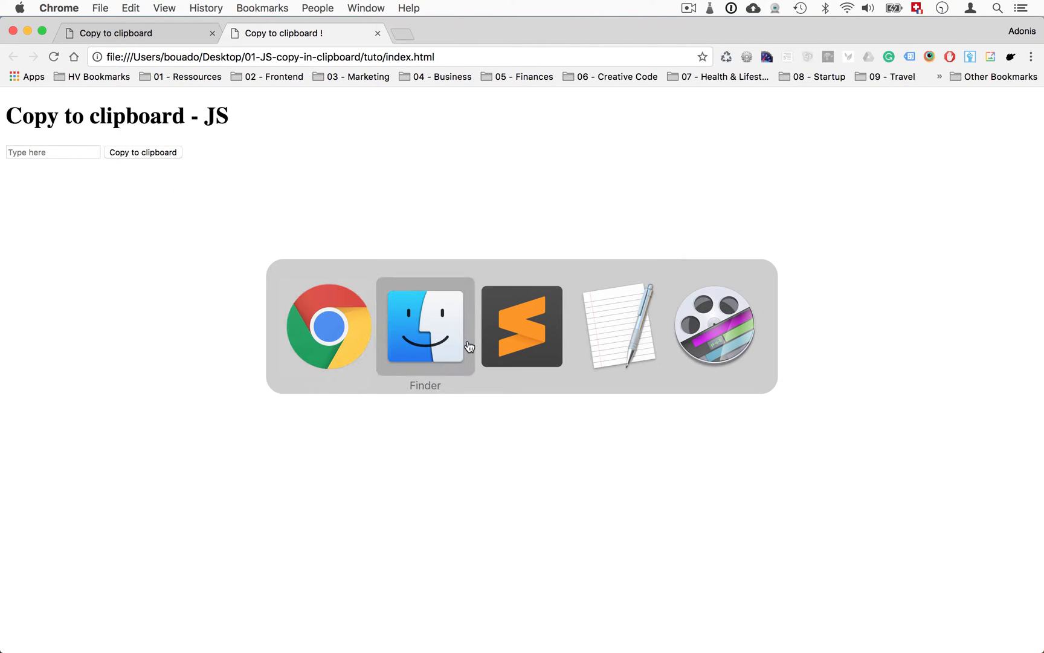
Switch from the Chrome preview back to Sublime Text.
left_click(522, 326)
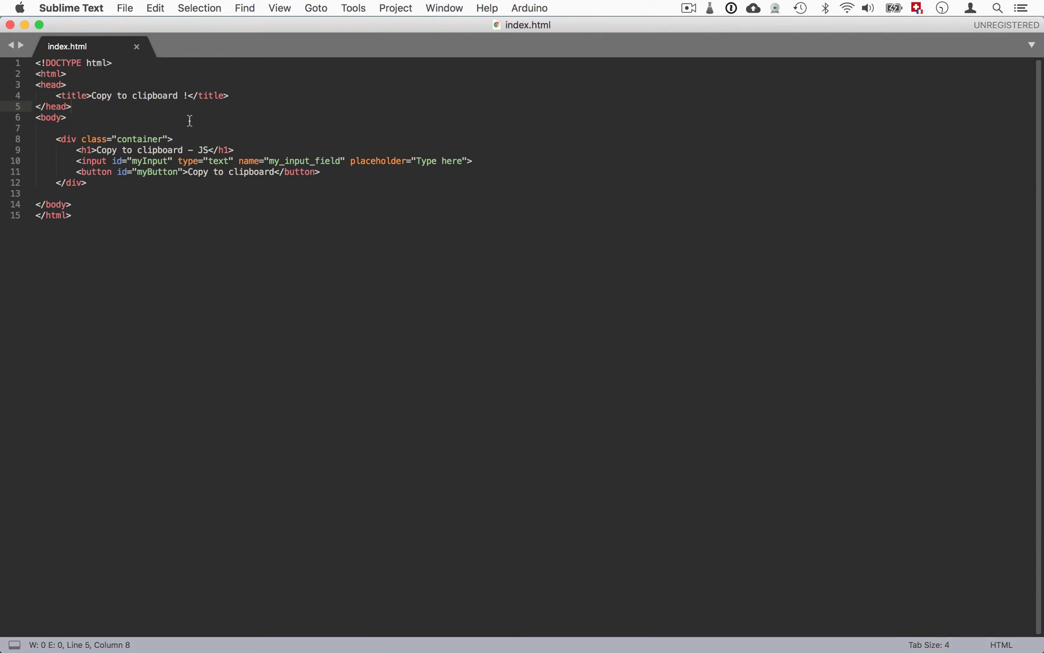
Review the head's CSS style block, selecting the page background declaration.
left_click(73, 95)
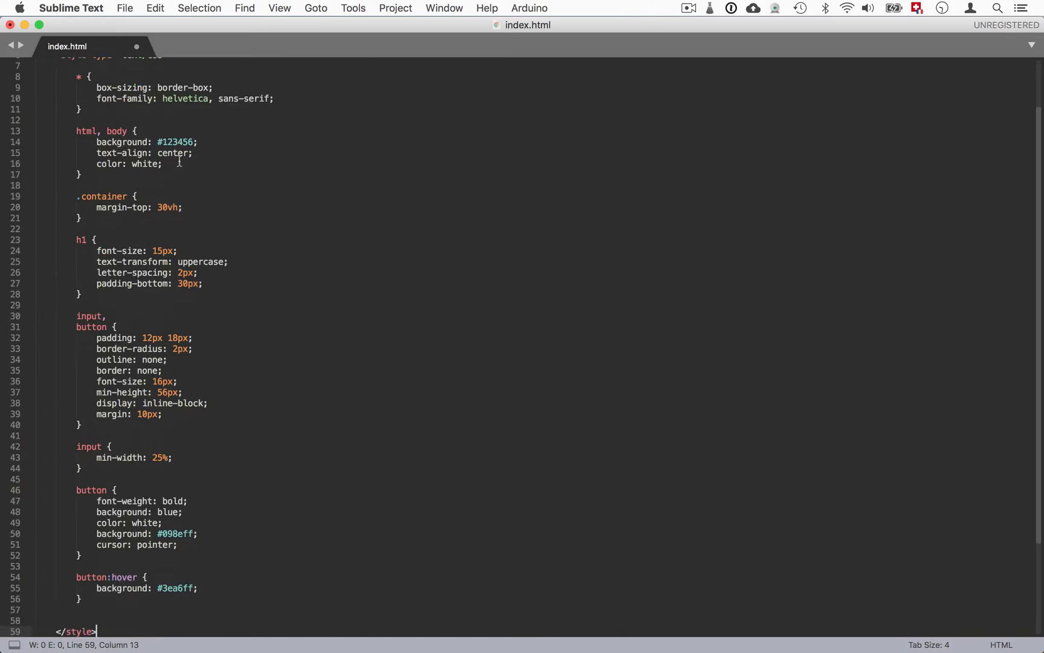
scroll("up", 3)
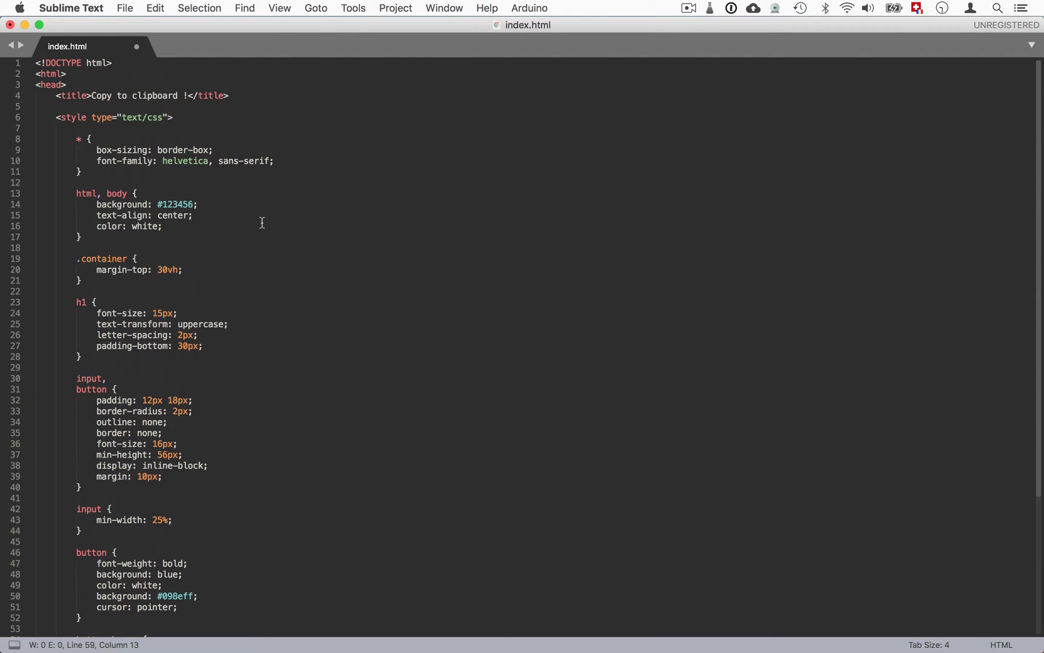
scroll("down", 3)
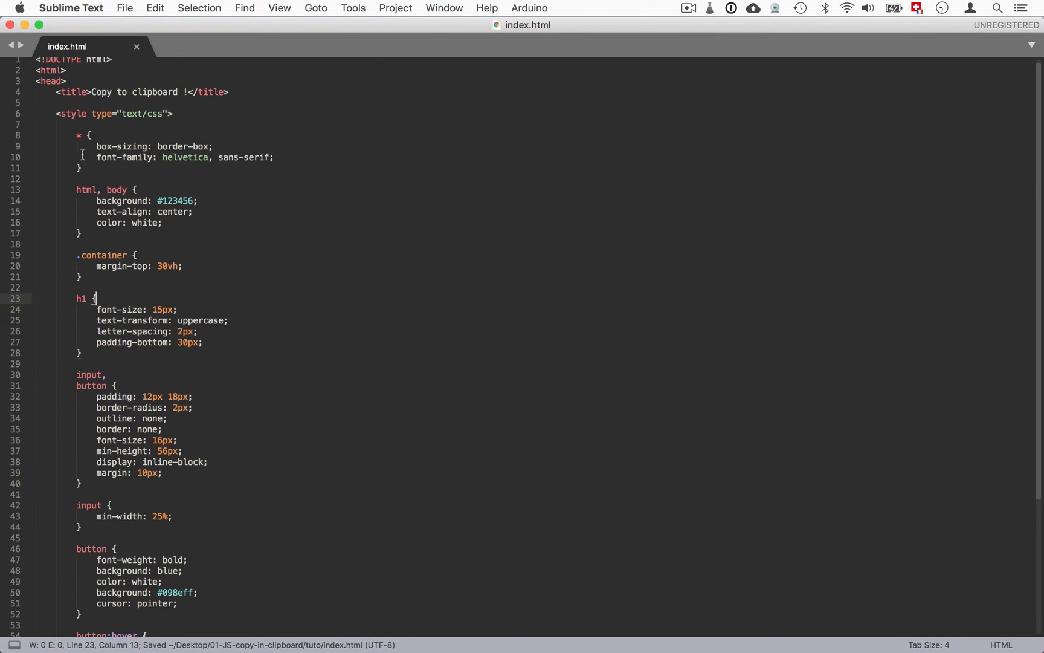
mouse_move(103, 190)
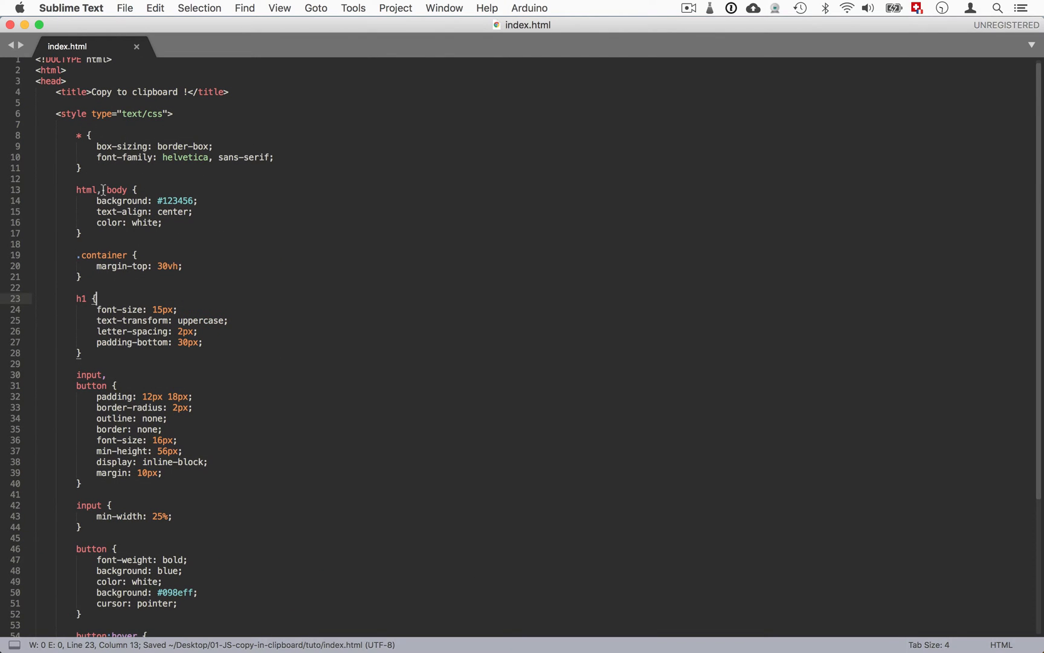
double_click(175, 200)
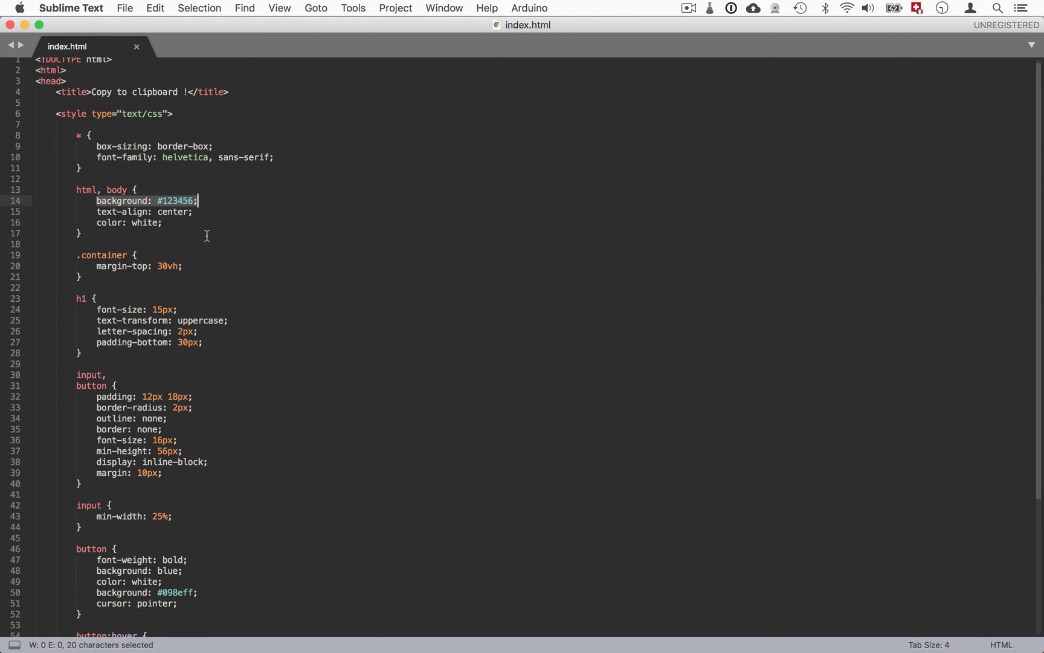
scroll("down", 3)
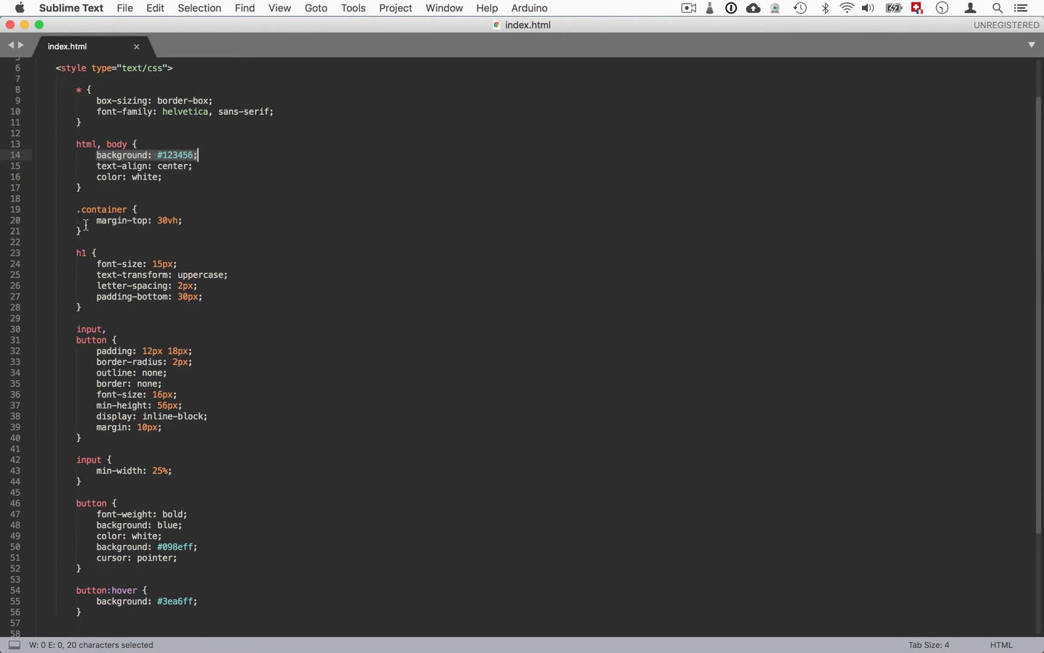
mouse_move(159, 220)
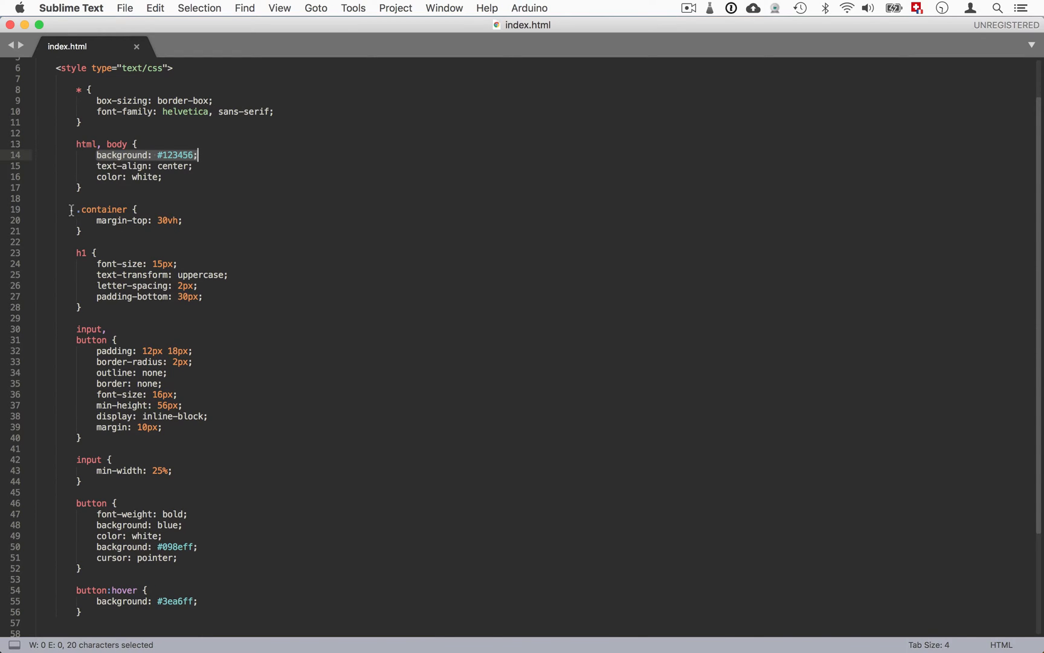
mouse_move(168, 227)
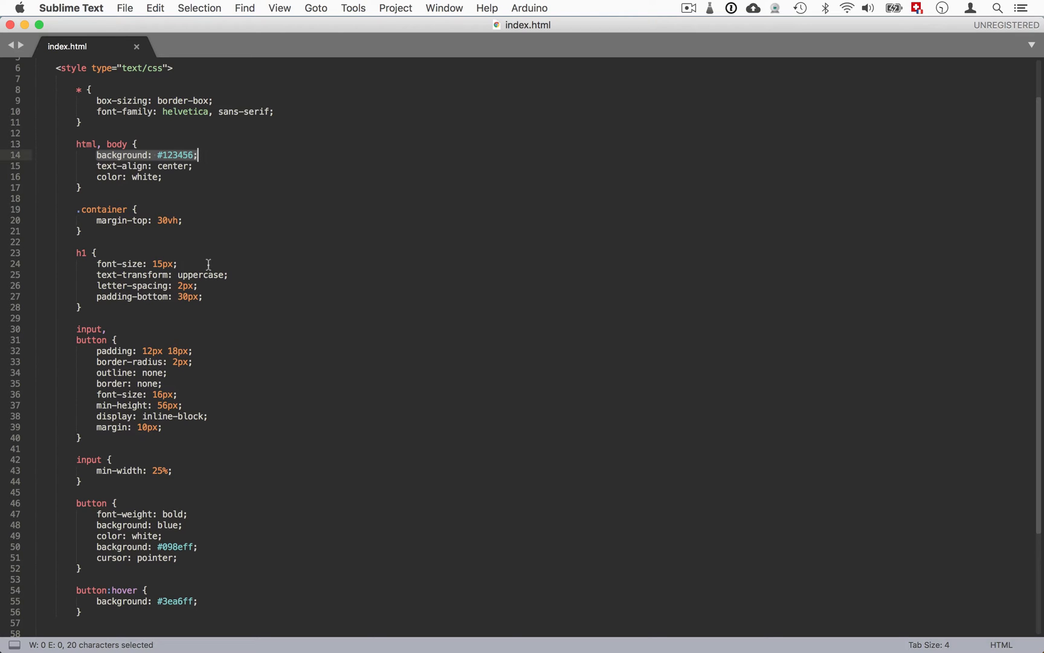
scroll("down", 3)
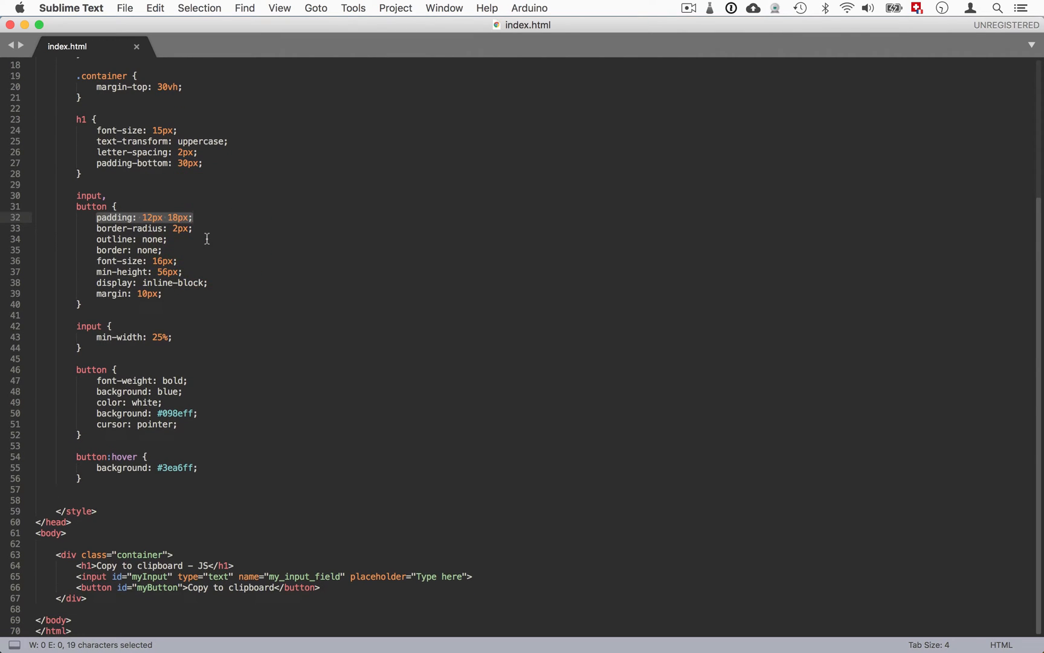
left_click(143, 370)
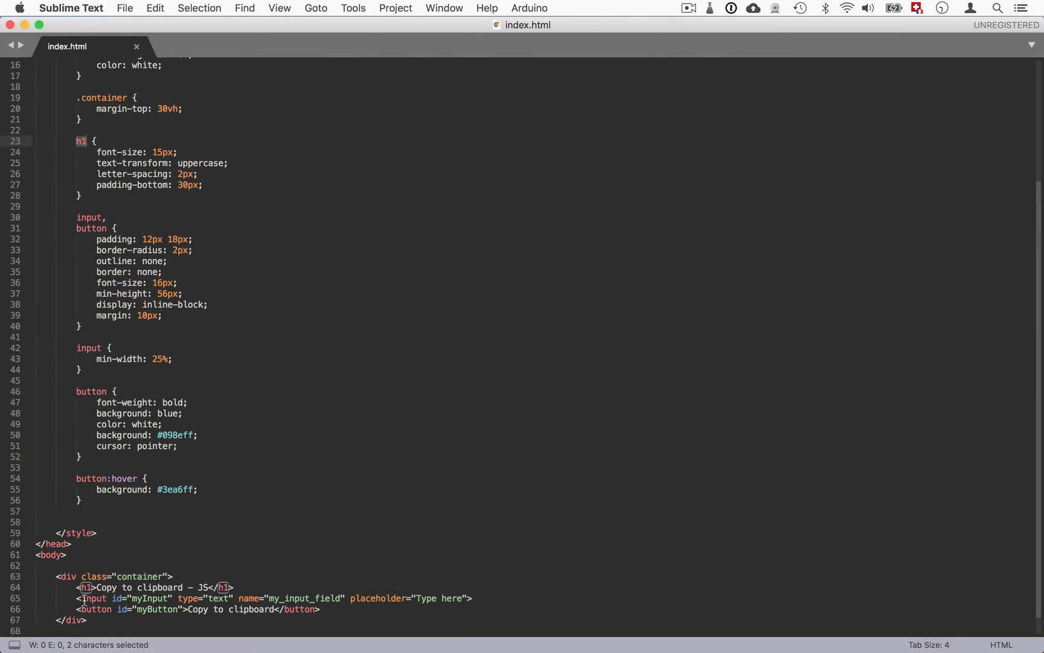
left_click(97, 588)
type(" class=\"")
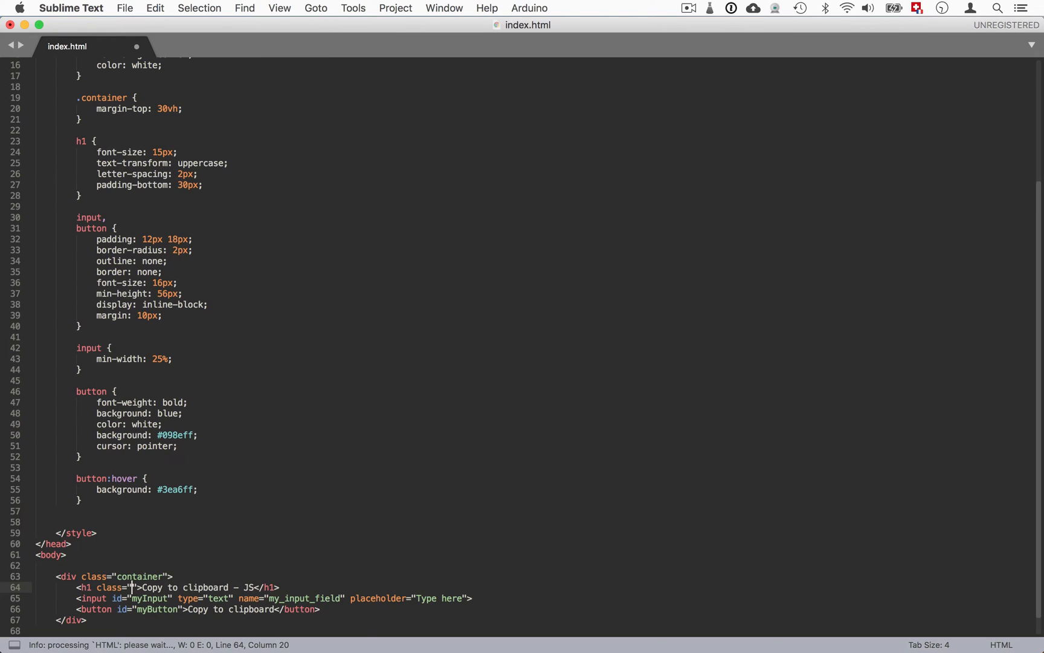
type("title")
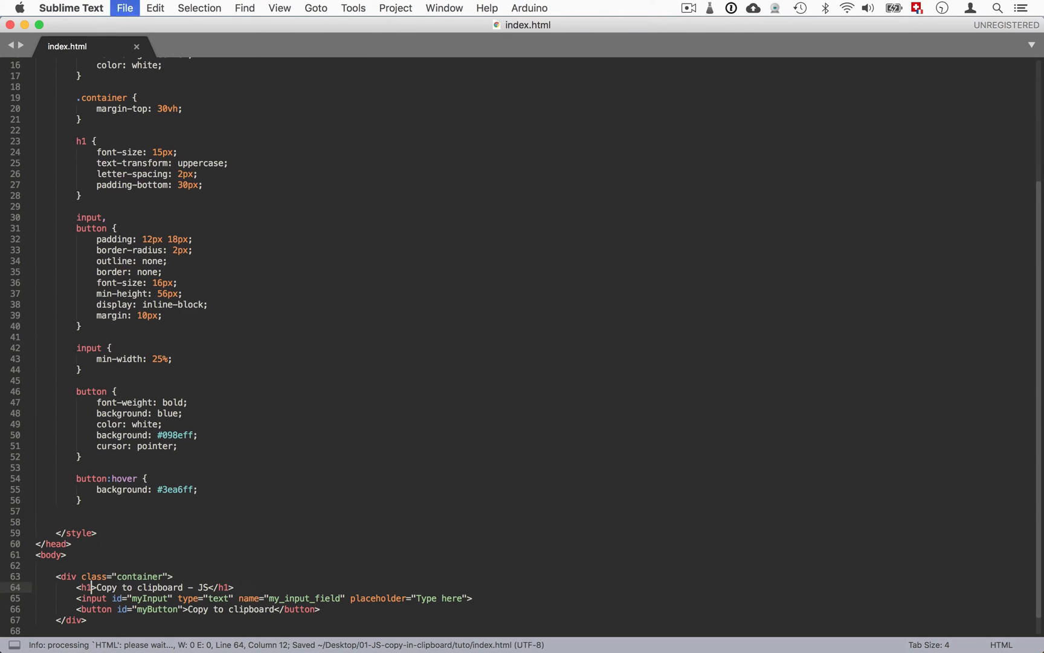
scroll("down", 3)
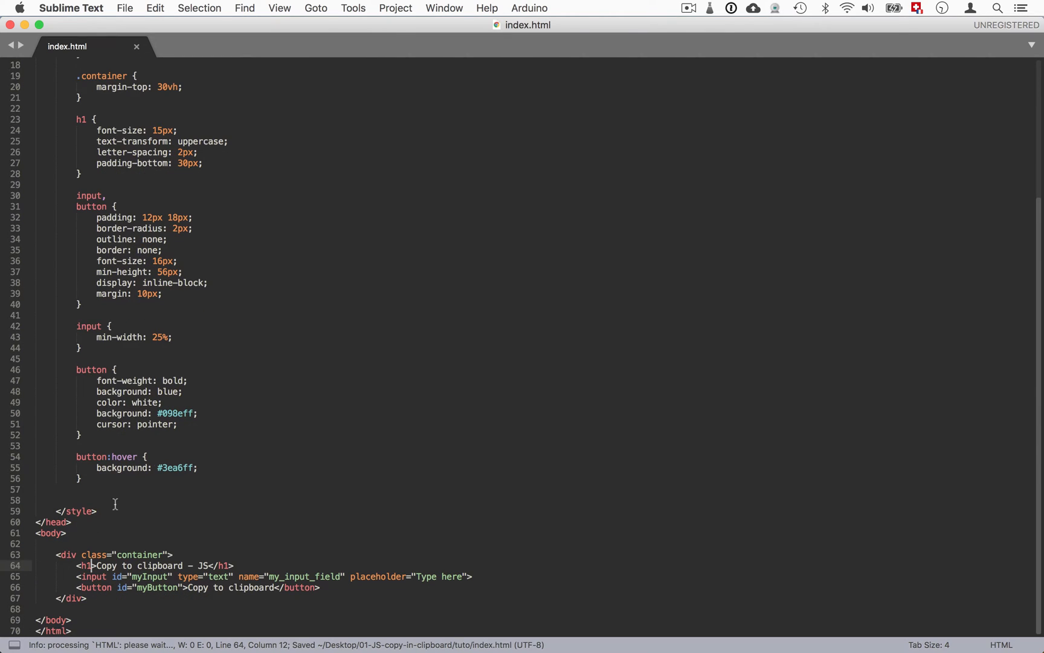
mouse_move(123, 618)
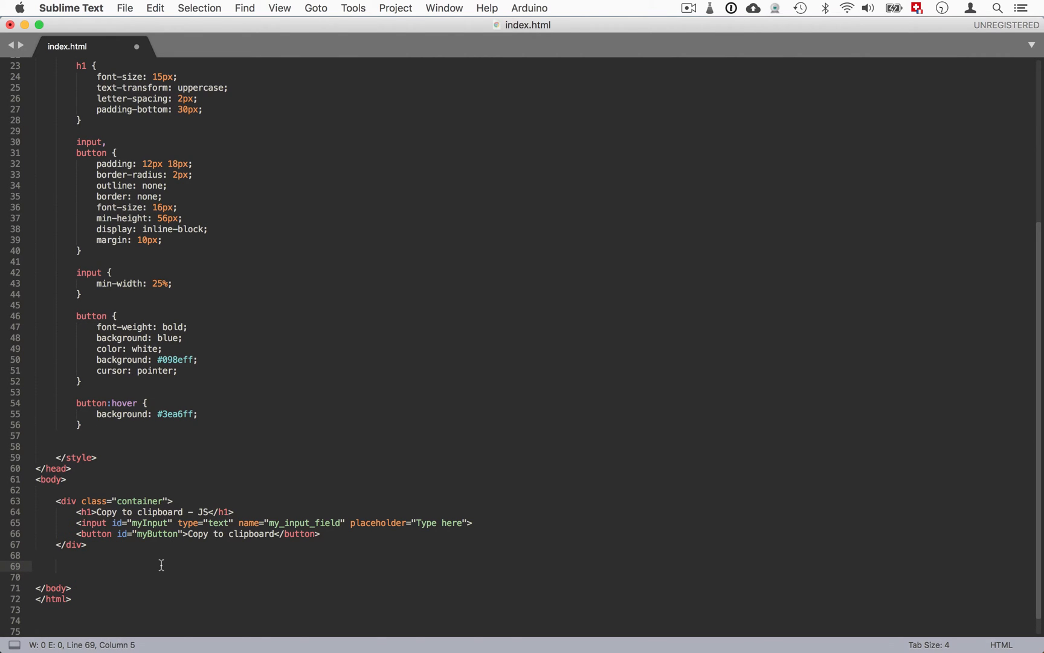
Add a text/javascript script block and begin a copyToClipboard function inside it.
type("<script type=\"text/javascript\"></script>")
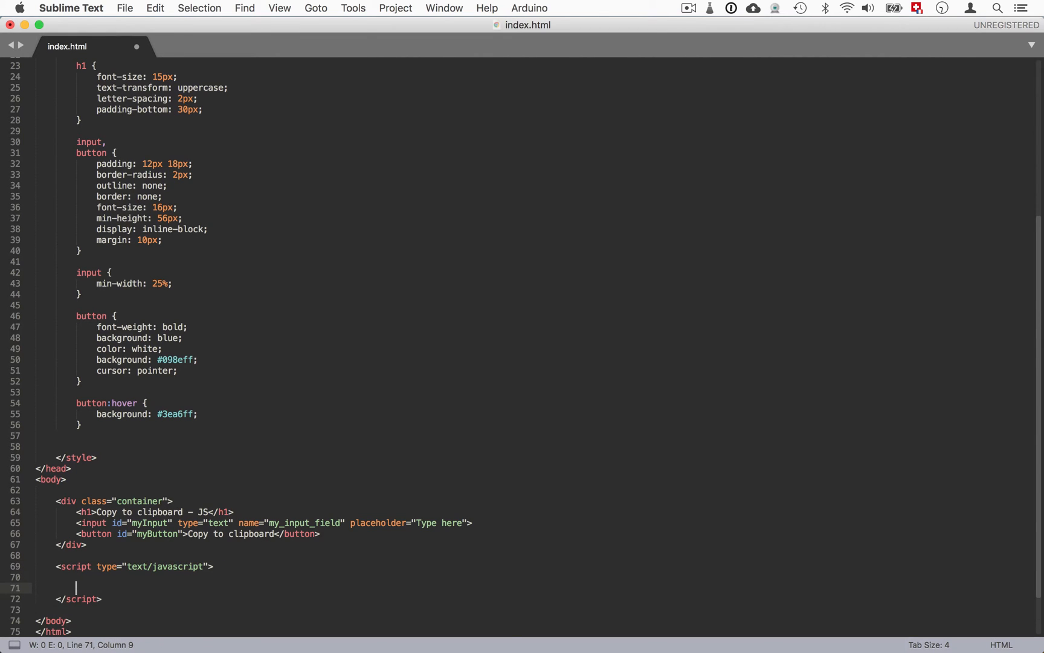
scroll("down", 3)
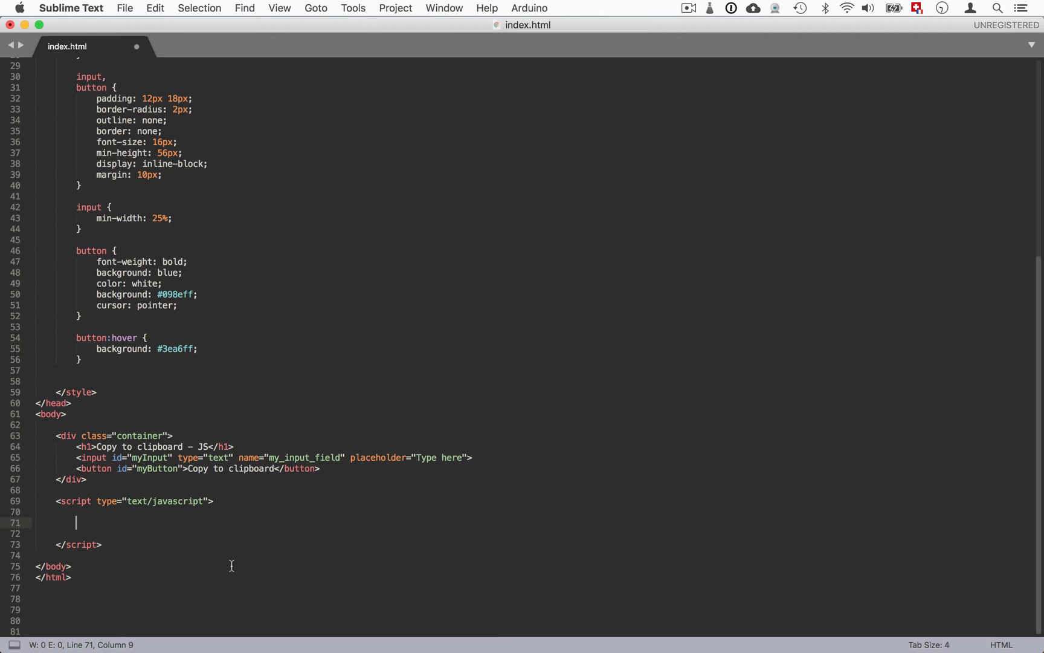
type("function")
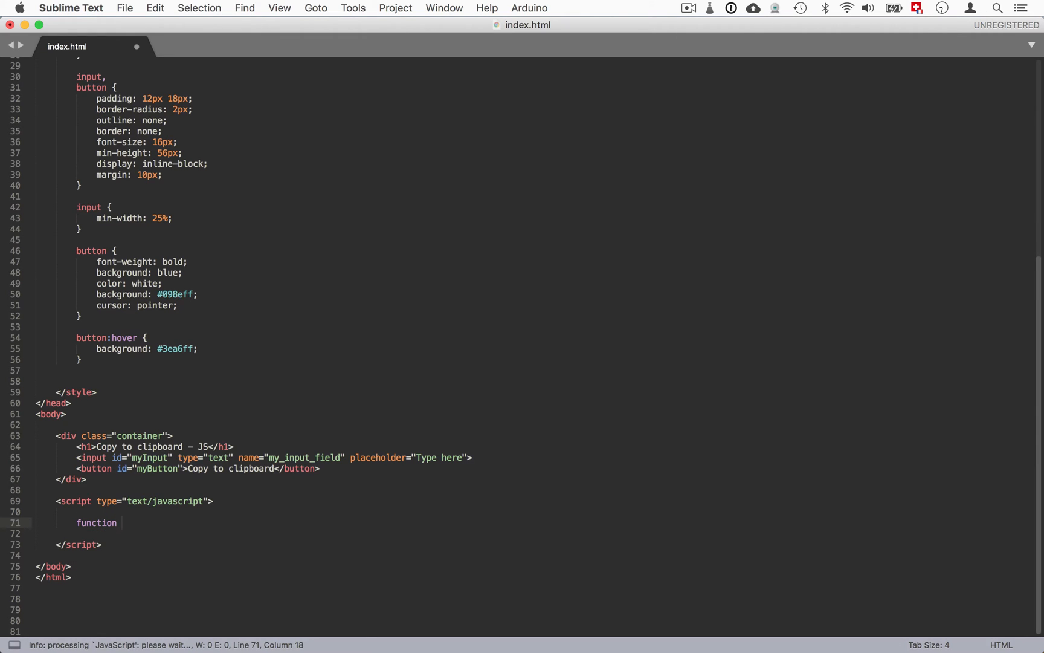
type("copy")
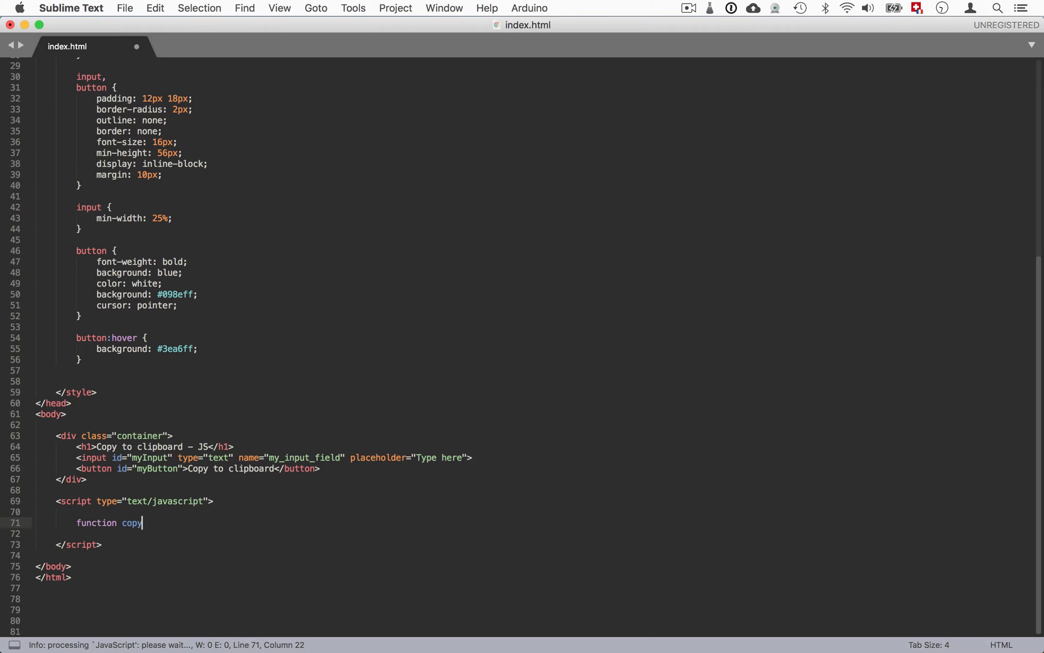
type("ToCli")
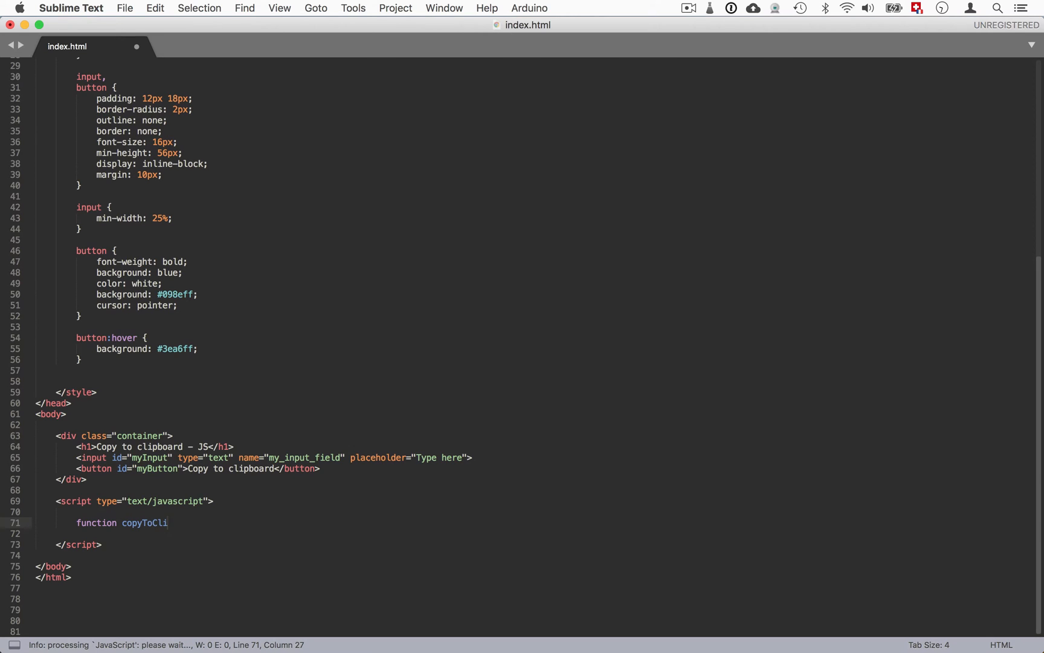
type("pboard() {")
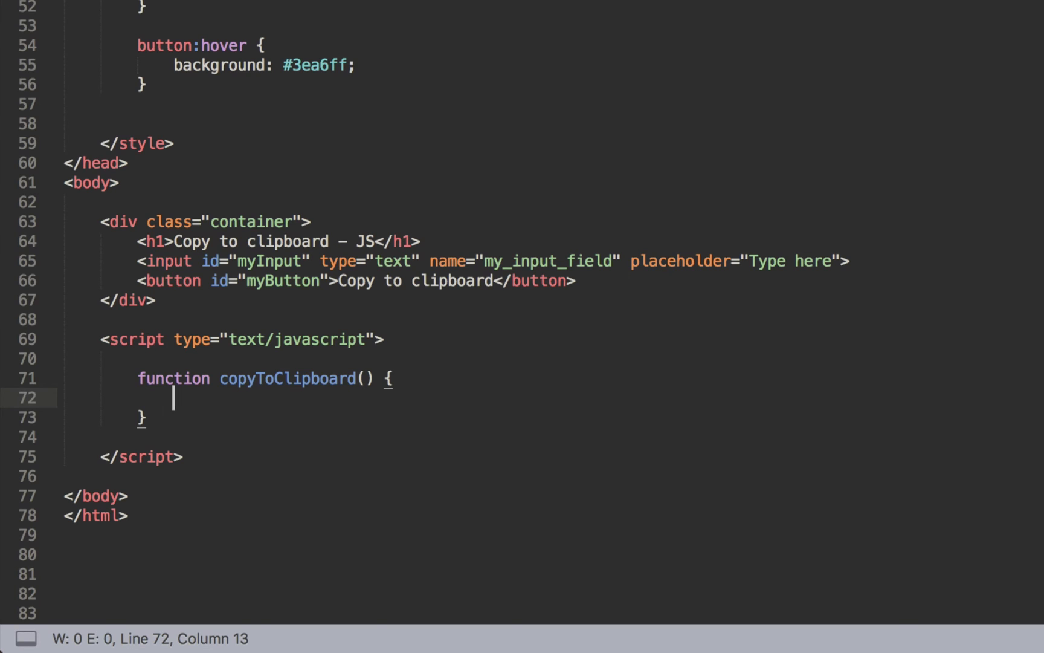
Declare var input_field = document.getElementById("myInput"); in the function.
type("var input")
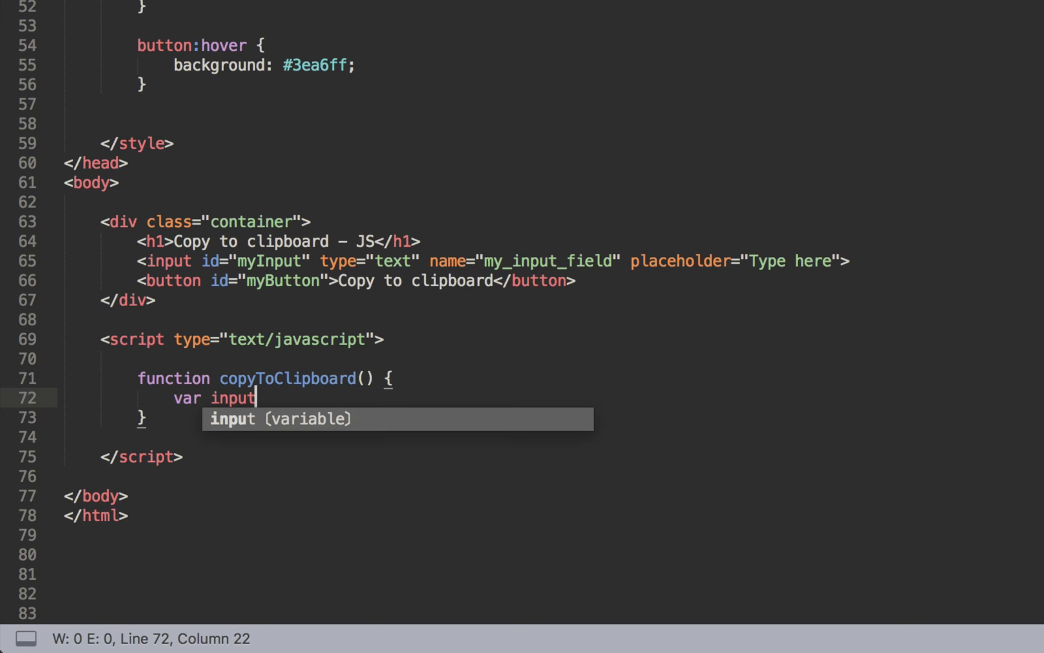
type("_field")
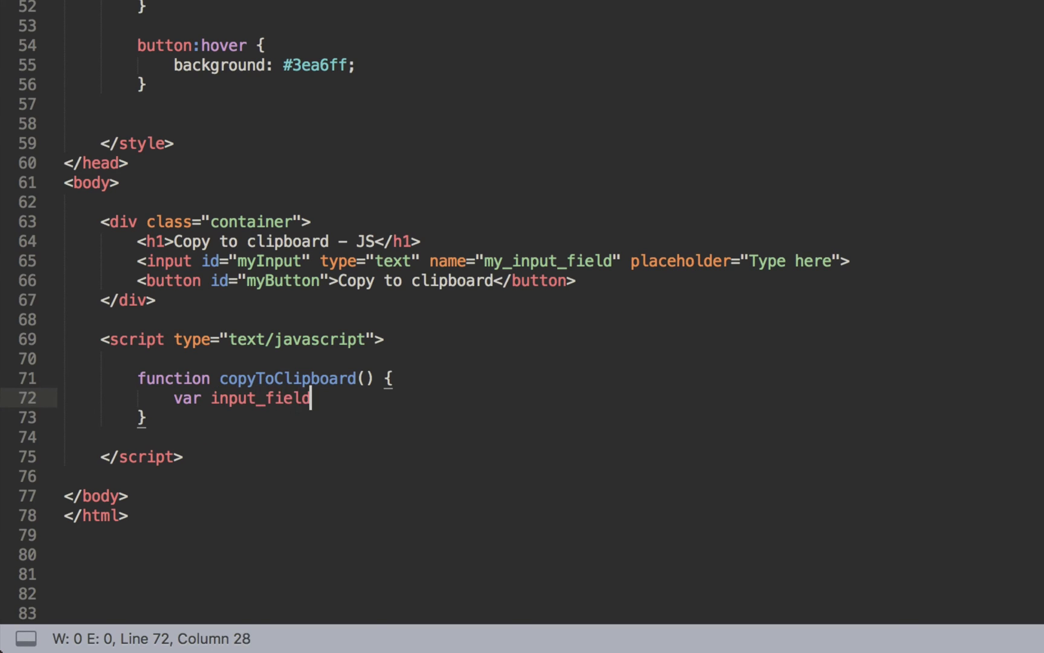
type("=")
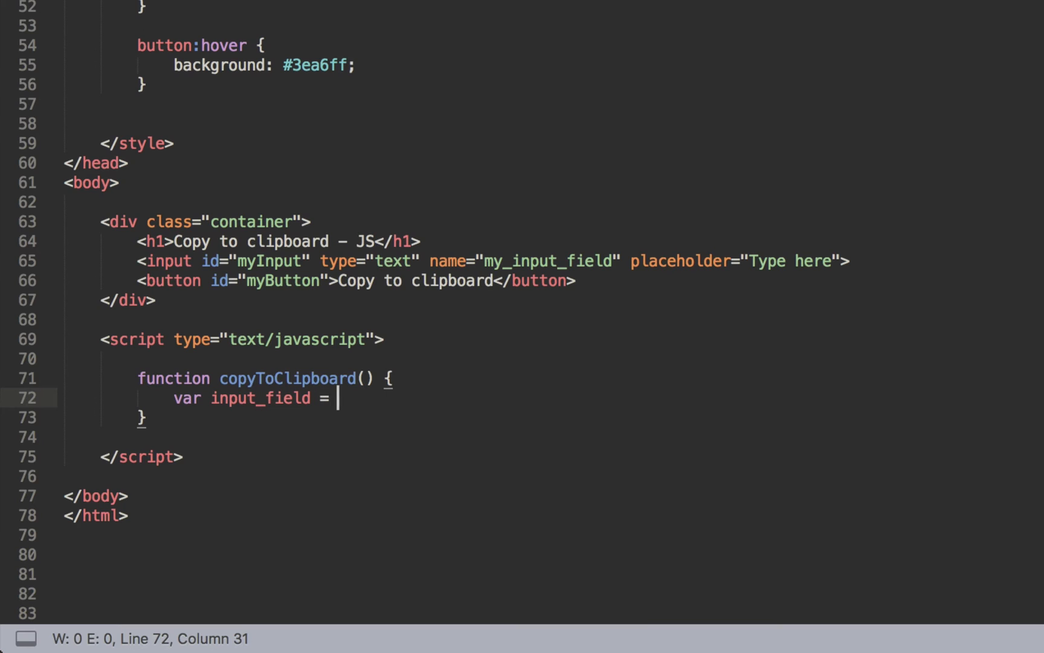
type("document")
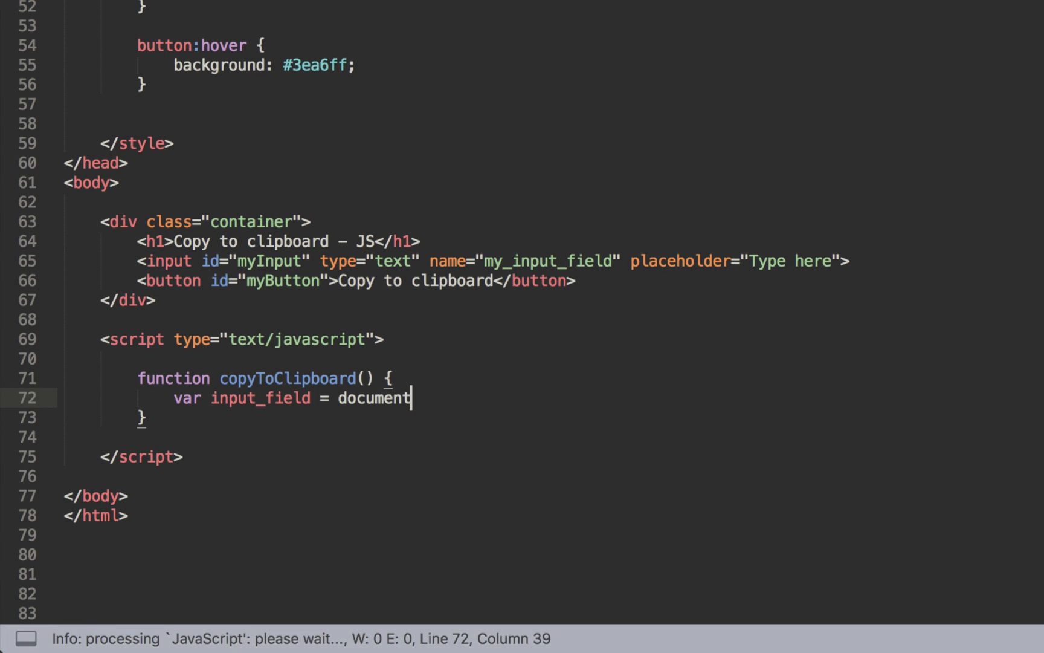
type(".getElementById(\"")
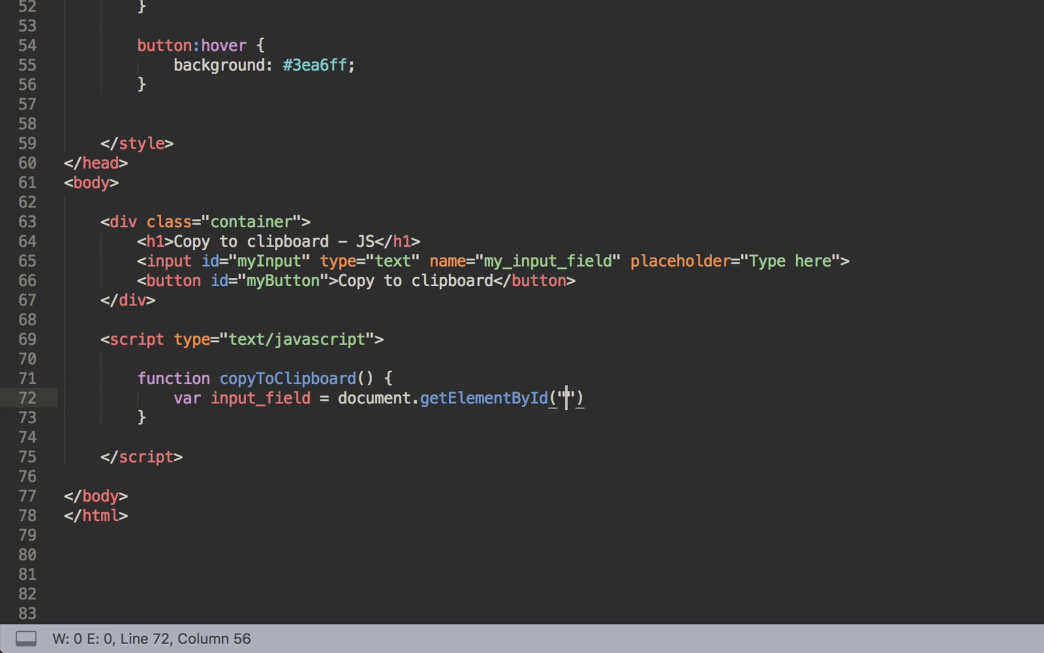
type("myInput")
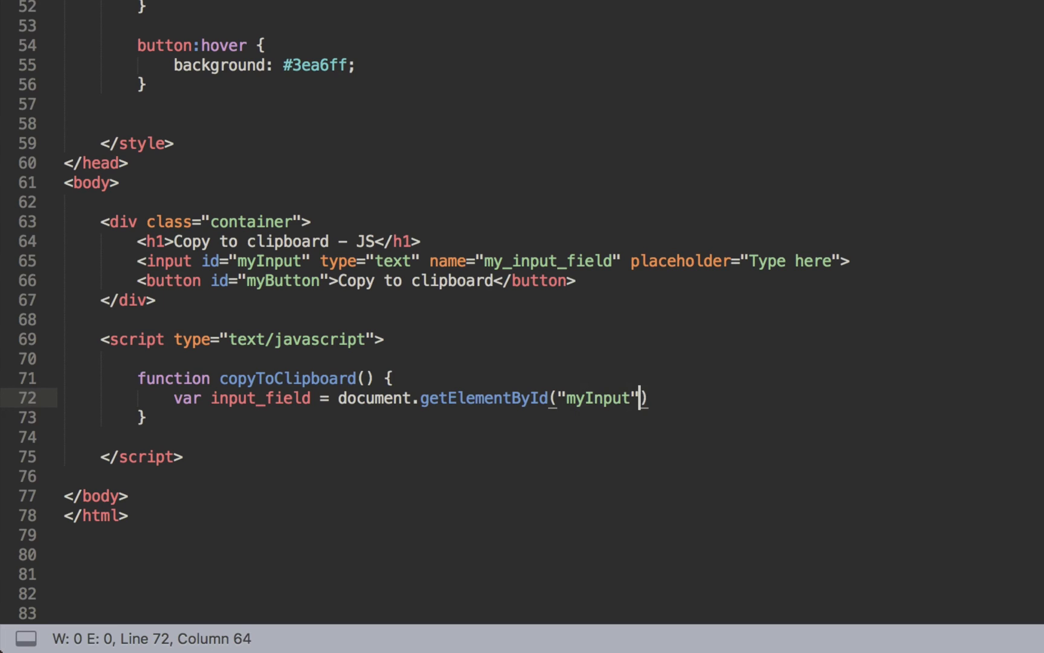
type(";")
type("var")
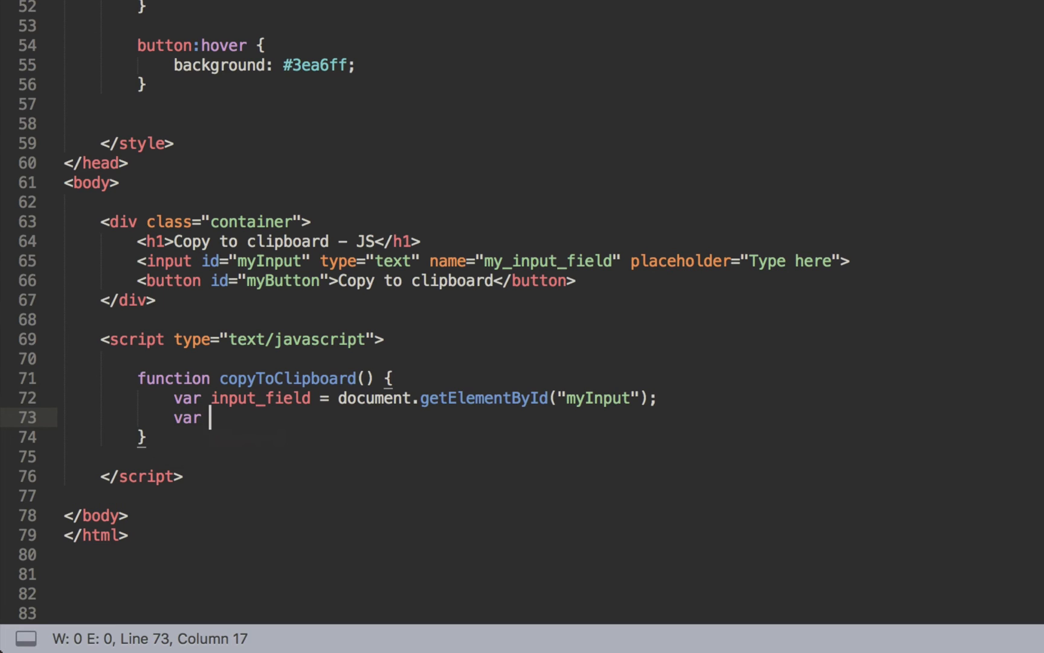
Declare button = document.getElementById("myButton") below it.
type("button =")
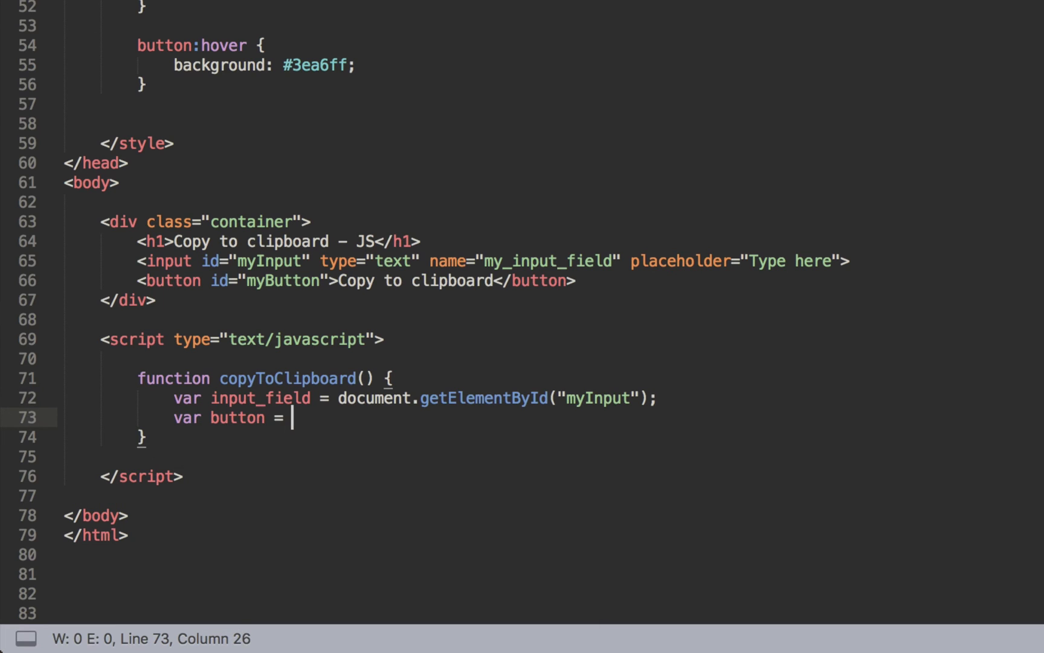
type("document")
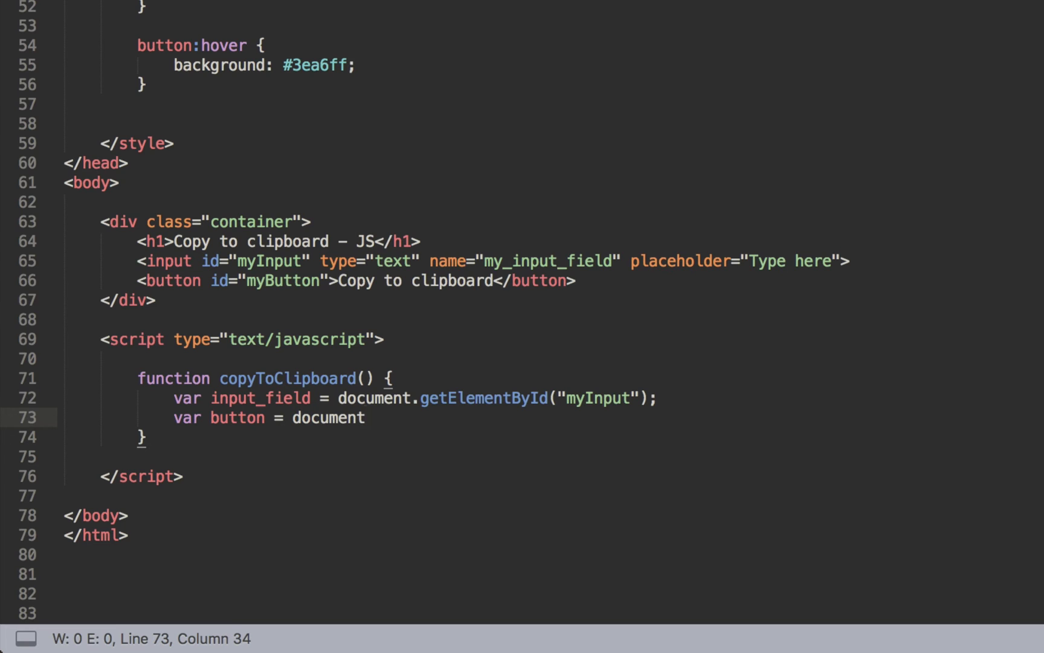
type(".")
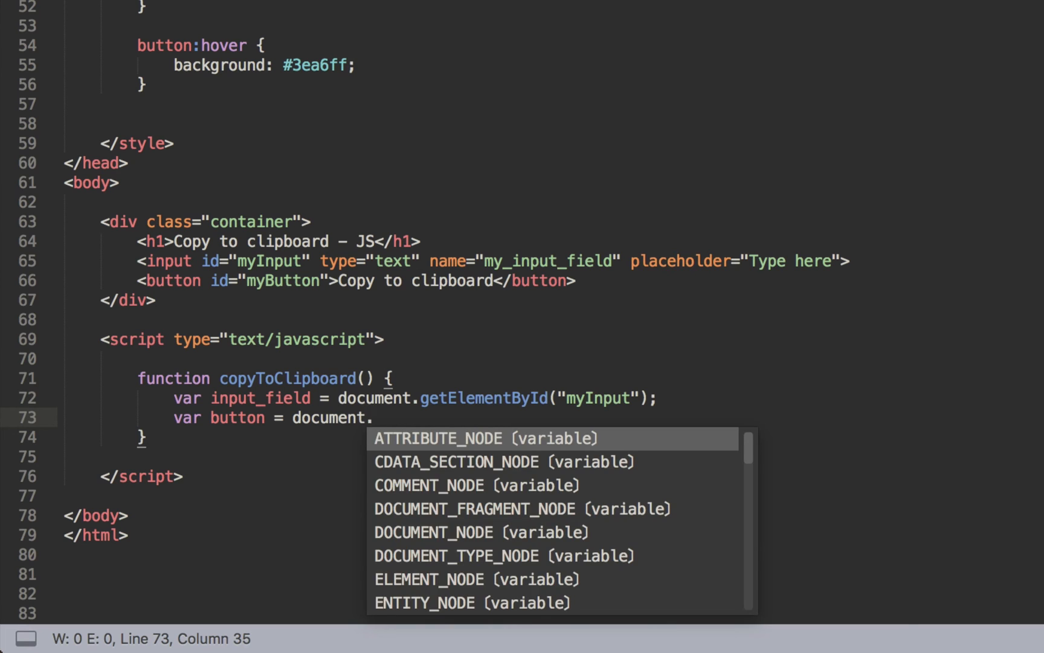
type("getElementById(\"\")")
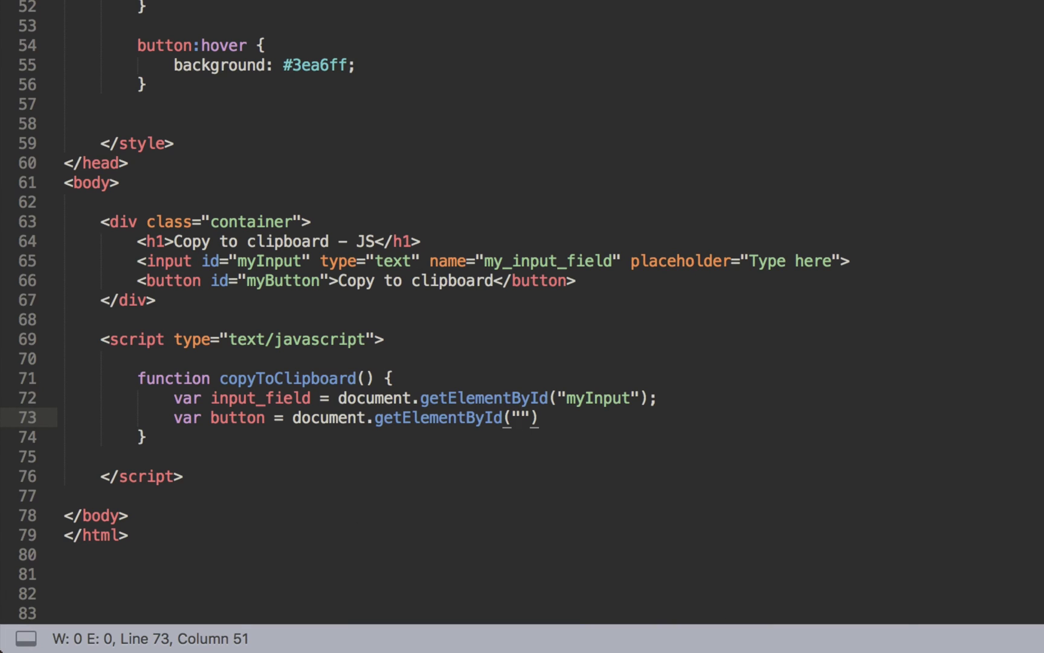
type("myButton")
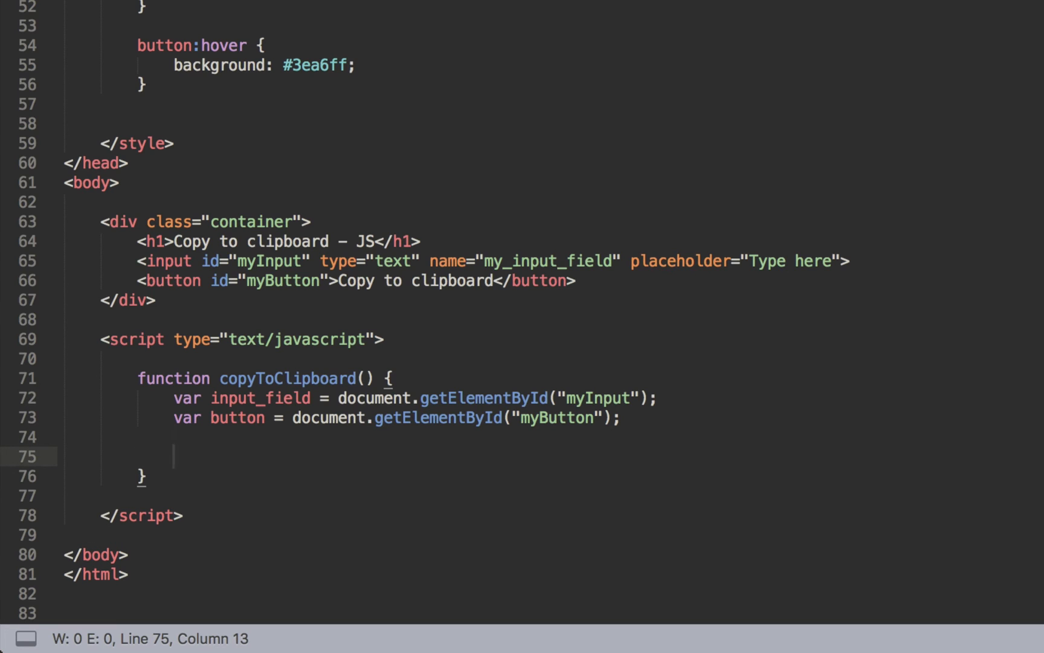
Select the input field's text with input.select();.
type("in")
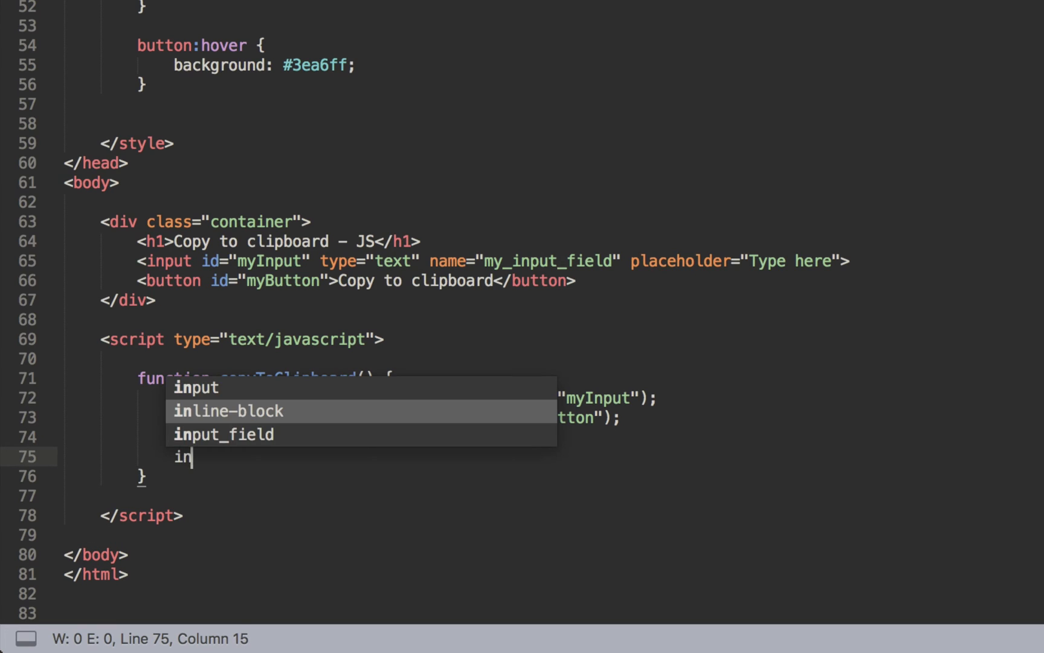
type("put_field")
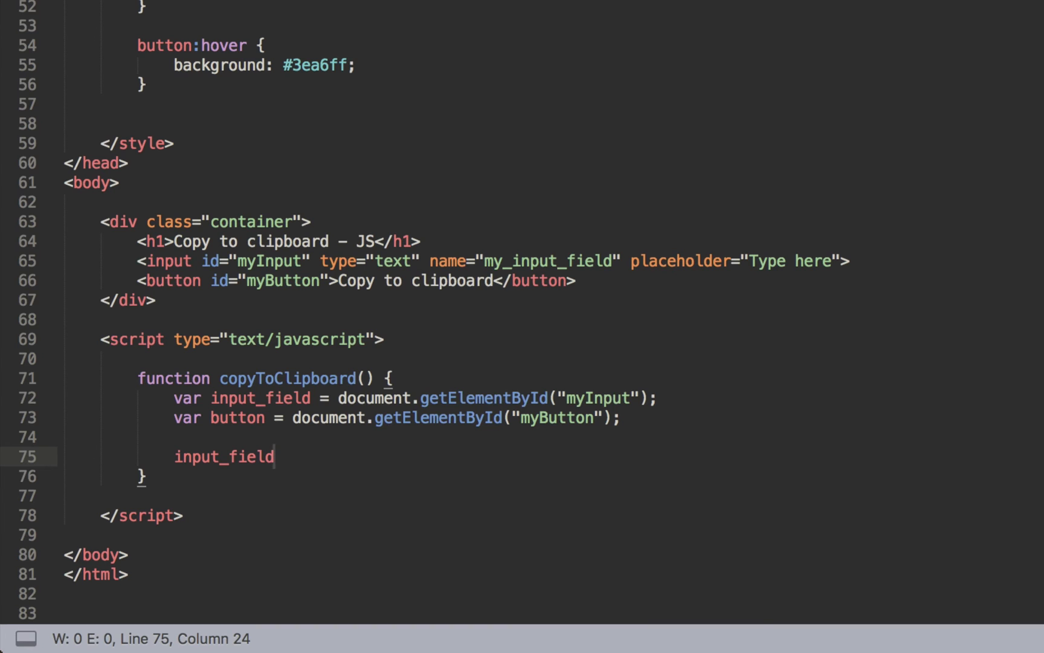
type(".")
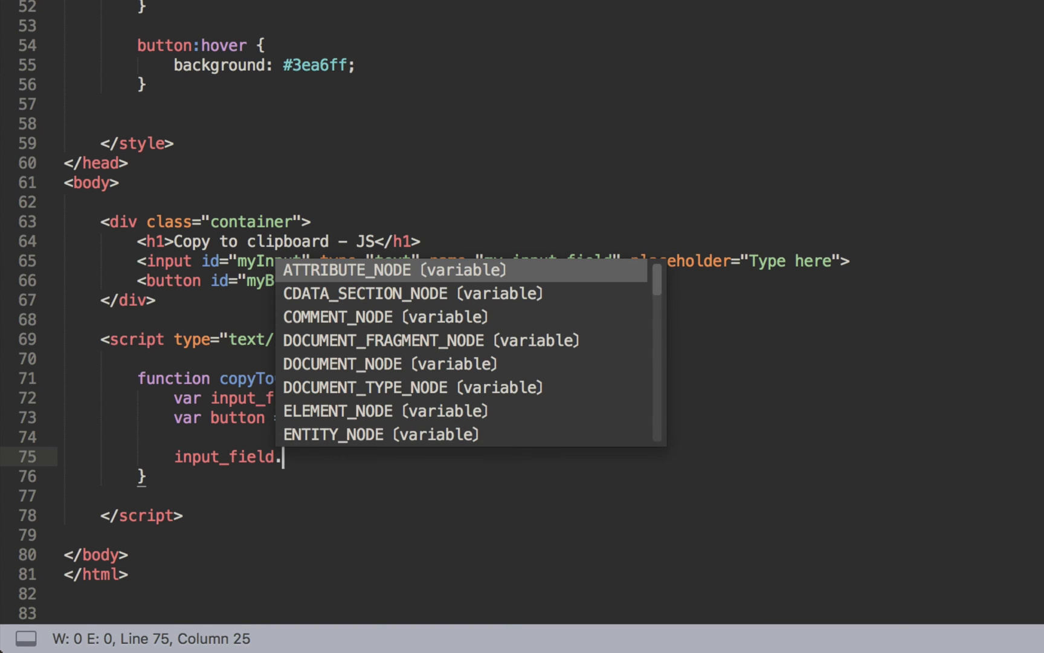
type("select")
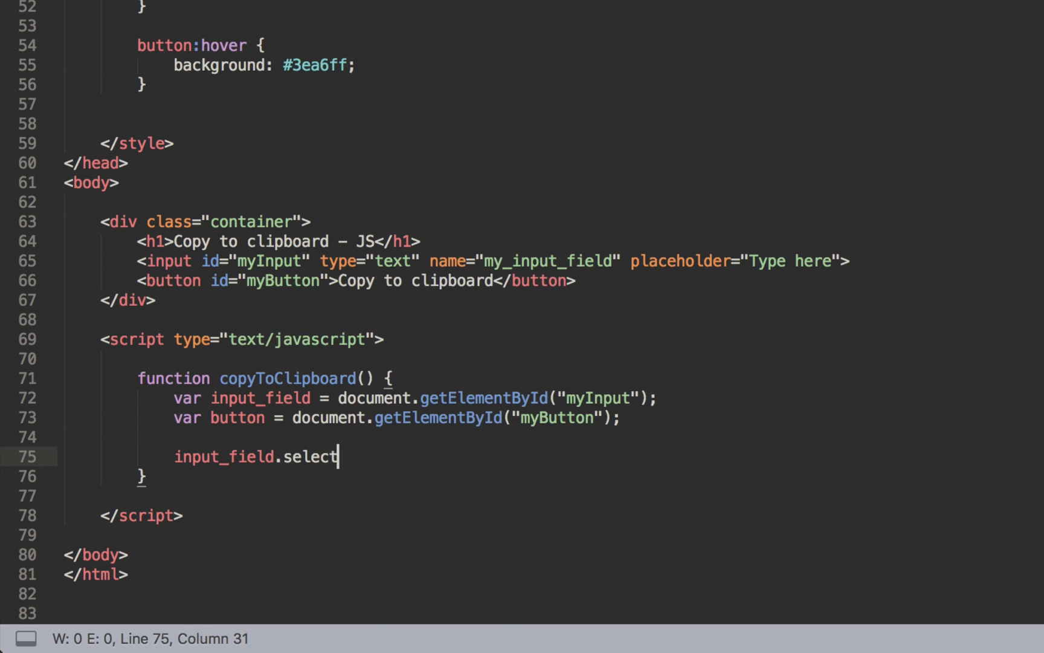
type("();")
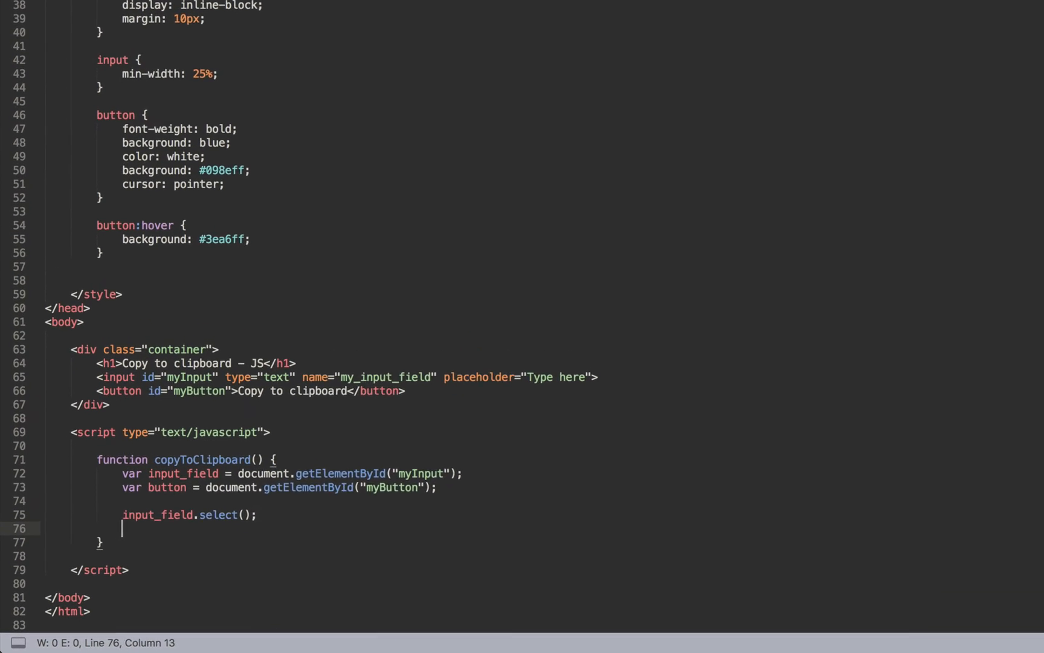
Add document.execCommand("Copy"); and open a new line below.
type("document.")
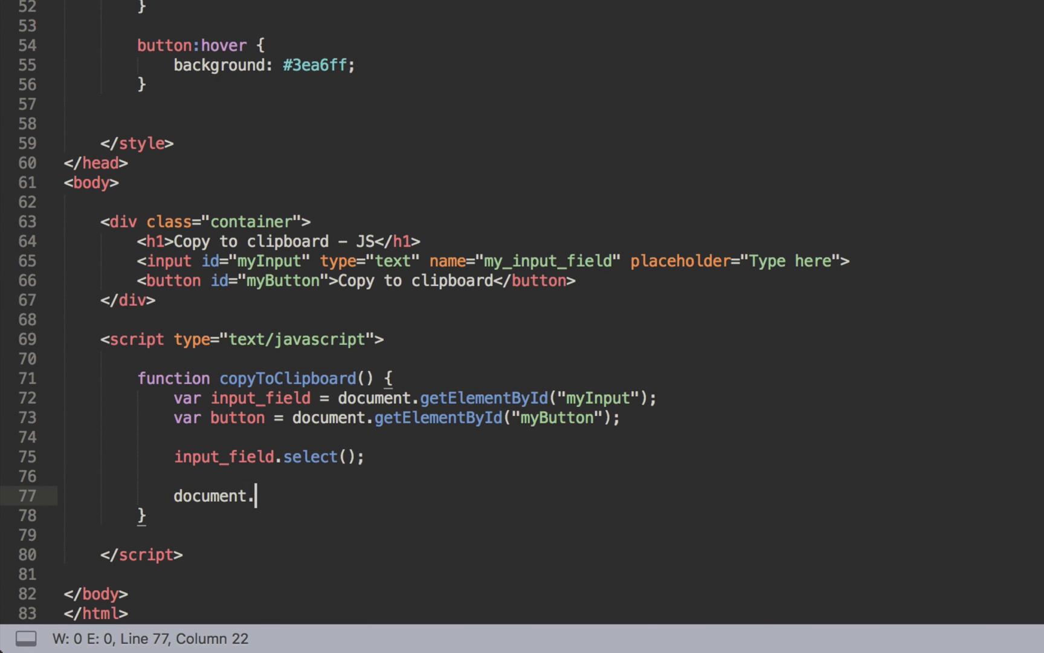
type("exec")
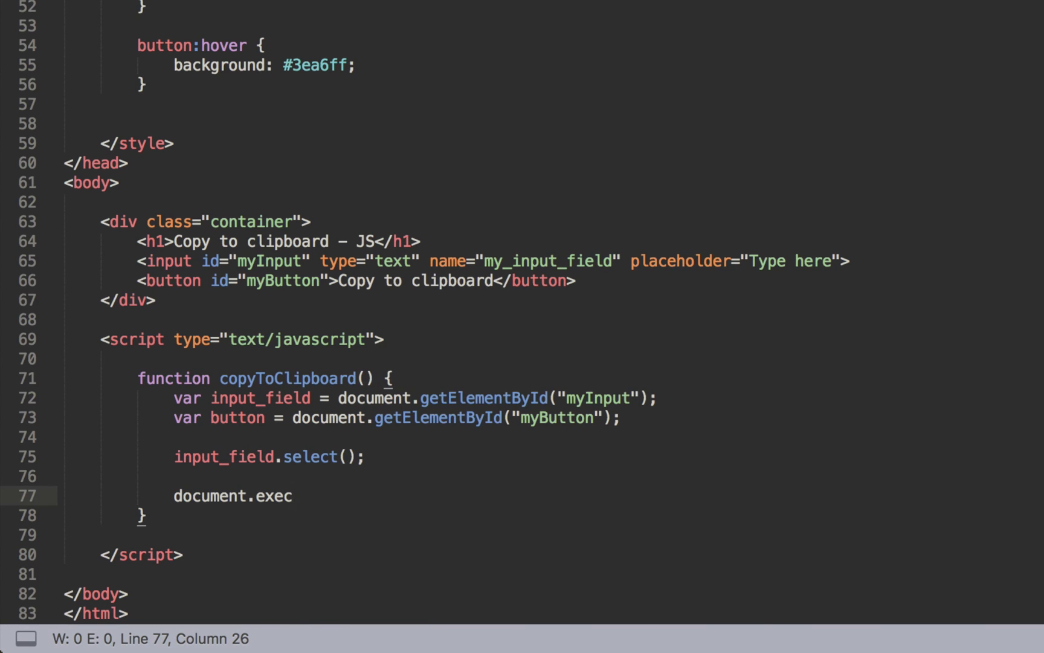
type("Command()")
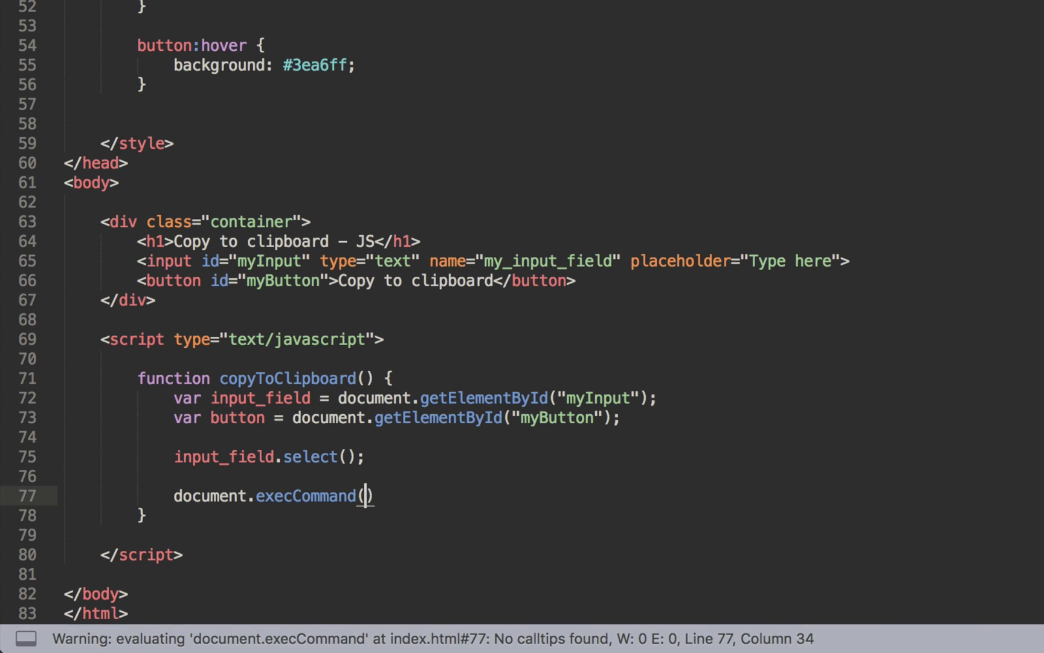
type("\"\"")
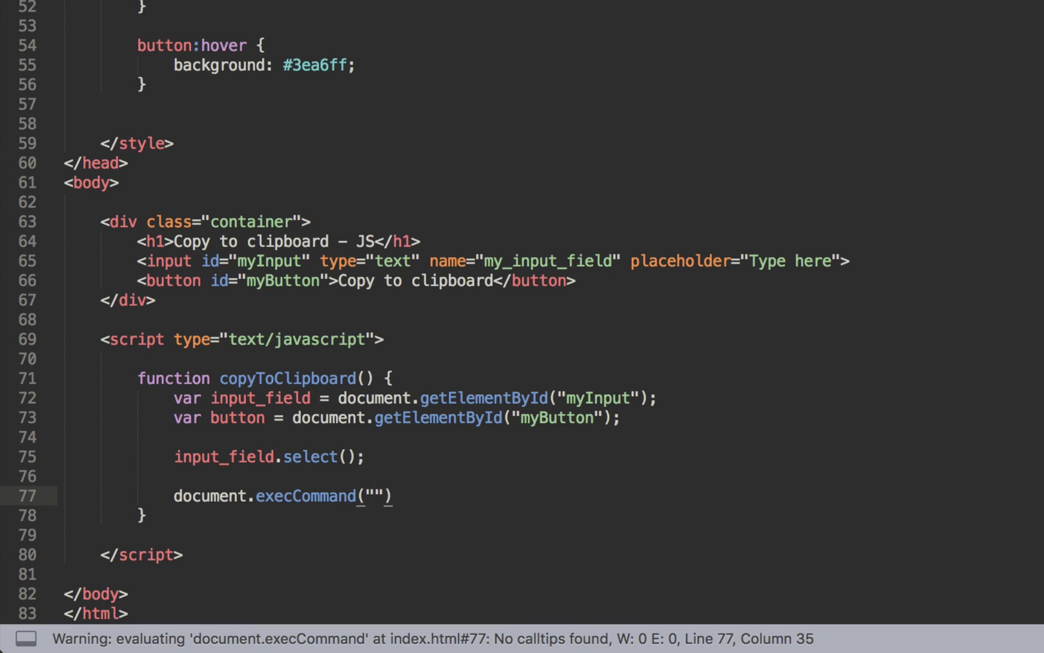
type("Copy")
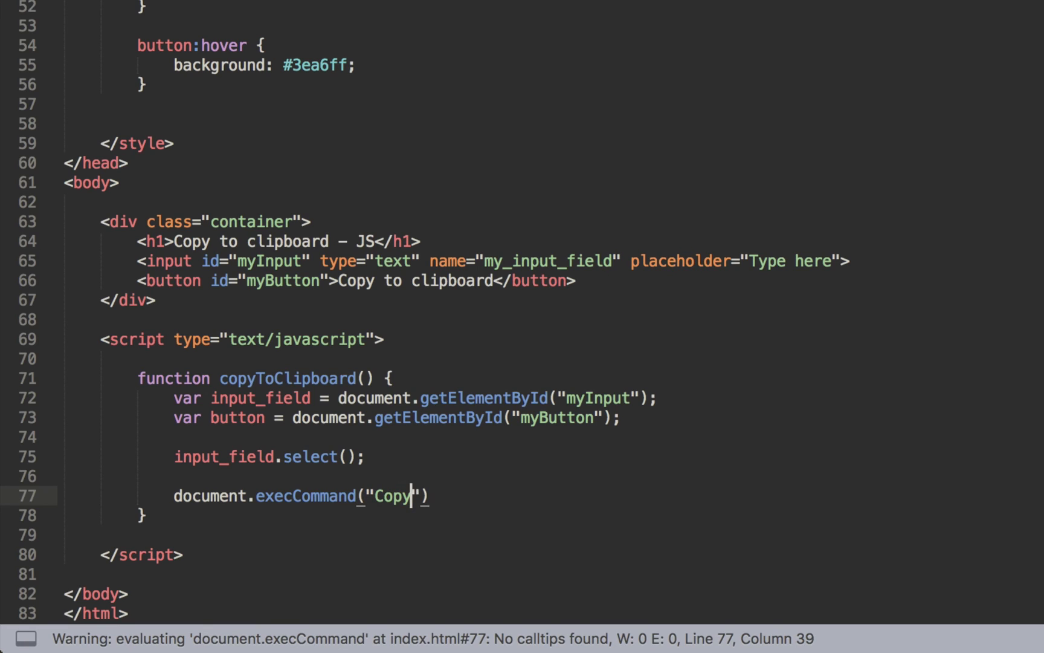
type(");")
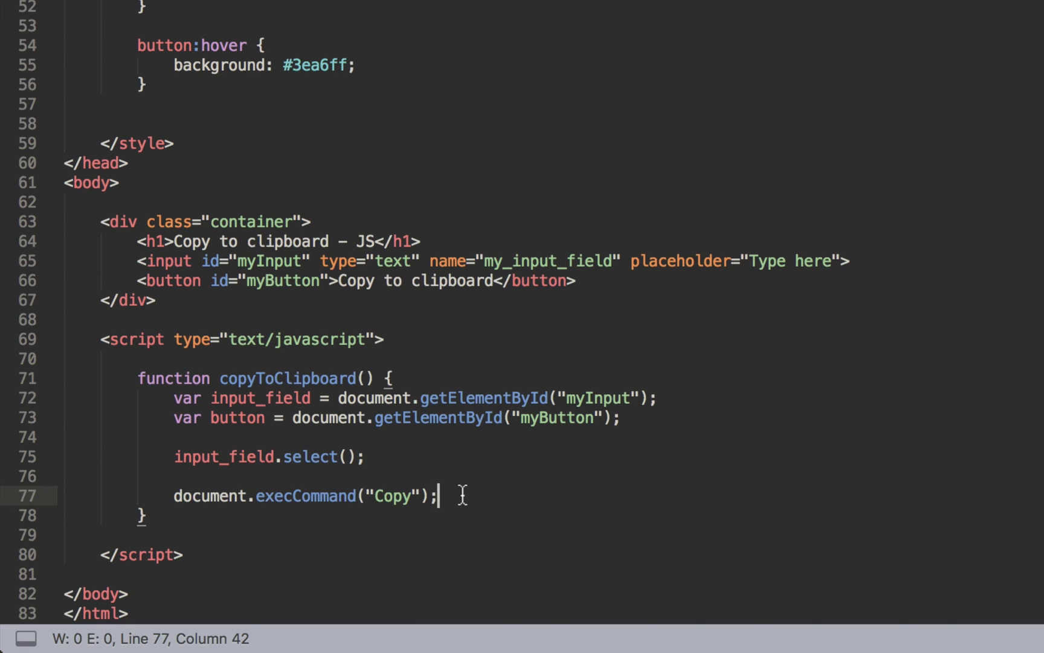
key("enter")
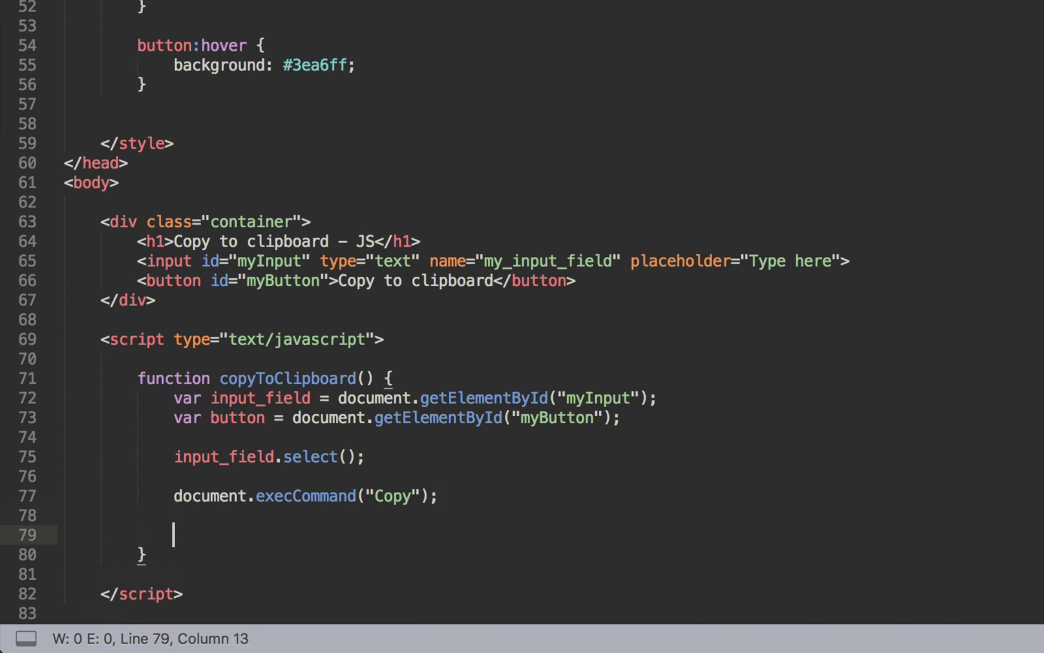
Add button.innerHTML = "Copied !" inside copyToClipboard and save index.html.
type("button")
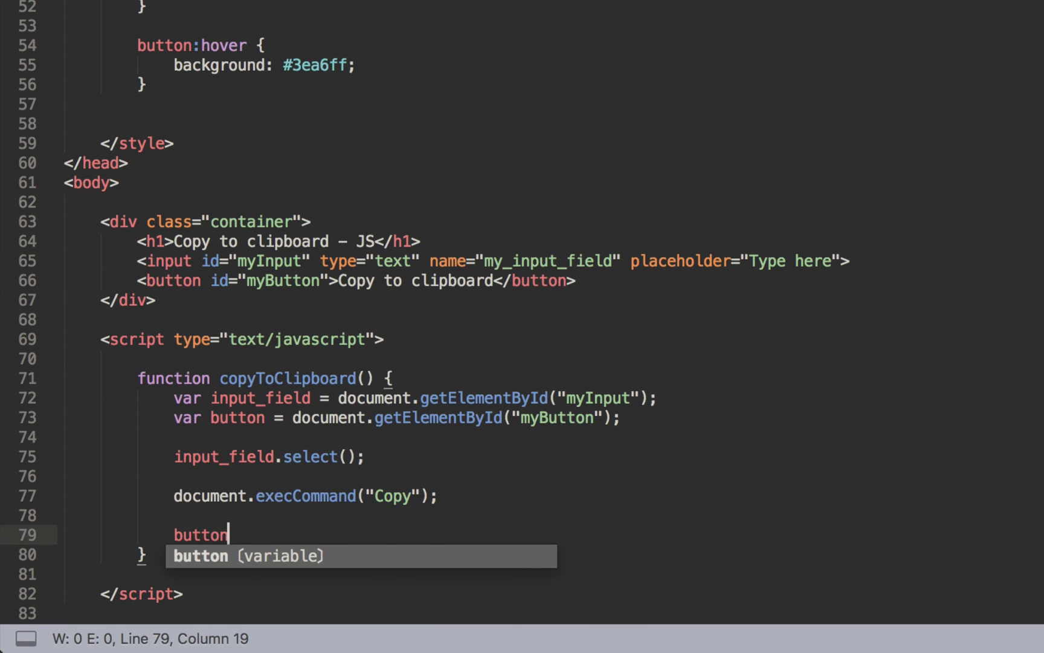
type(".innerHTML = \"")
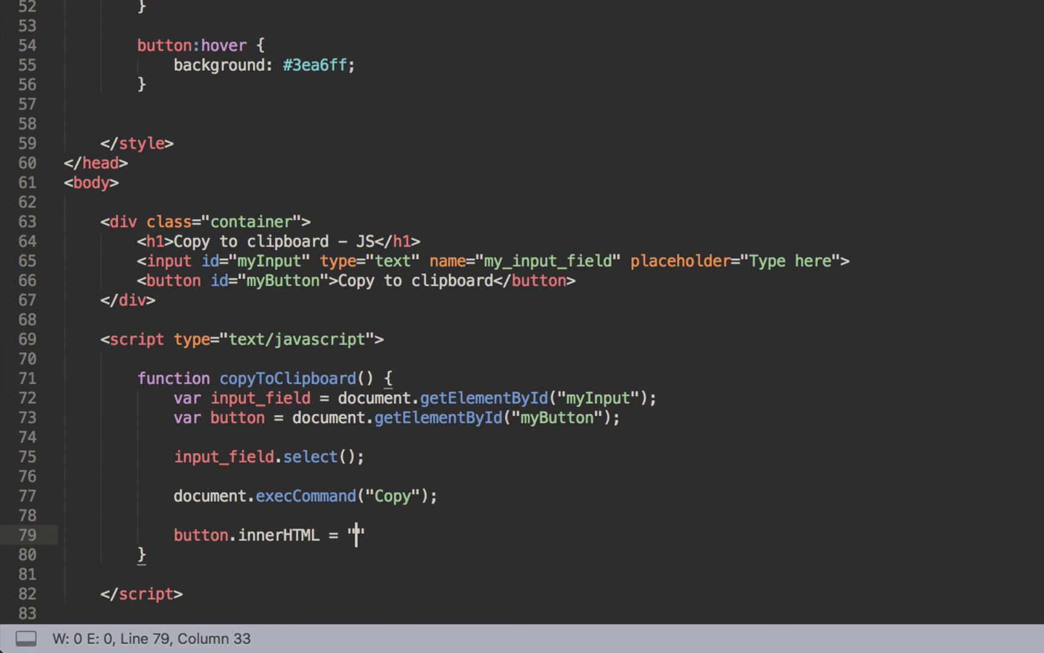
type("Copied !")
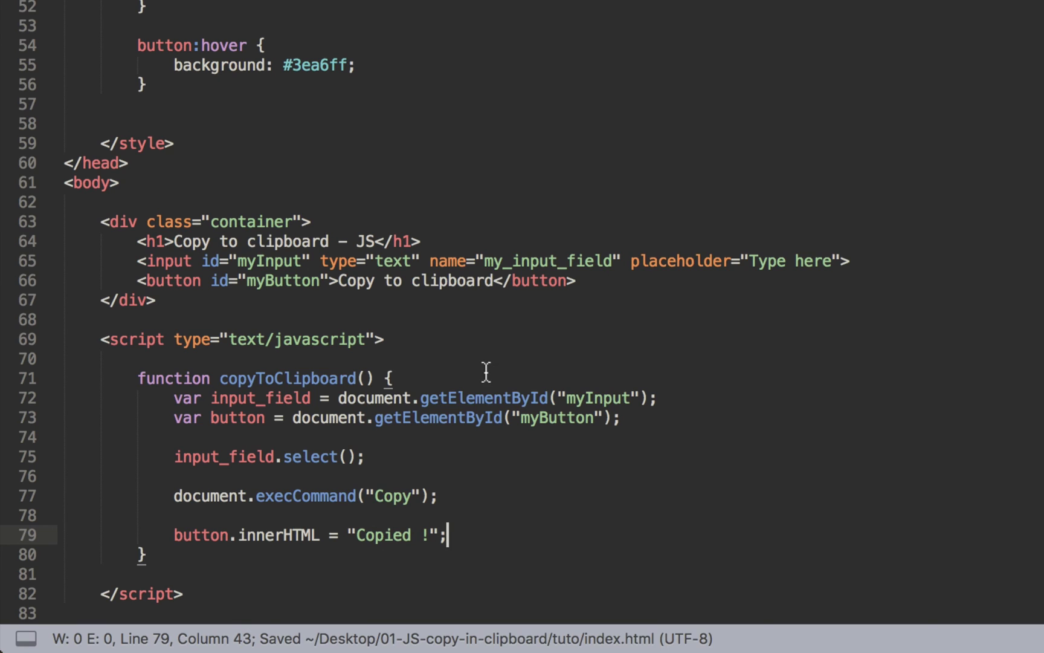
mouse_move(282, 334)
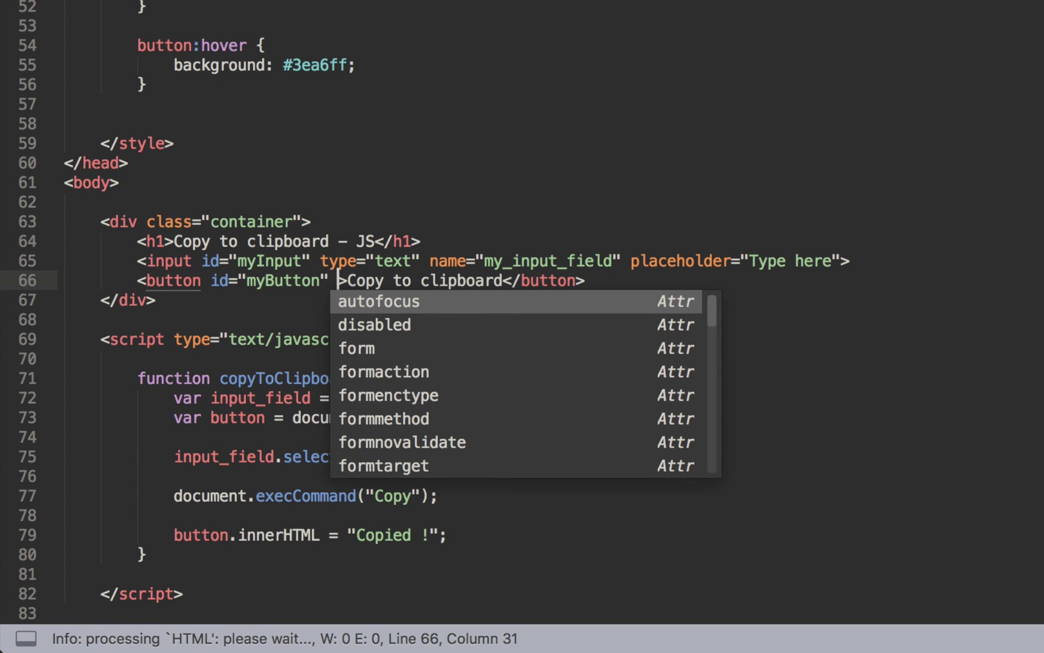
Add onclick="copyToClipboard()" to the myButton button tag.
type("oncli")
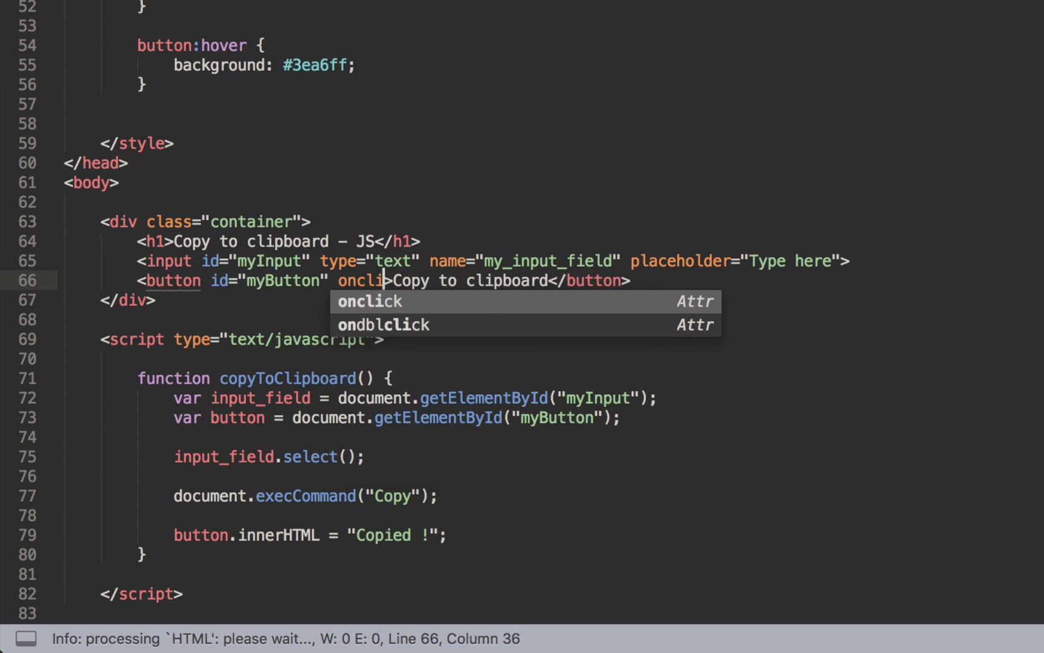
left_click(369, 301)
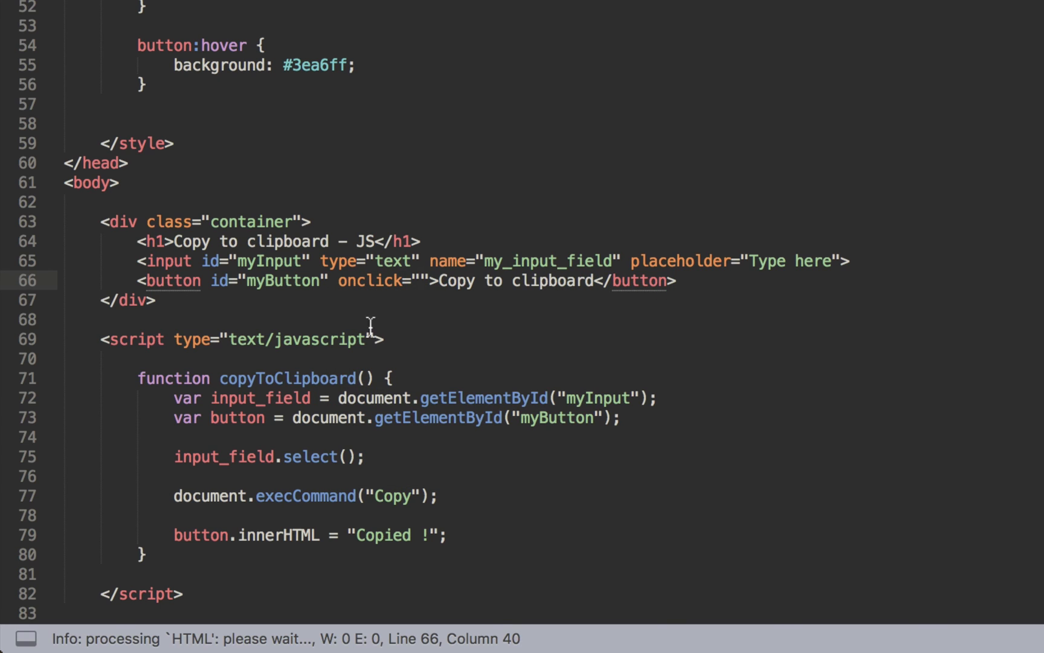
type("co")
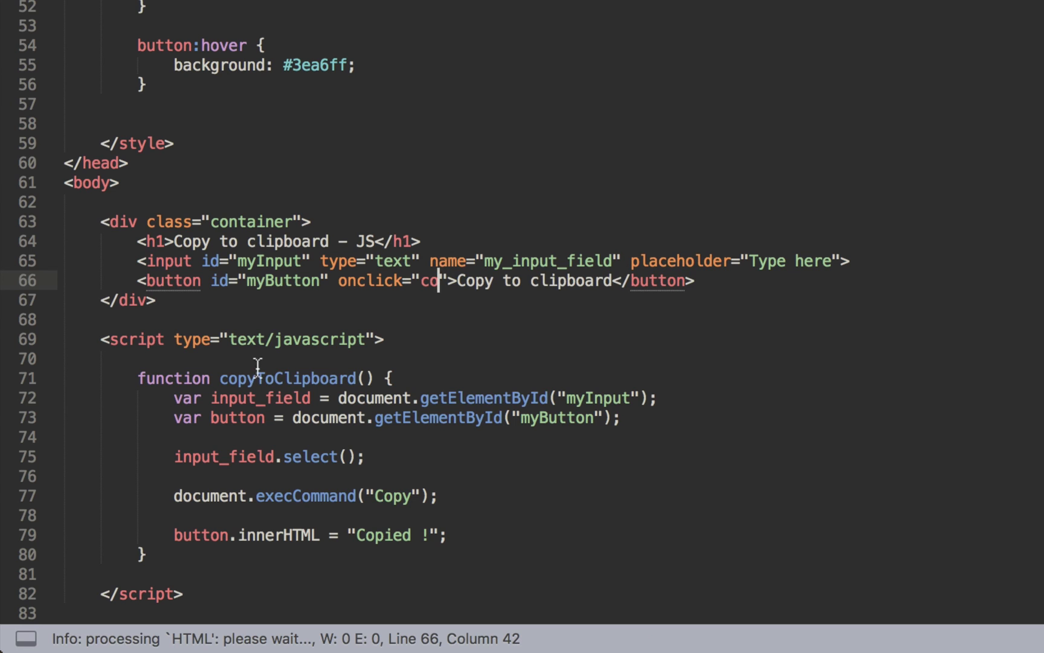
double_click(286, 378)
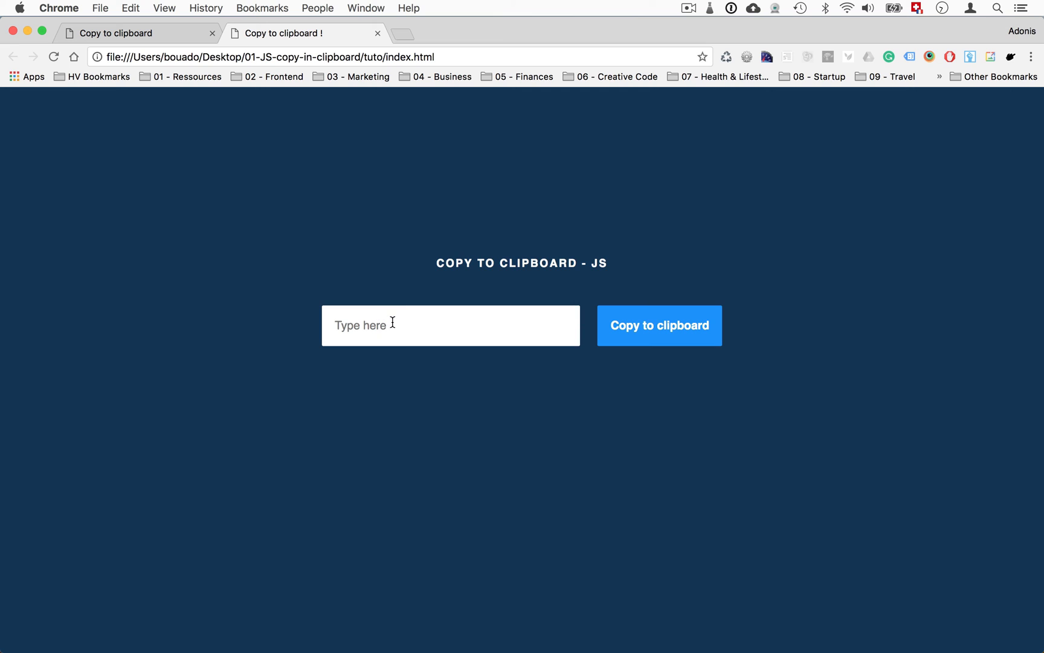
Enter 'Hello World !' in the field and click Copy to clipboard to verify 'Copied !'.
type("Hello")
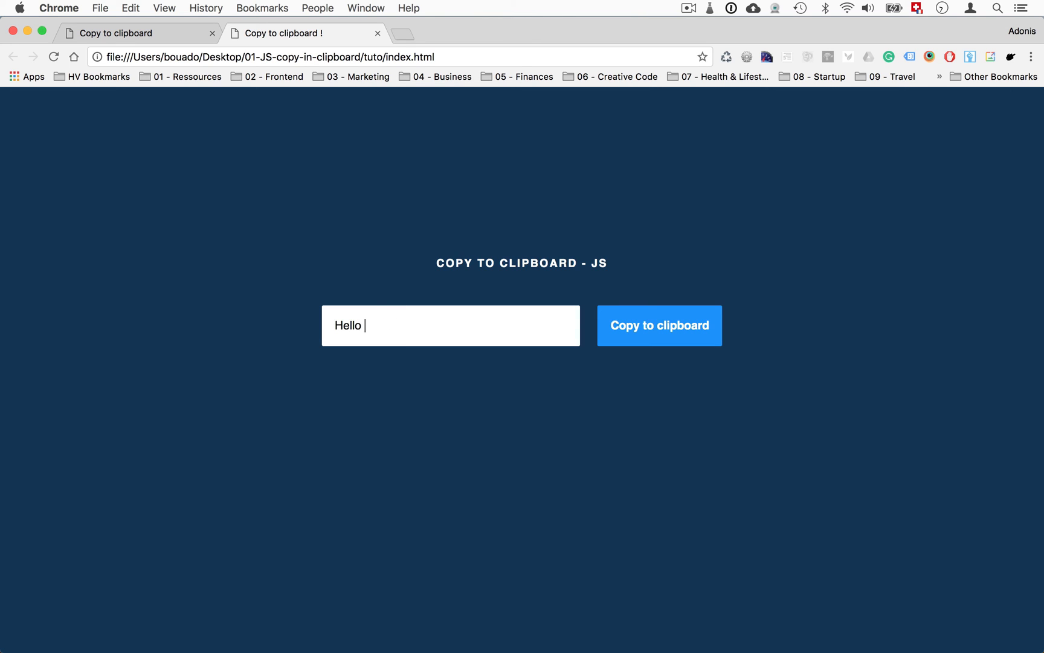
type("World !")
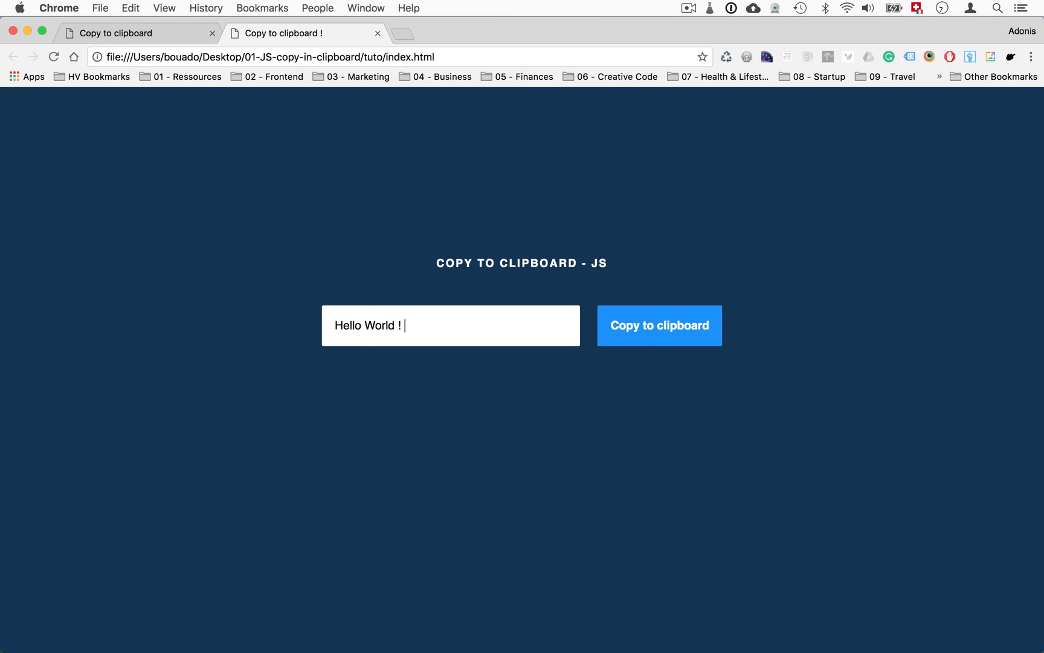
left_click(660, 325)
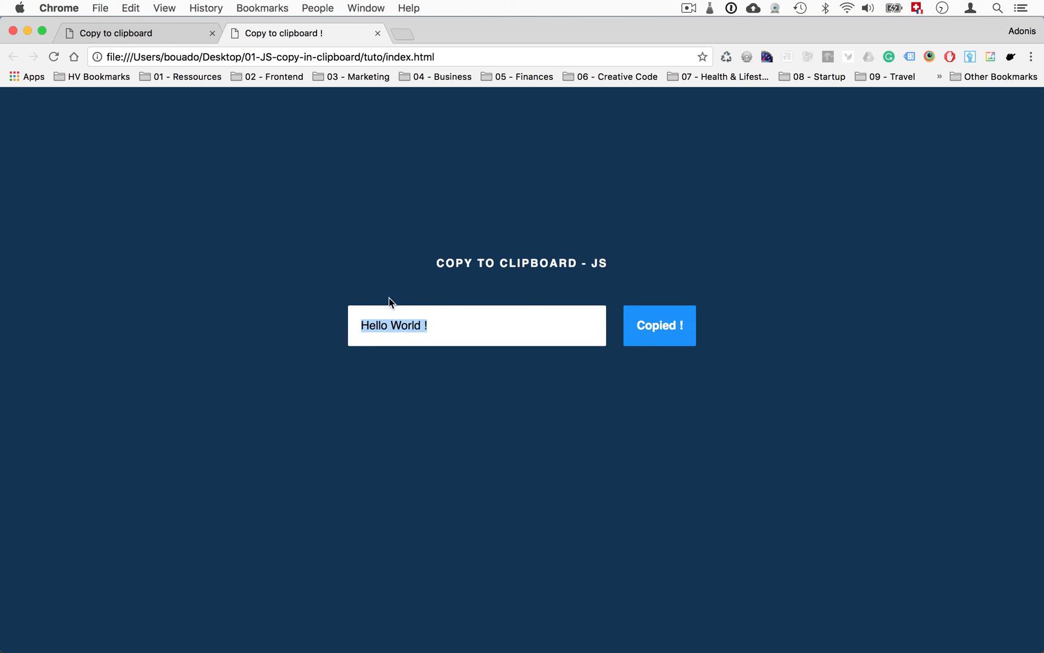
mouse_move(673, 333)
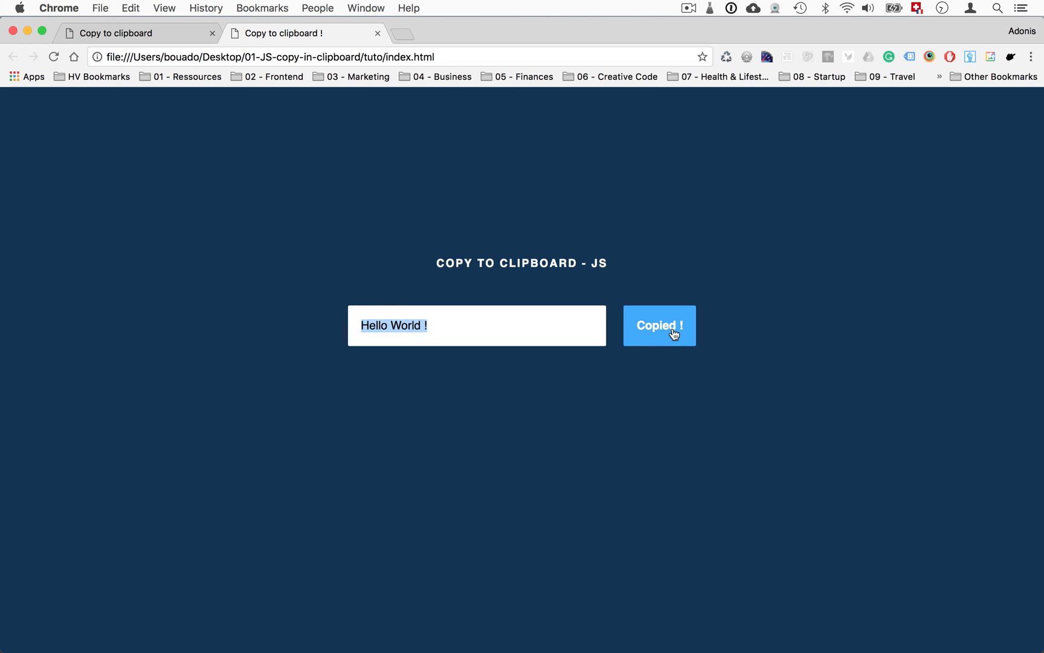
mouse_move(802, 274)
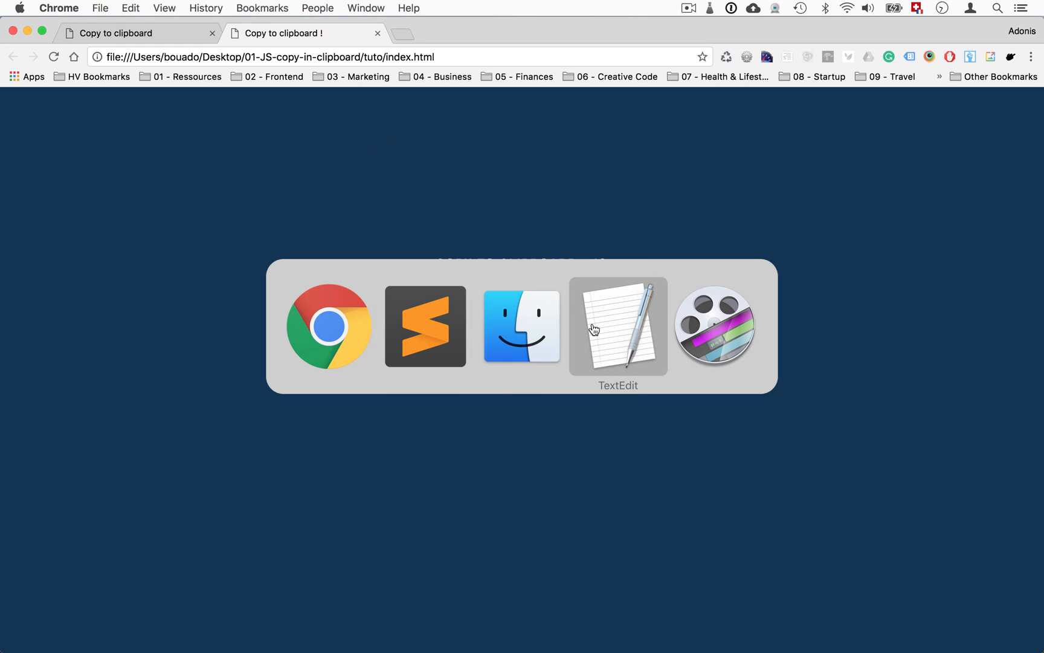
Delete 'Hello Youtube !' in TextEdit and paste the copied text via the context menu.
left_click(617, 326)
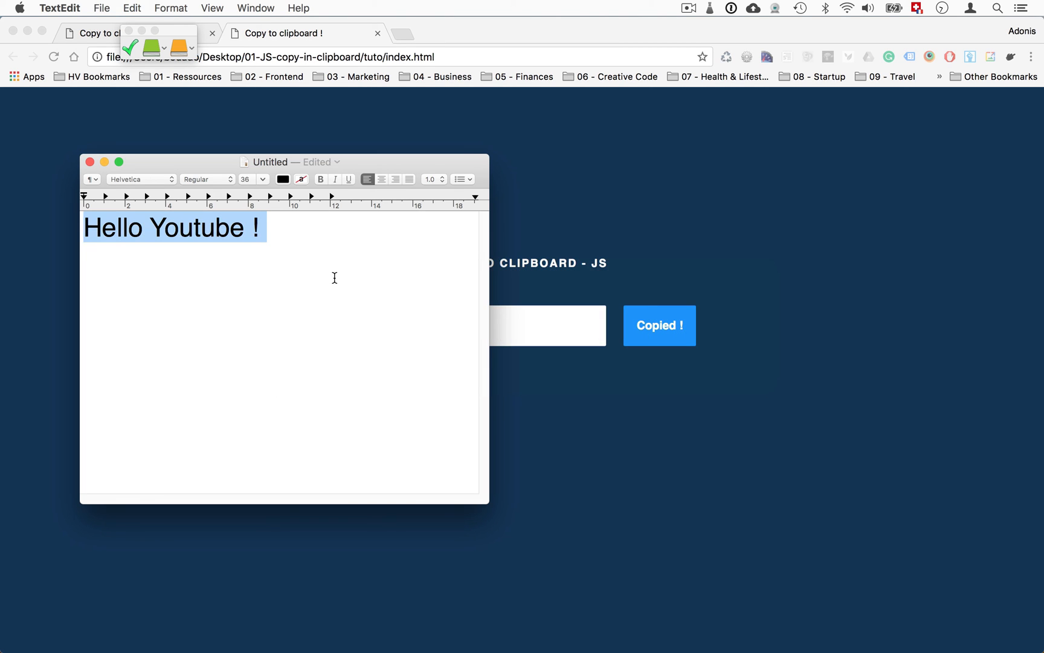
key("delete")
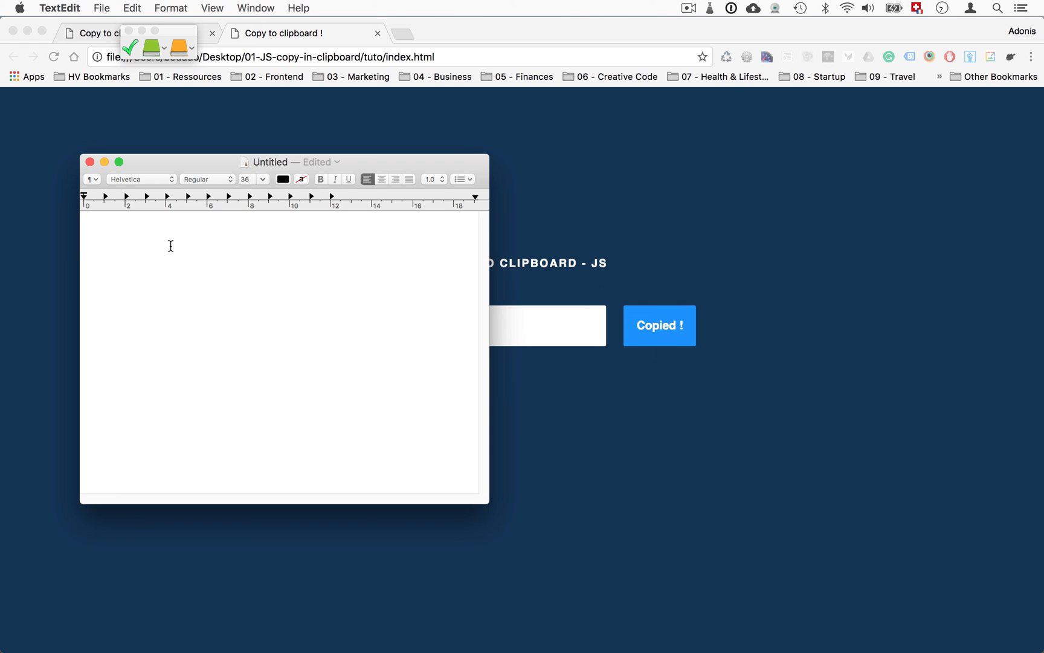
right_click(171, 246)
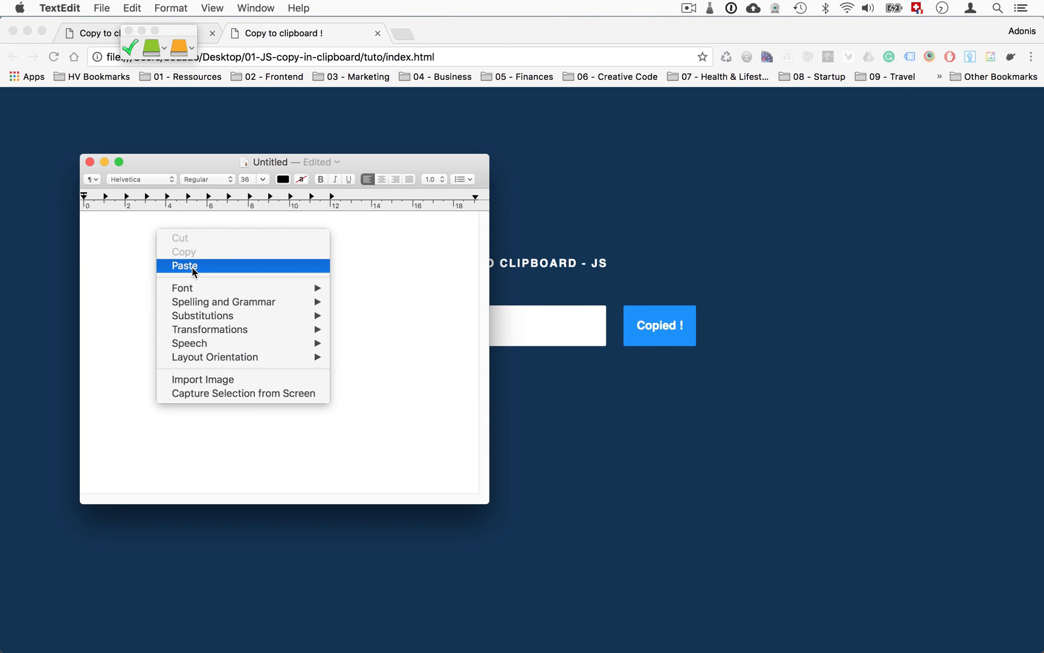
left_click(185, 266)
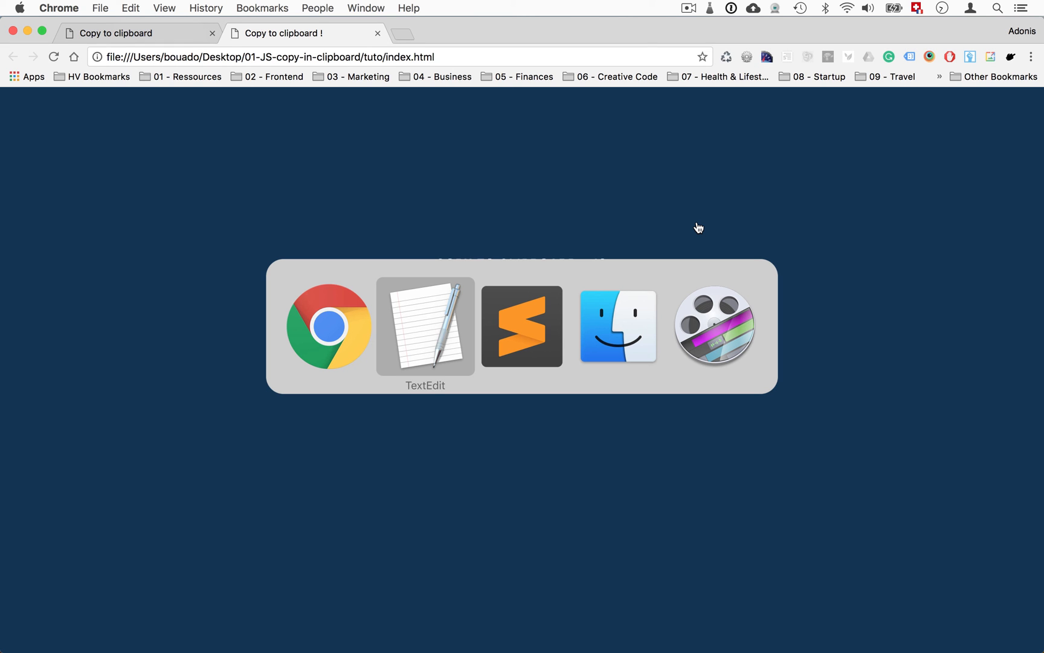
Return to index.html and place the cursor after the button's onclick value on line 66.
left_click(522, 326)
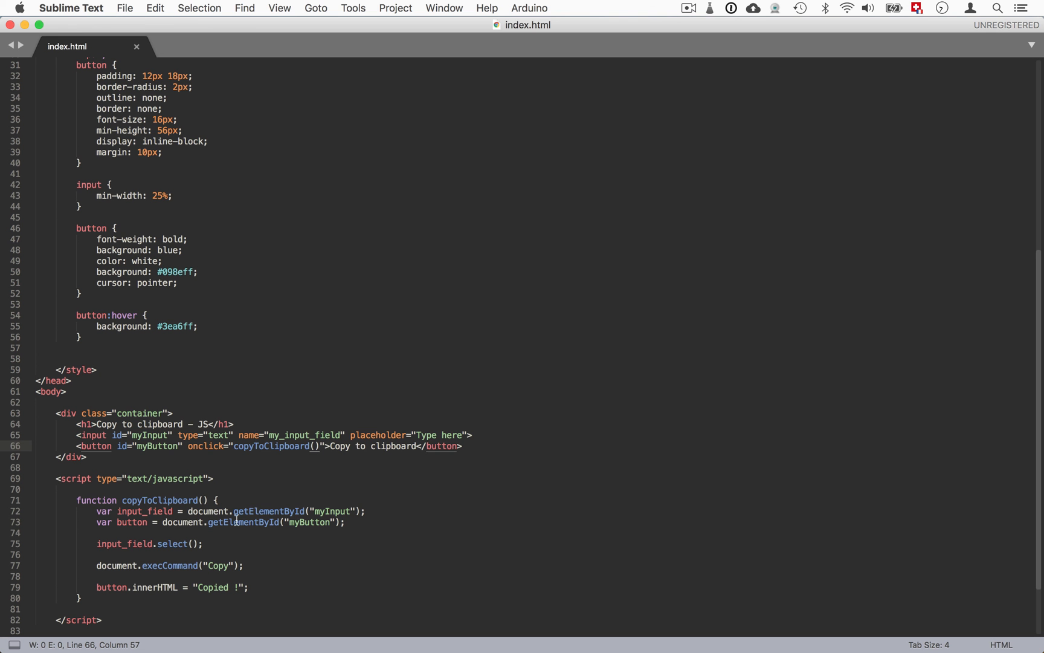
mouse_move(281, 416)
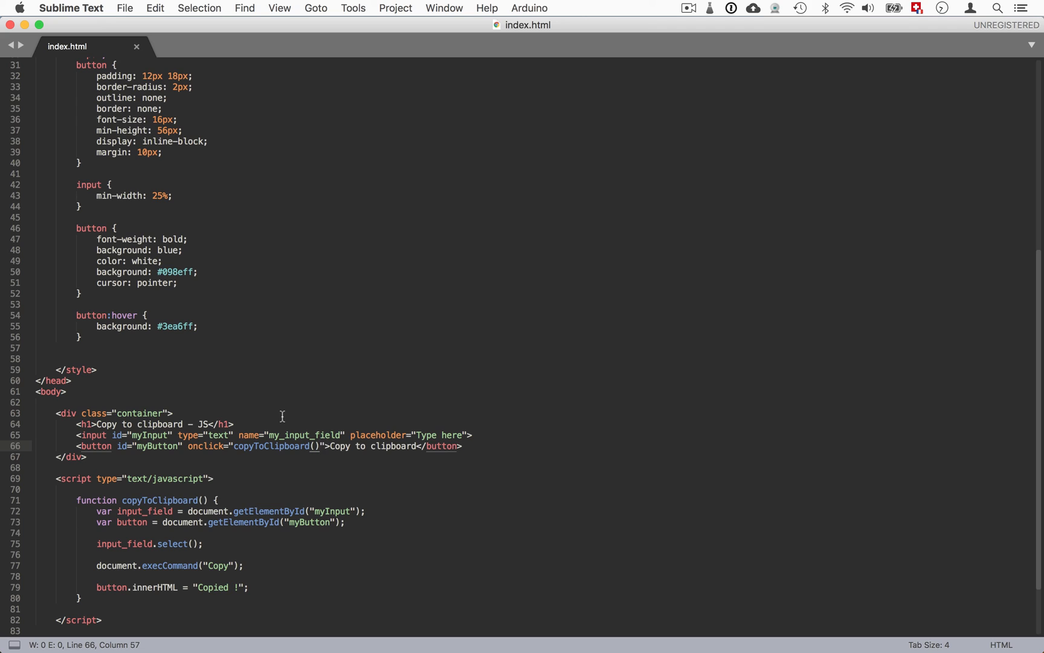
left_click(318, 446)
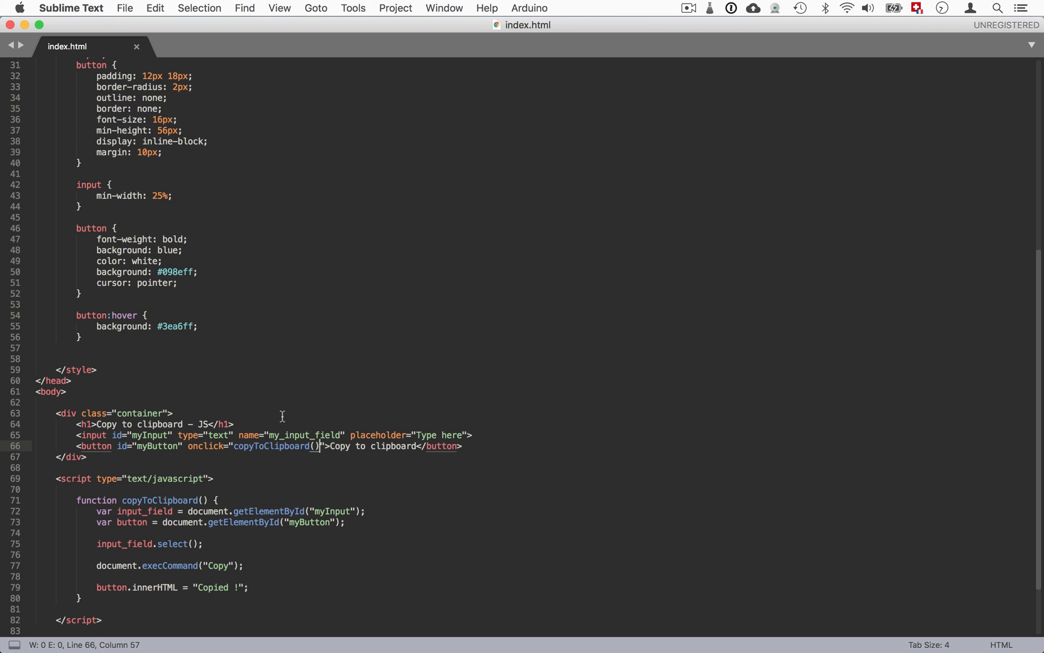